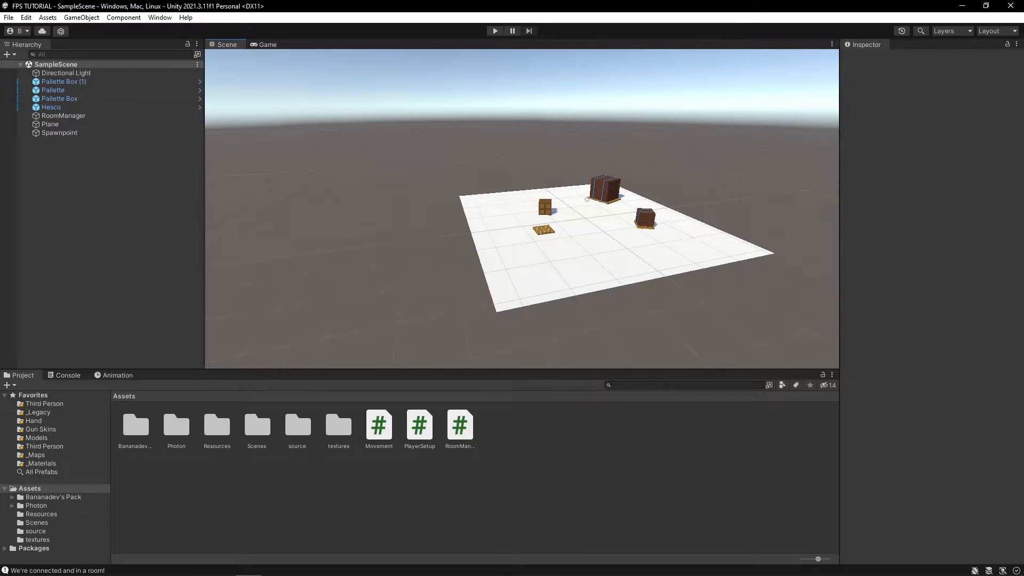
# - Find the Player prefab via a 'player' search, place it in the Hierarchy and select its Main Camera
pyautogui.write('player')
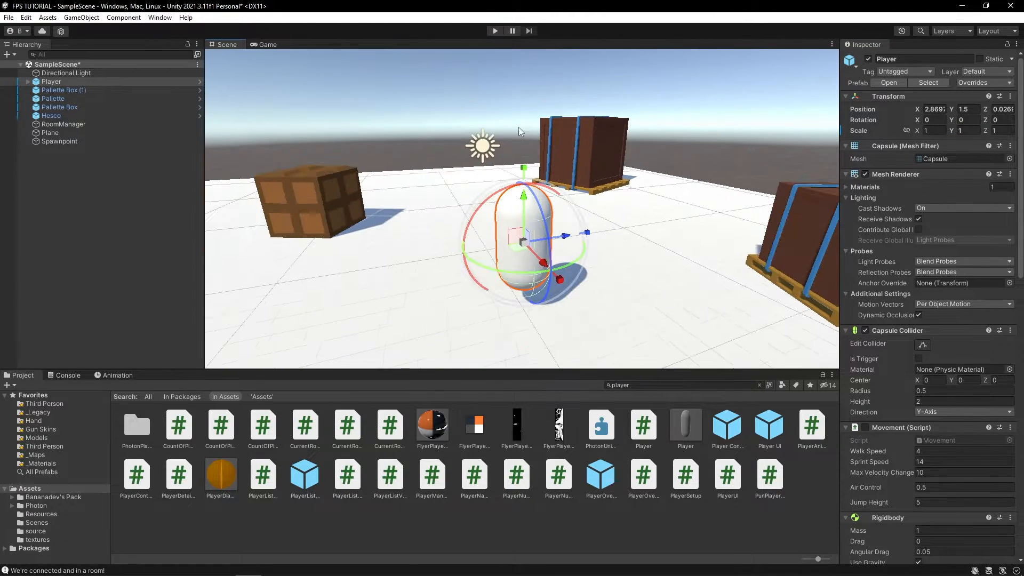
pyautogui.click(28, 81)
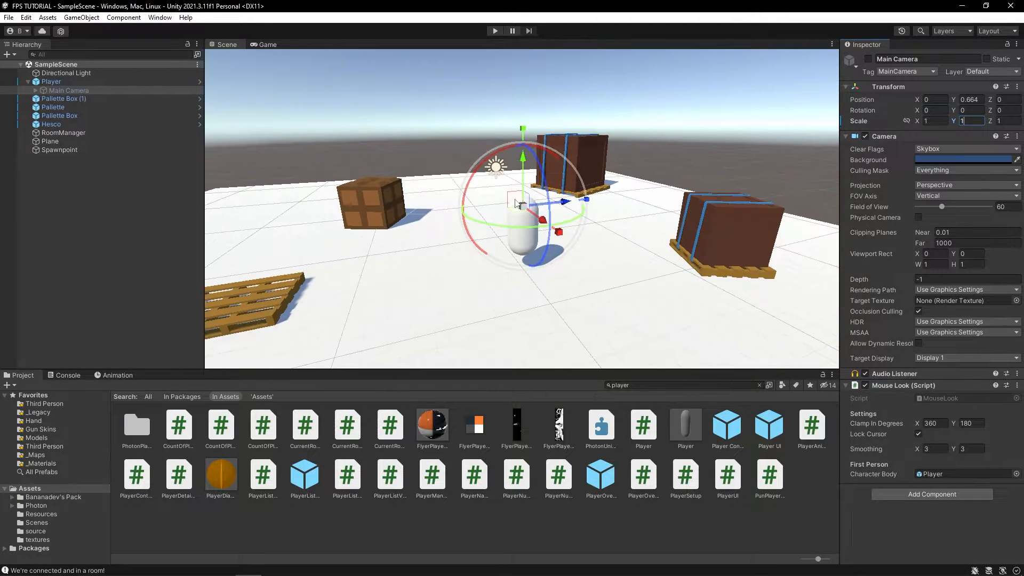
pyautogui.click(51, 82)
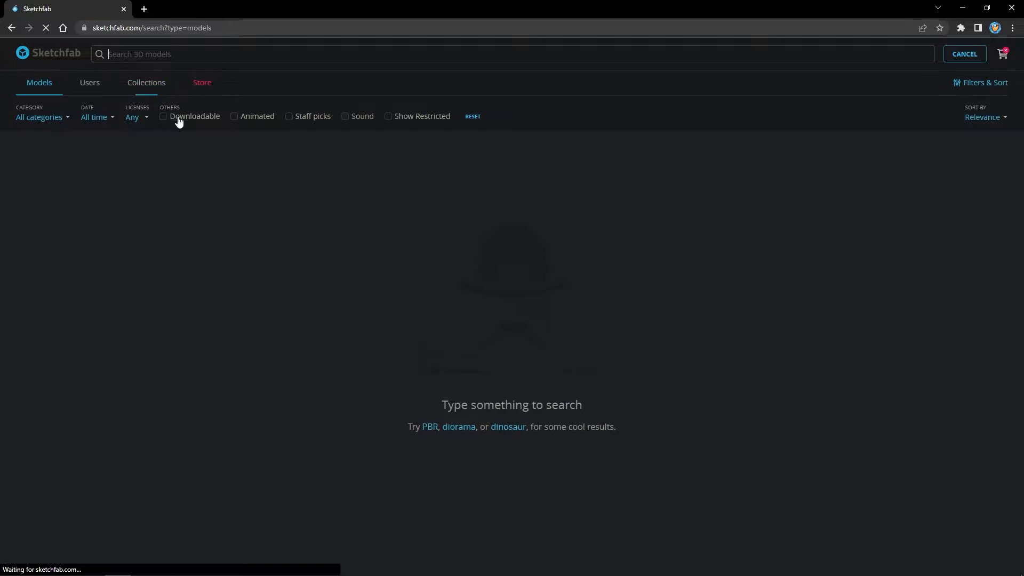
# - Search Sketchfab for downloadable 'ak' models and scroll to the fps AK animated result
pyautogui.write('ak')
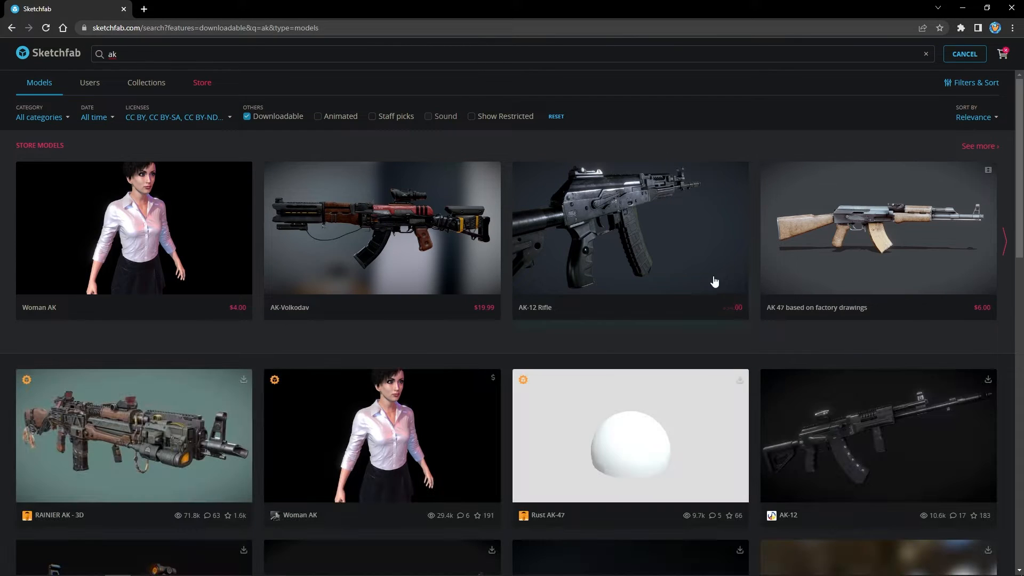
pyautogui.scroll(-3)
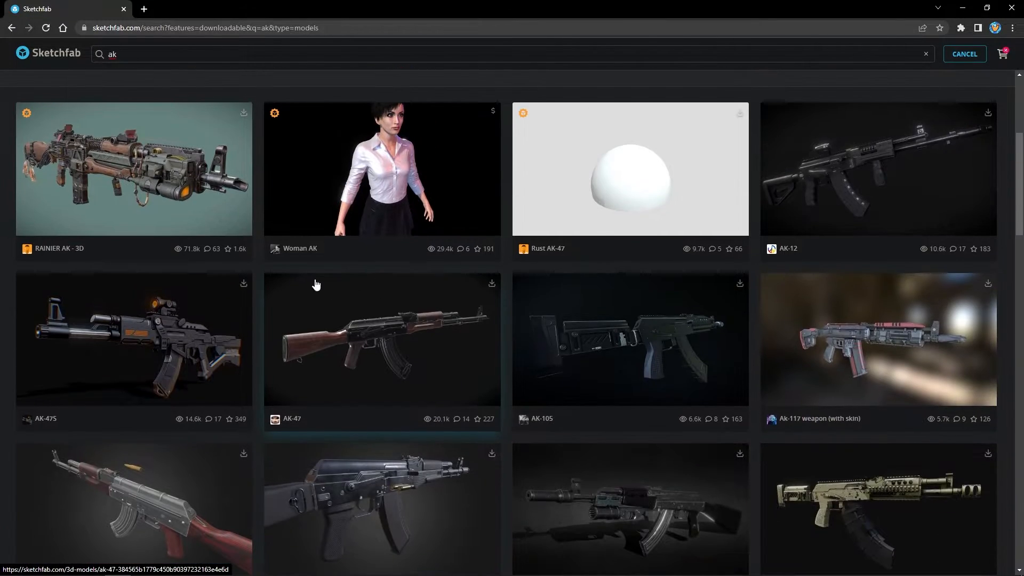
pyautogui.scroll(-3)
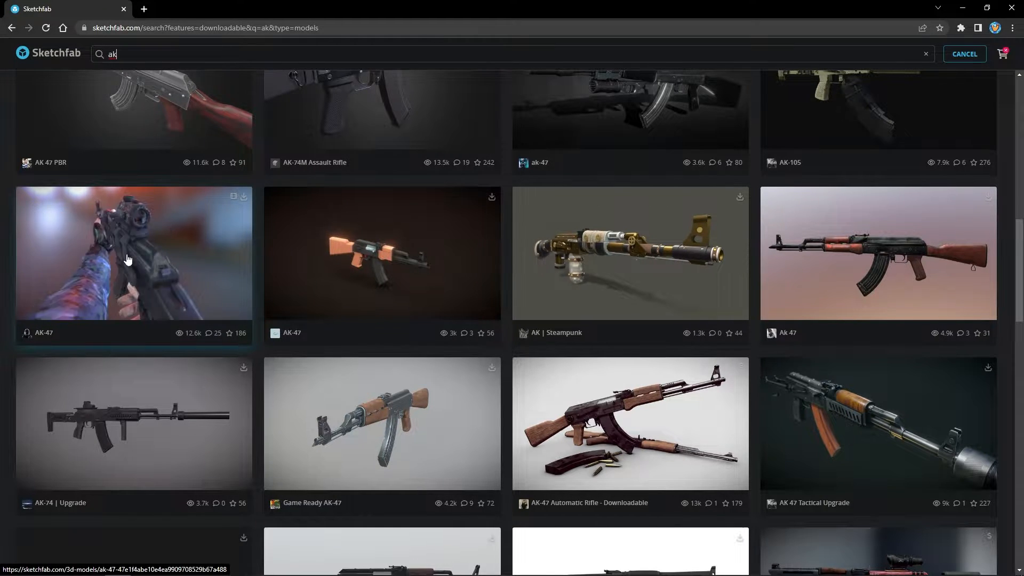
pyautogui.scroll(-3)
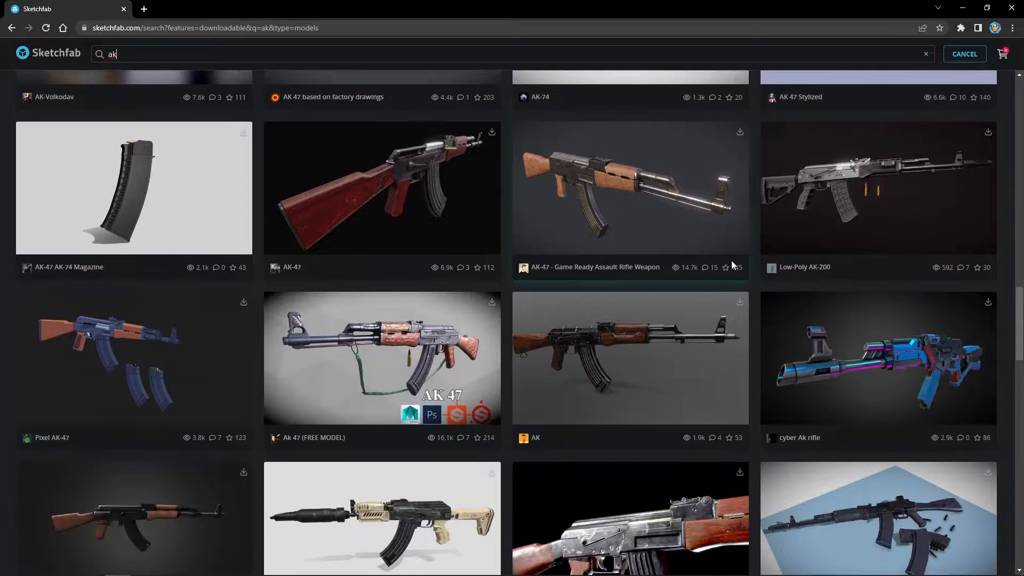
pyautogui.scroll(-3)
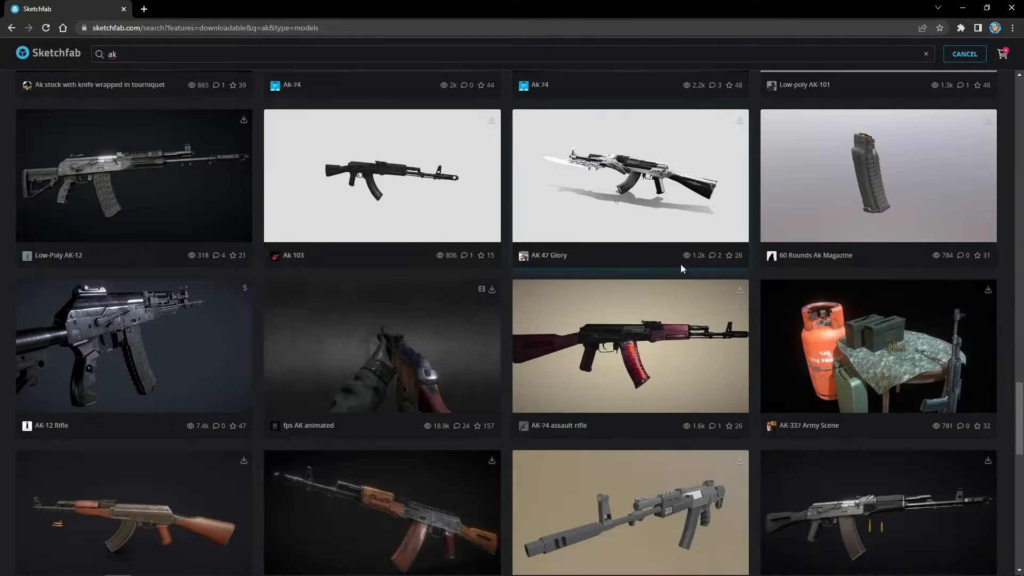
pyautogui.scroll(-3)
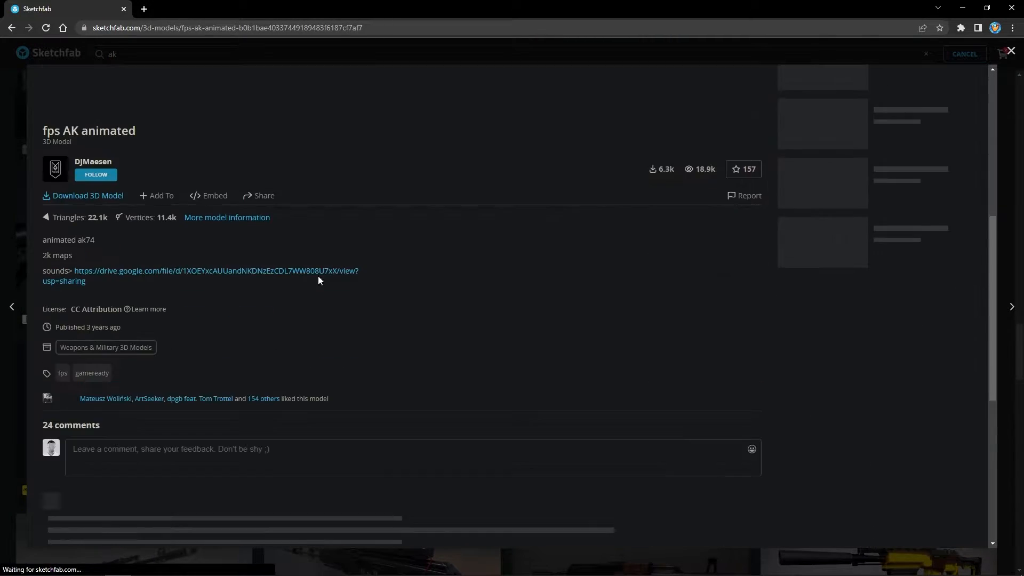
# - Download the fps AK animated model as the original fbx zip and open the archive
pyautogui.click(82, 195)
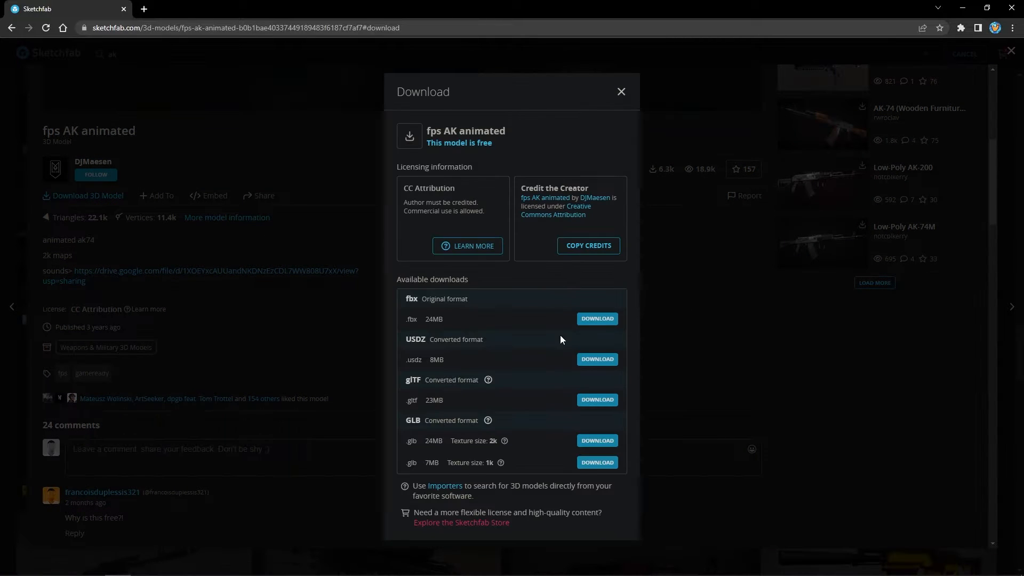
pyautogui.moveTo(597, 321)
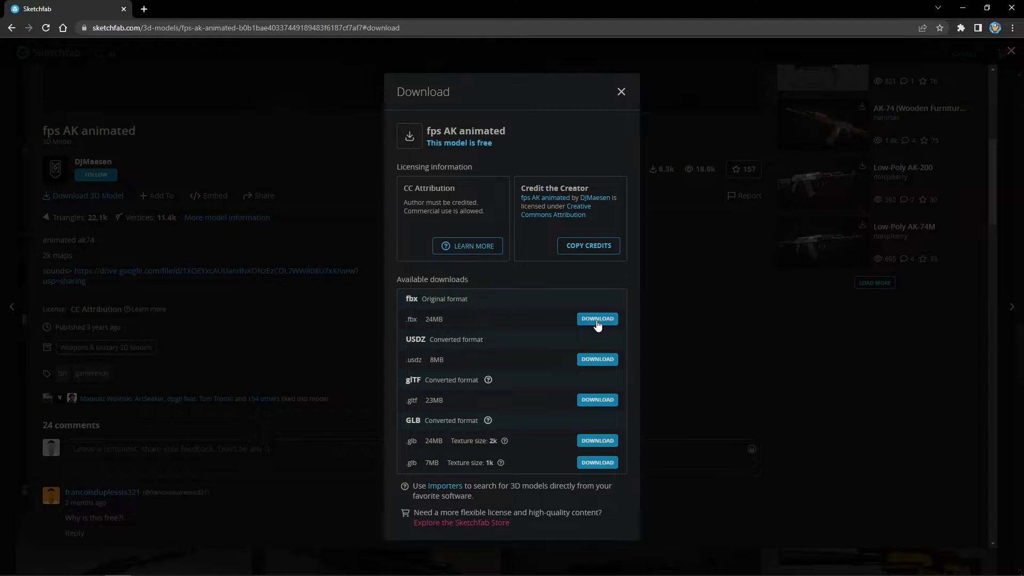
pyautogui.click(598, 318)
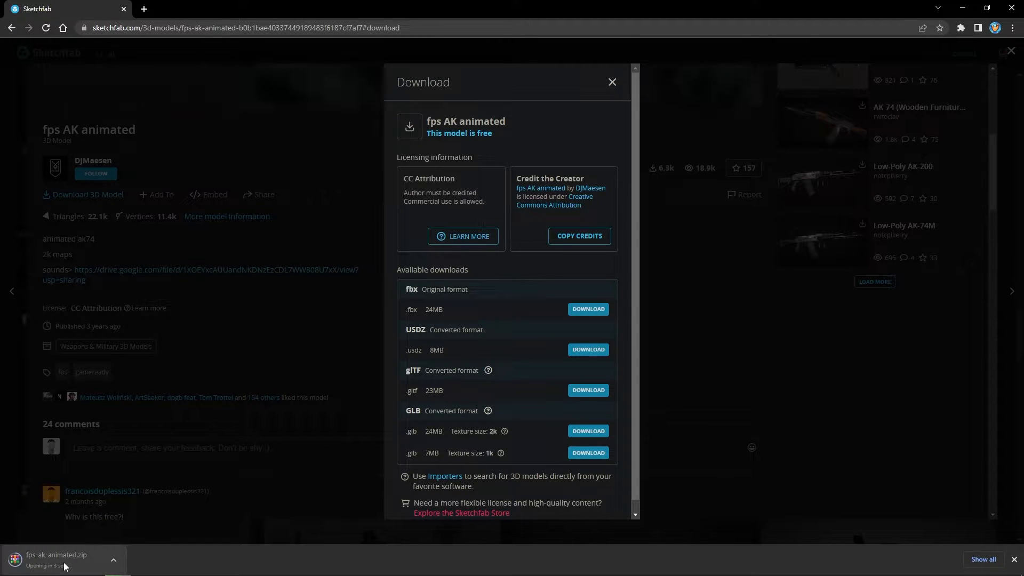
pyautogui.click(56, 555)
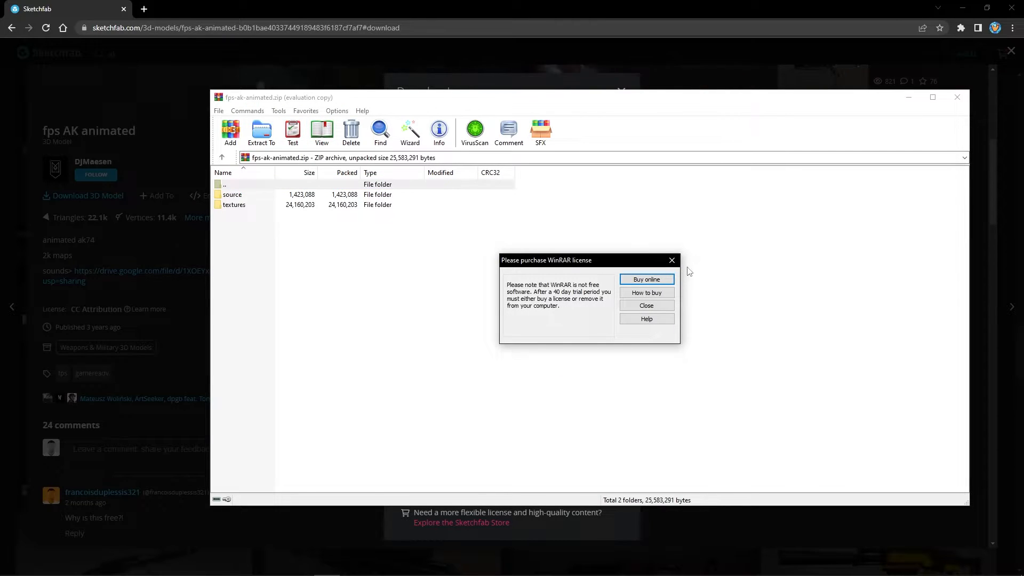
# - Dismiss WinRAR's license nag, extract the fps-ak-animated archive into Downloads and open its folder
pyautogui.click(646, 305)
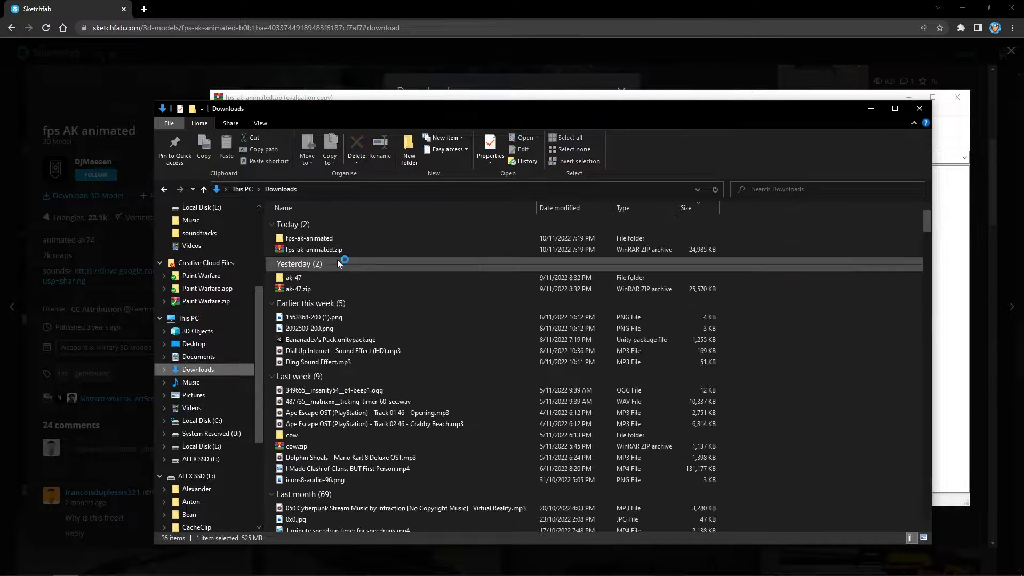
pyautogui.click(313, 238)
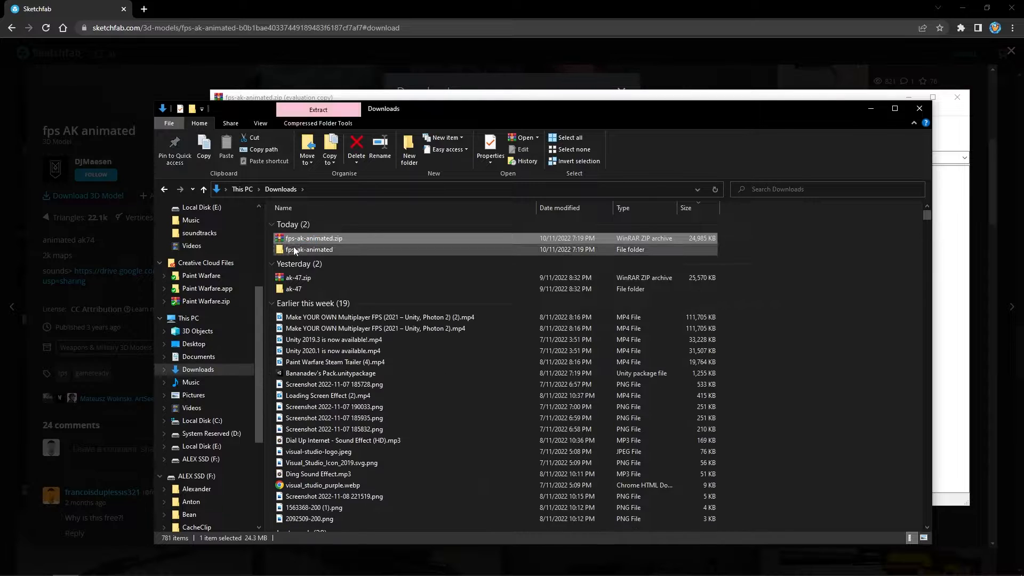
pyautogui.doubleClick(308, 249)
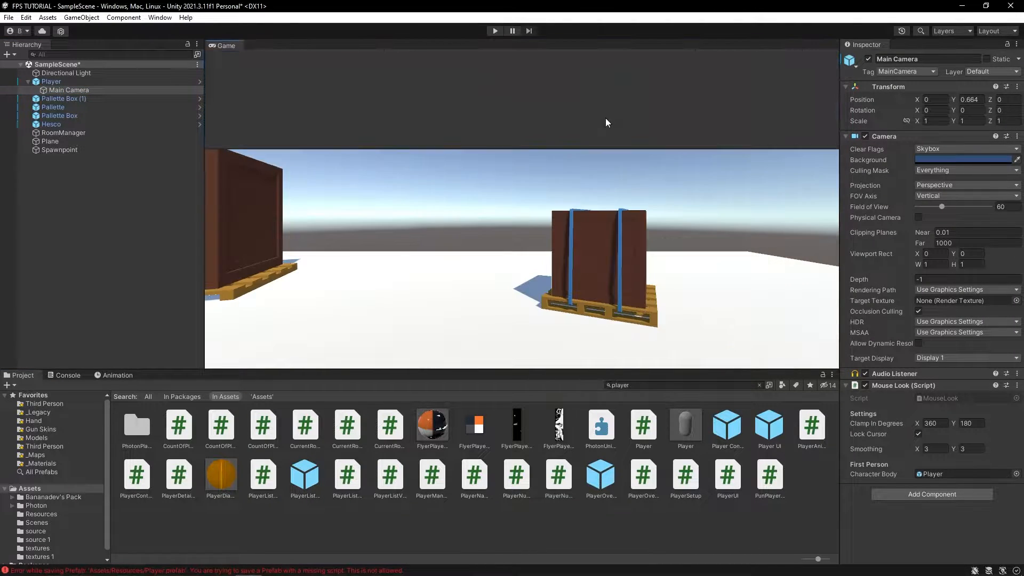
# - Show Scene and Game views side by side and browse into the pack's source folder
pyautogui.click(226, 45)
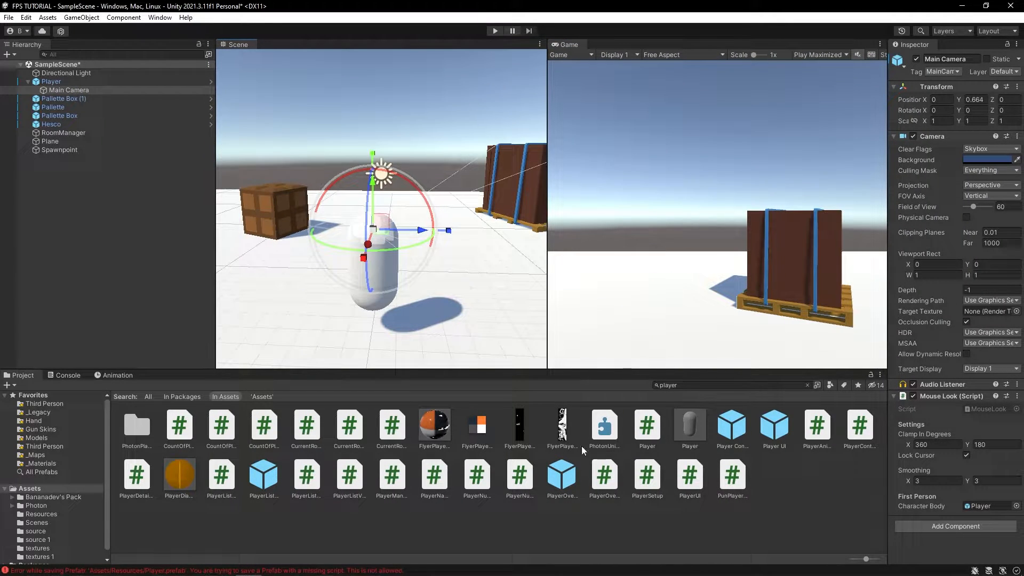
pyautogui.click(53, 498)
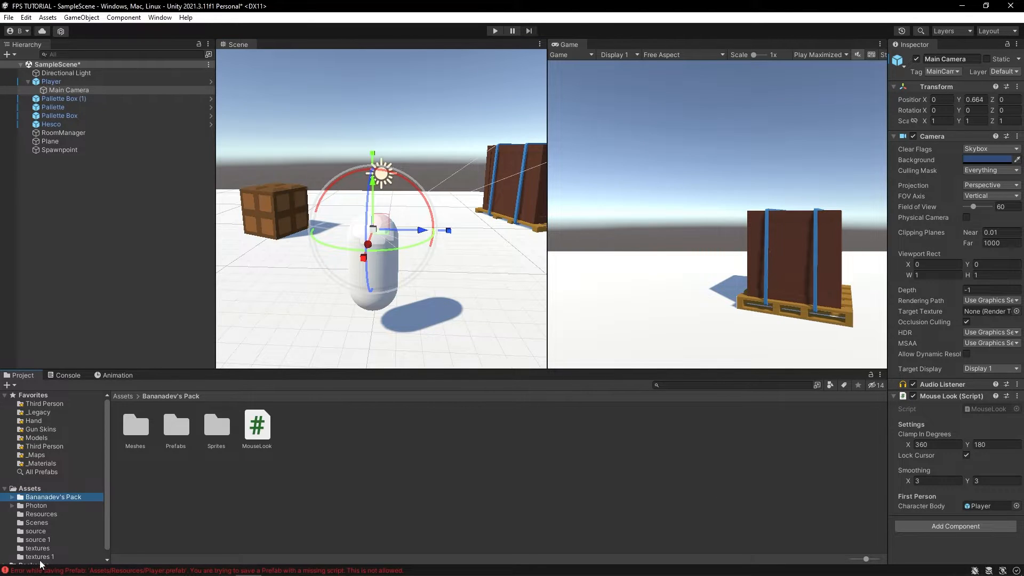
pyautogui.click(35, 531)
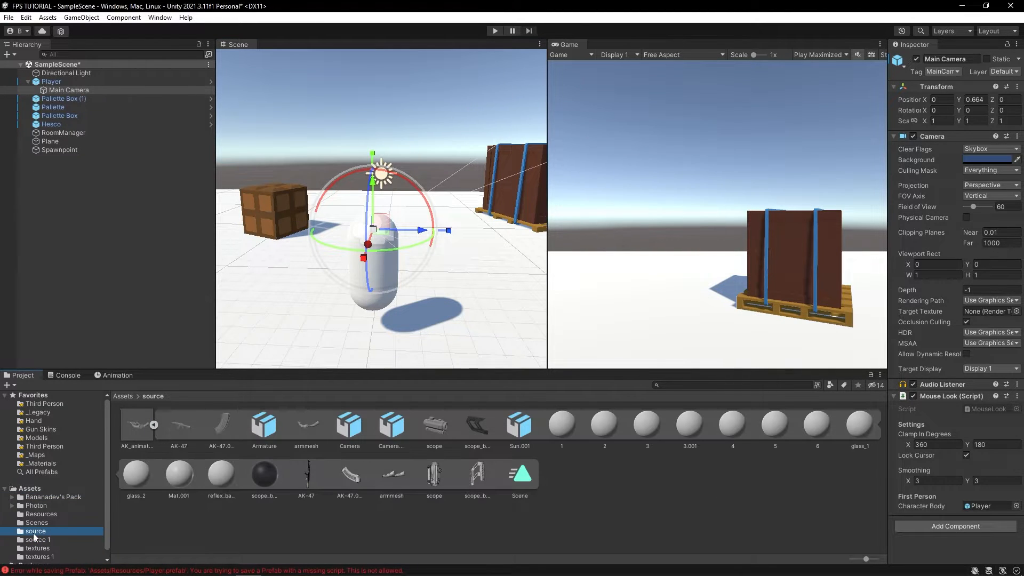
# - Check textures 1 and source 1, removing old duplicates, and select Main Camera for the arms@ak model
pyautogui.click(37, 557)
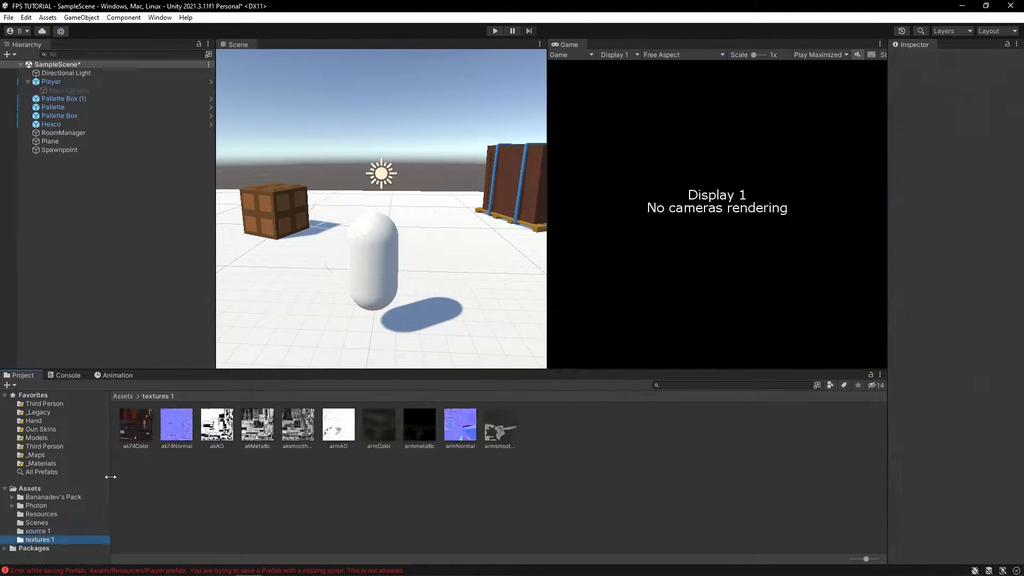
pyautogui.moveTo(61, 540)
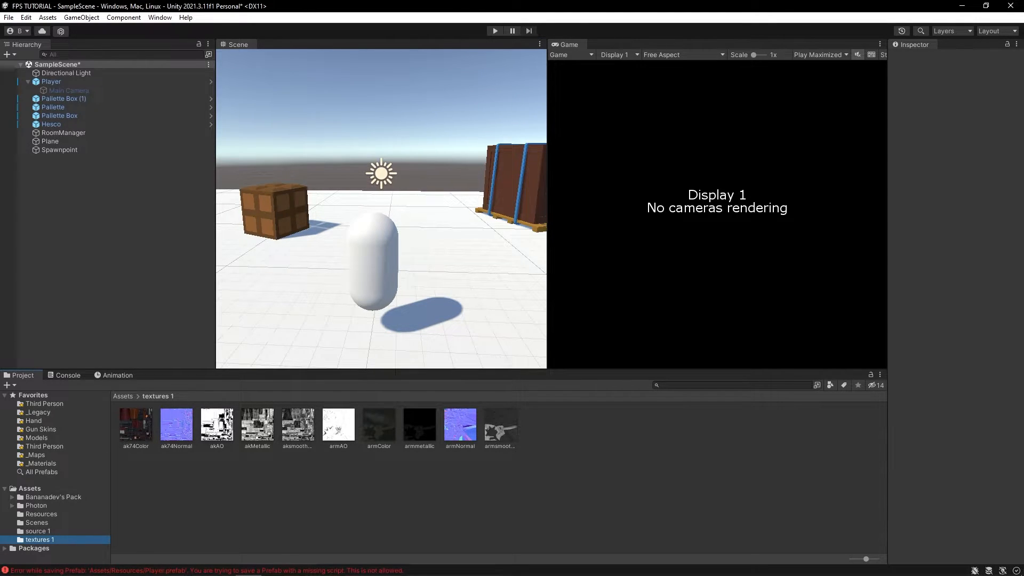
pyautogui.click(33, 532)
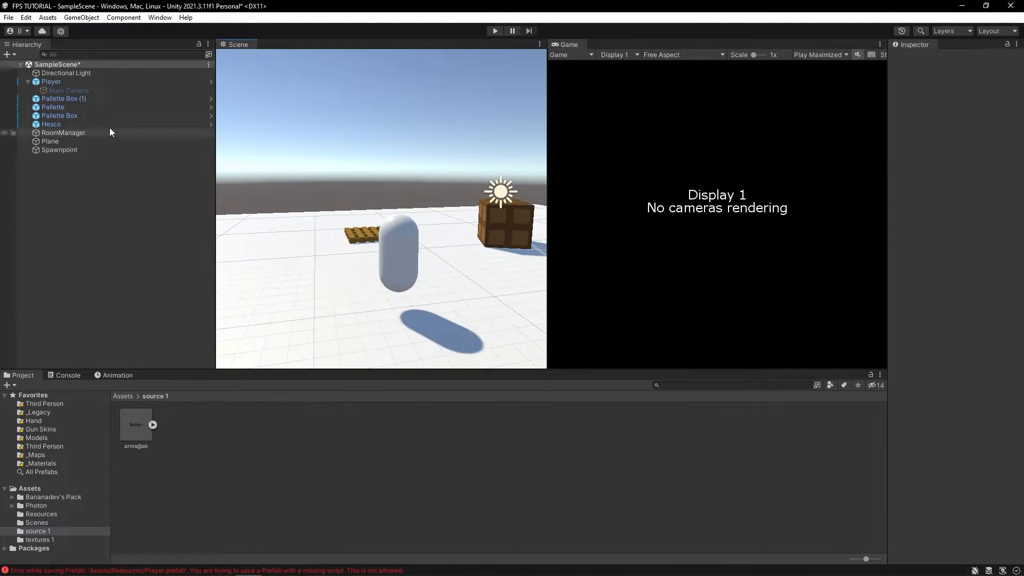
pyautogui.click(68, 89)
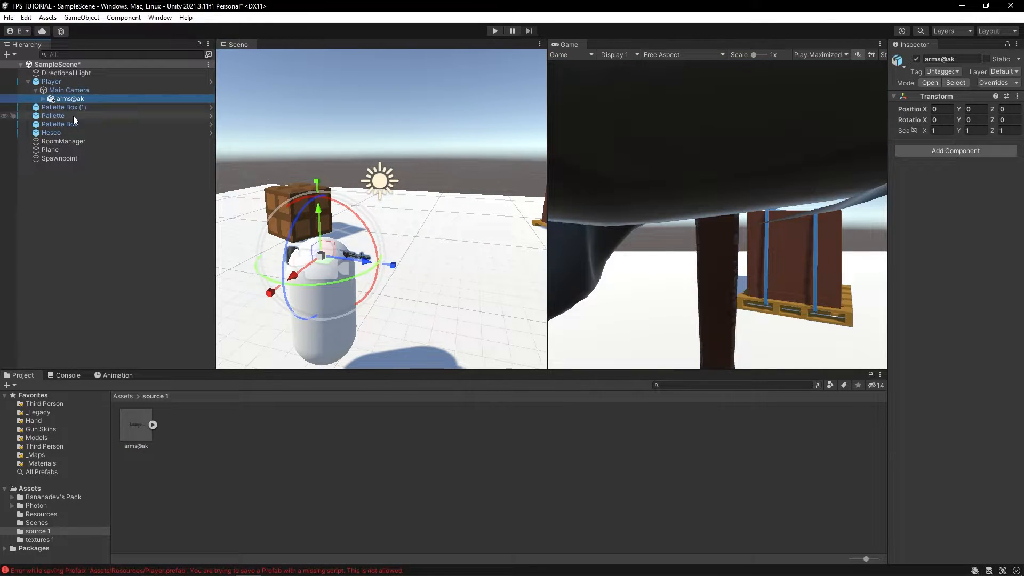
# - Parent arms@ak under Main Camera, set its Transform value -43.27 and expand the model's parts
pyautogui.click(43, 98)
pyautogui.write('-0.25')
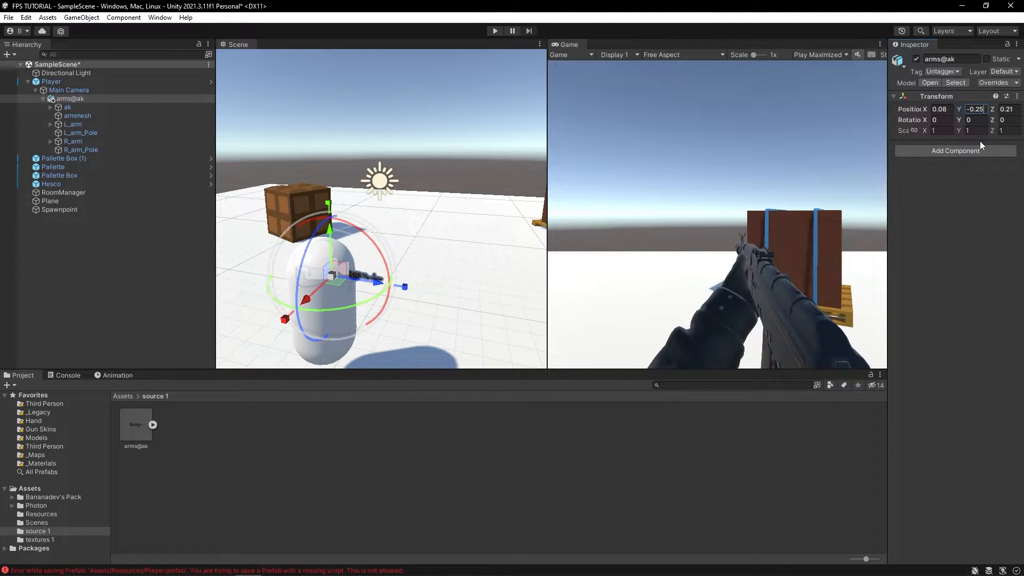
pyautogui.write('-43.27')
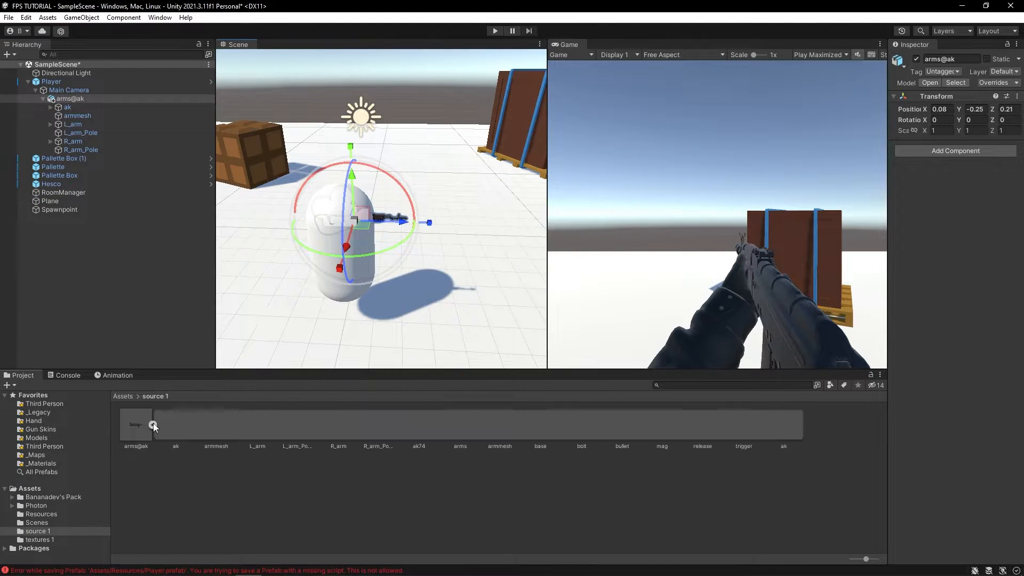
pyautogui.click(459, 425)
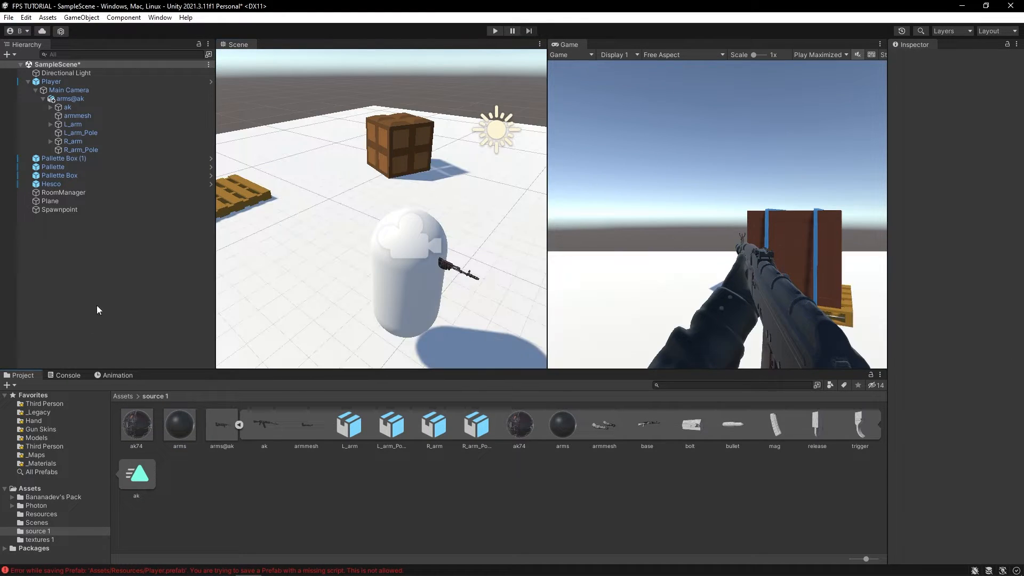
# - Inspect the armmesh and its material, then expand the ak rifle and inspect its base part
pyautogui.click(78, 115)
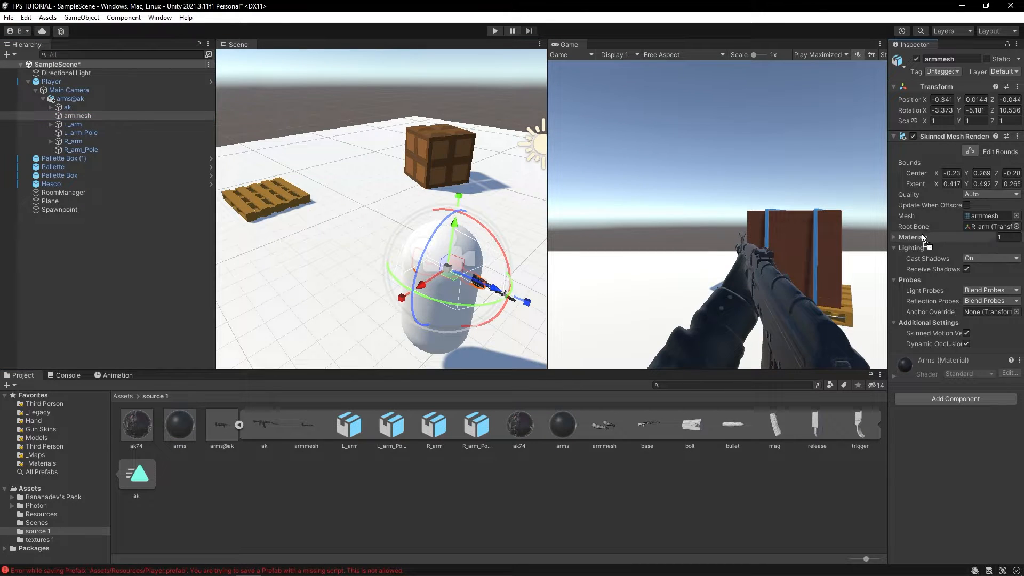
pyautogui.click(894, 236)
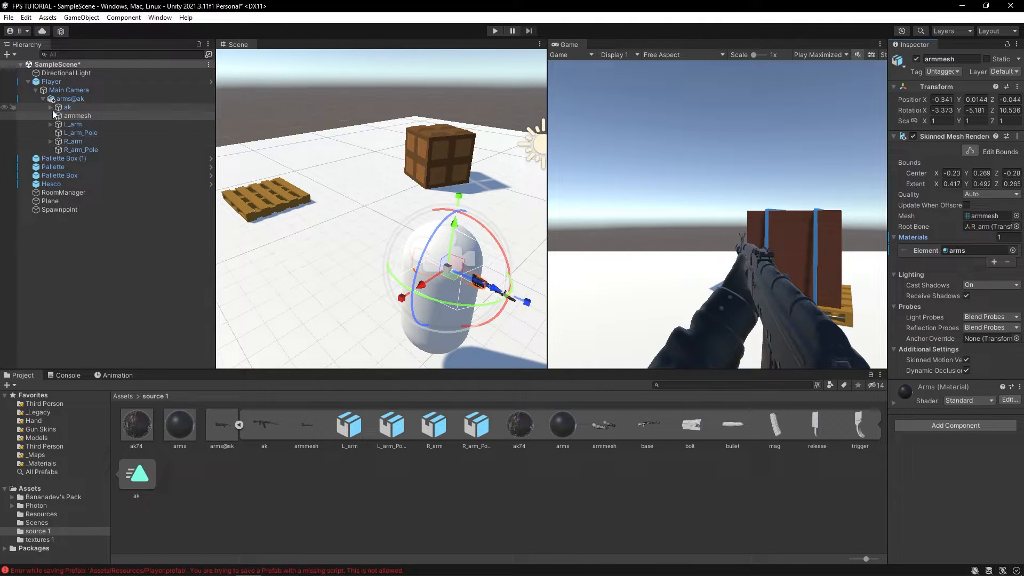
pyautogui.click(47, 107)
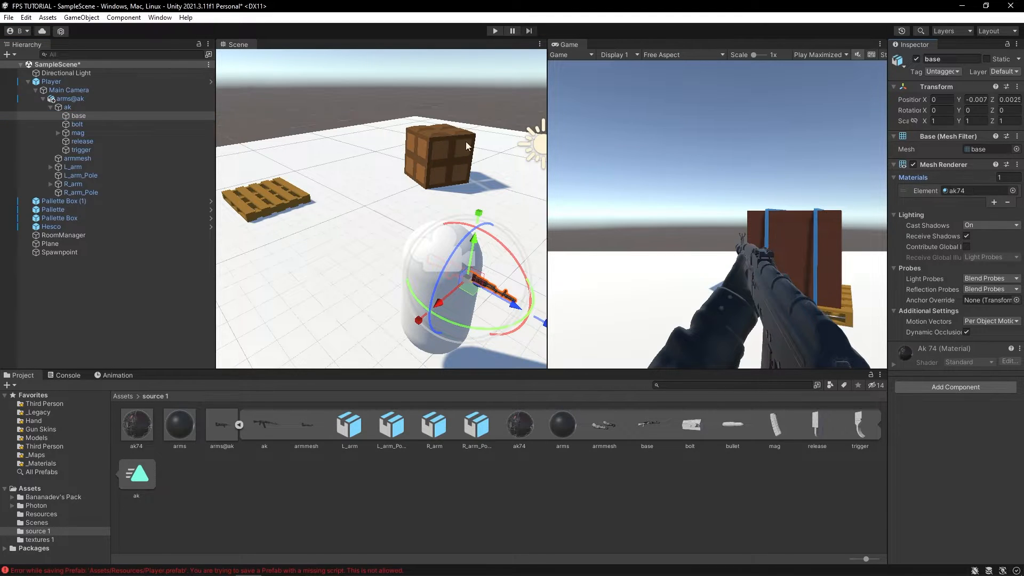
pyautogui.click(76, 123)
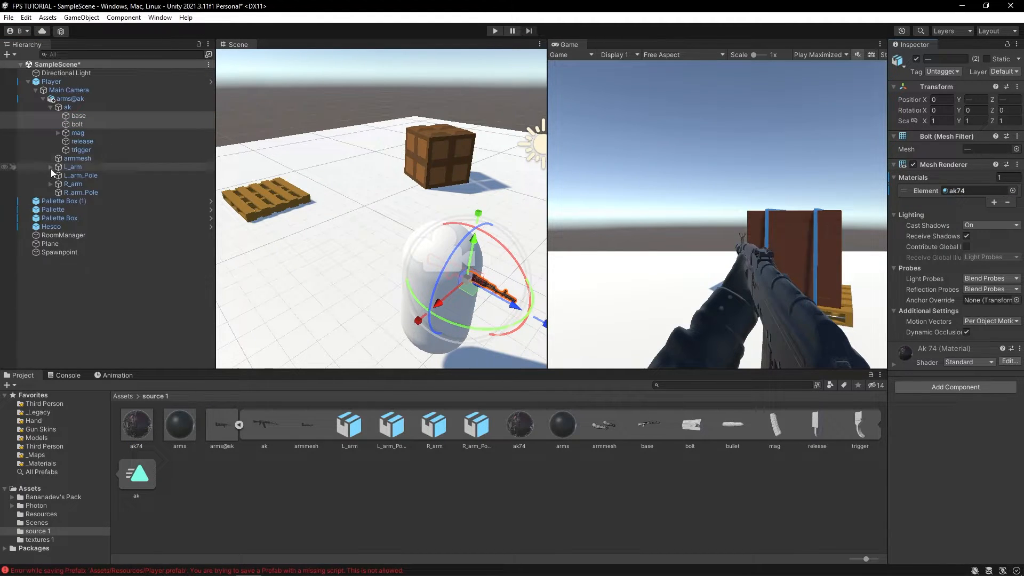
# - Expand the mag to inspect the bullet part, then bring up the ak74 material's settings
pyautogui.click(57, 133)
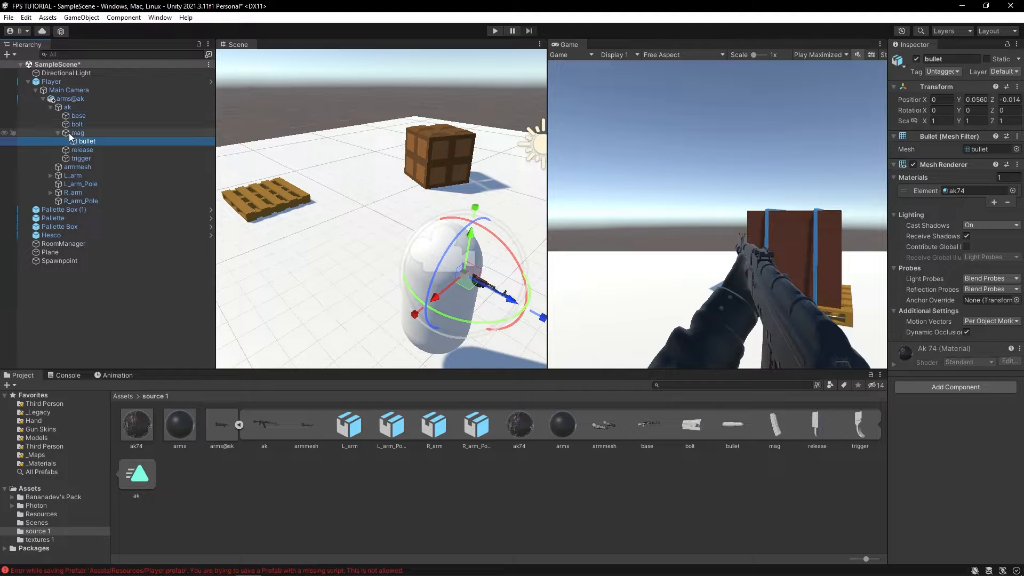
pyautogui.click(82, 149)
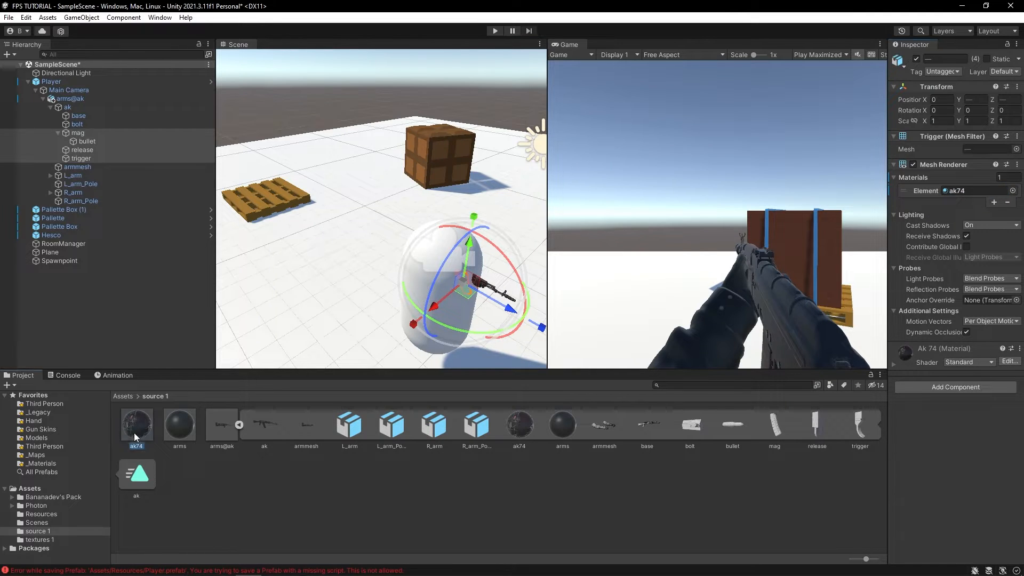
pyautogui.click(136, 422)
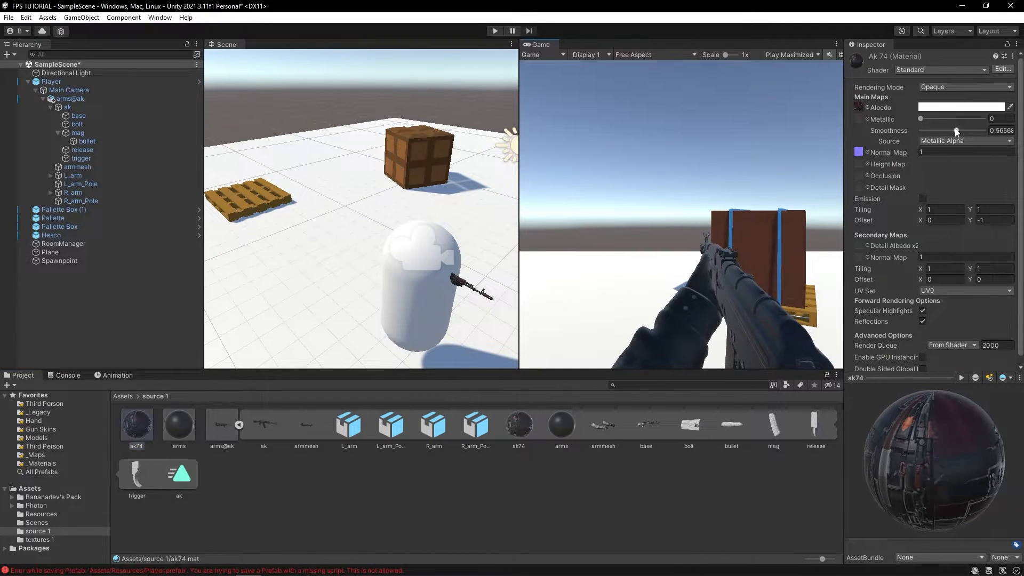
# - Raise the ak74 material's Metallic and fine-tune its Smoothness for a glossy metal look
pyautogui.moveTo(954, 130); pyautogui.dragTo(942, 130)
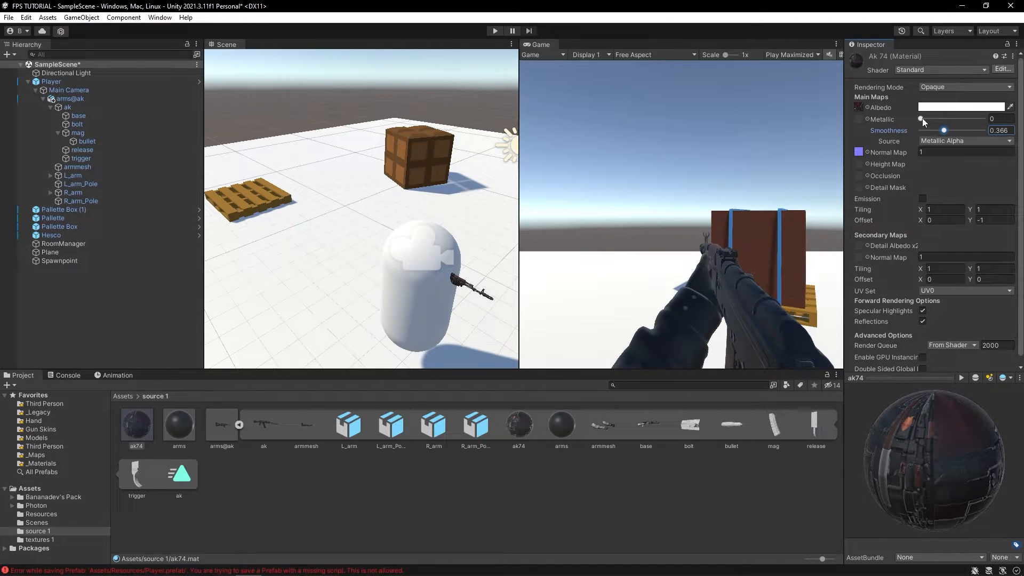
pyautogui.moveTo(922, 120); pyautogui.dragTo(946, 120)
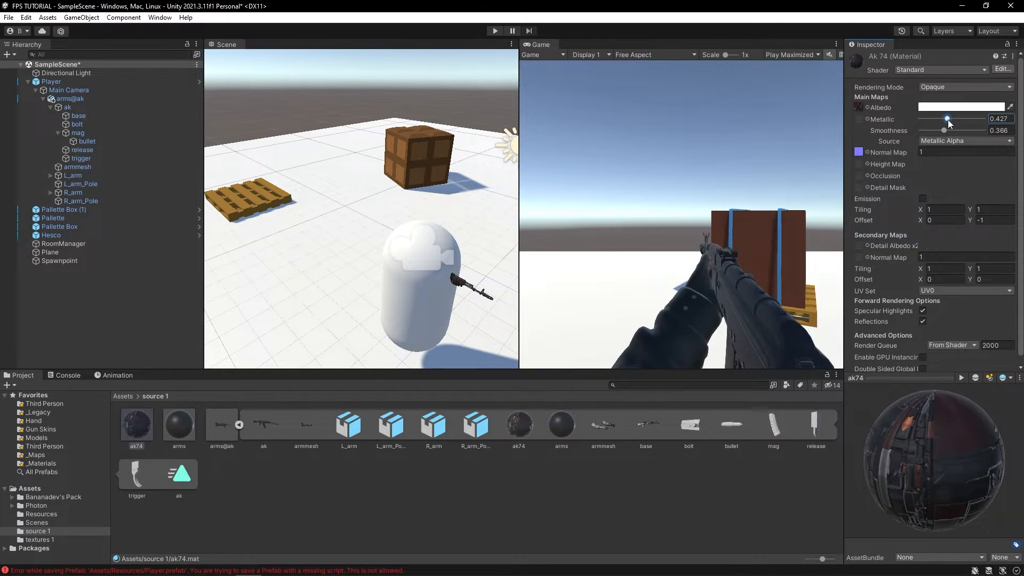
pyautogui.moveTo(943, 130); pyautogui.dragTo(955, 130)
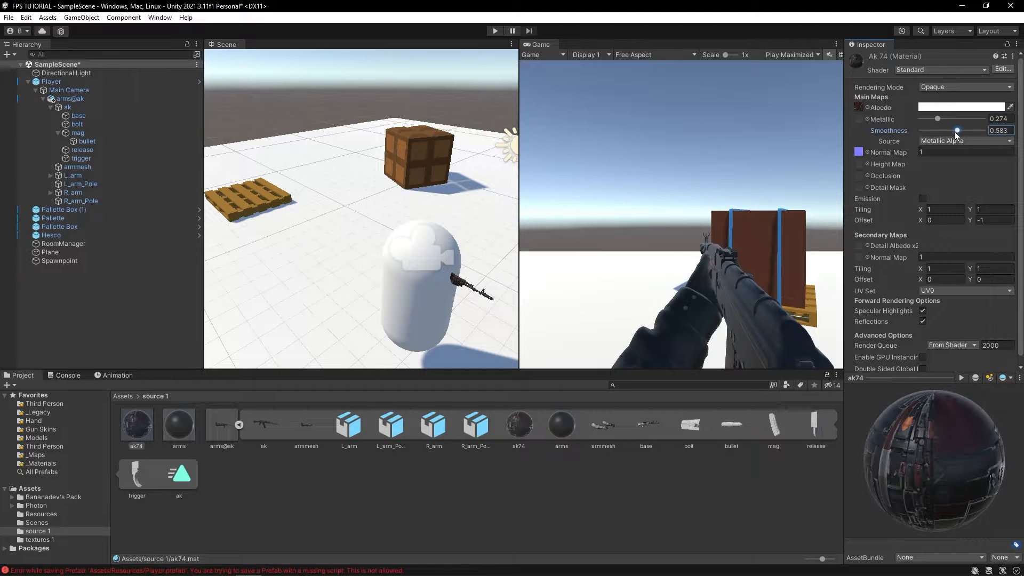
# - Set the arms material to Metallic 1 and Smoothness 0
pyautogui.click(179, 423)
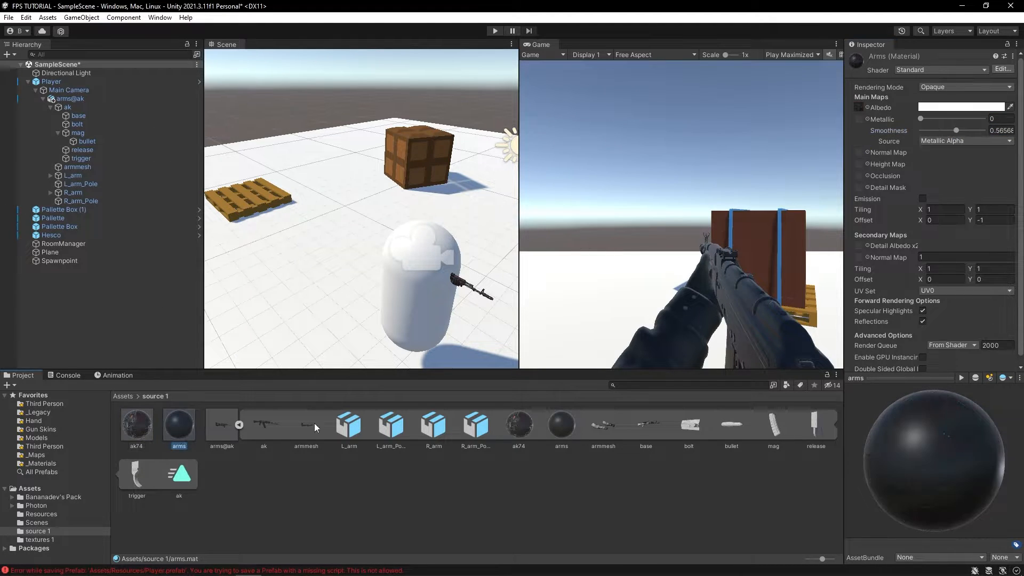
pyautogui.moveTo(921, 119); pyautogui.dragTo(965, 119)
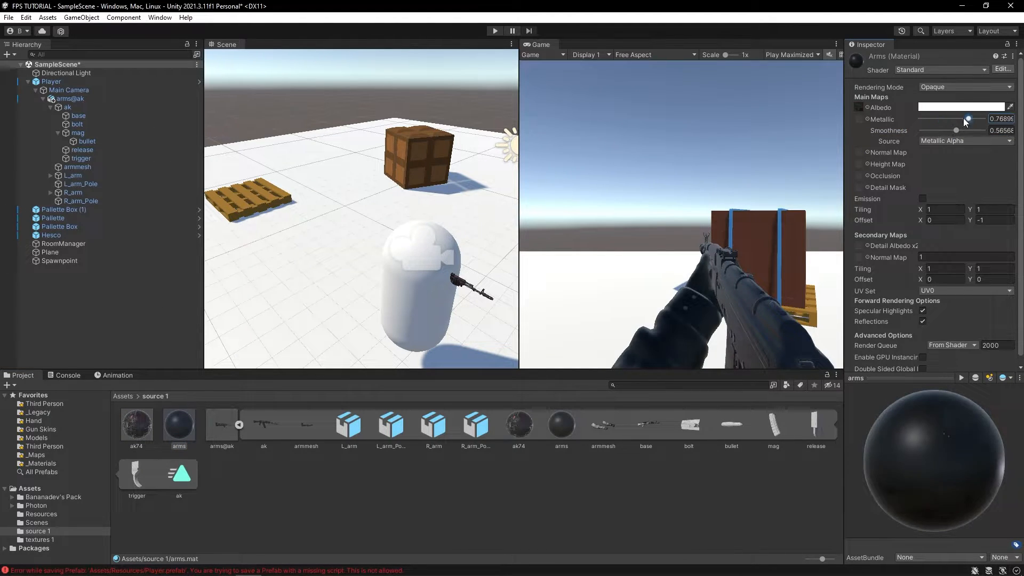
pyautogui.moveTo(965, 119); pyautogui.dragTo(920, 118)
pyautogui.write('1')
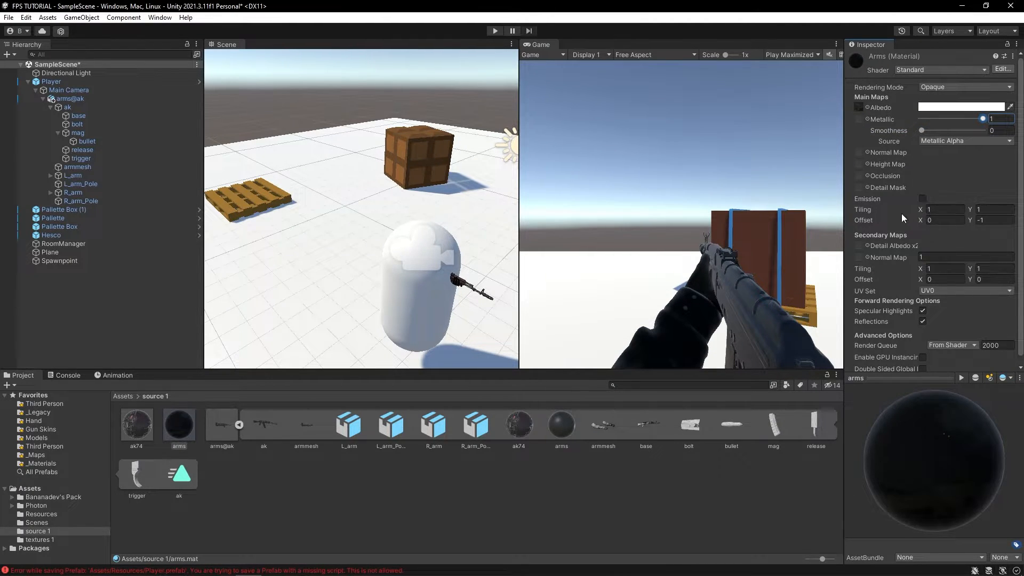
pyautogui.click(836, 44)
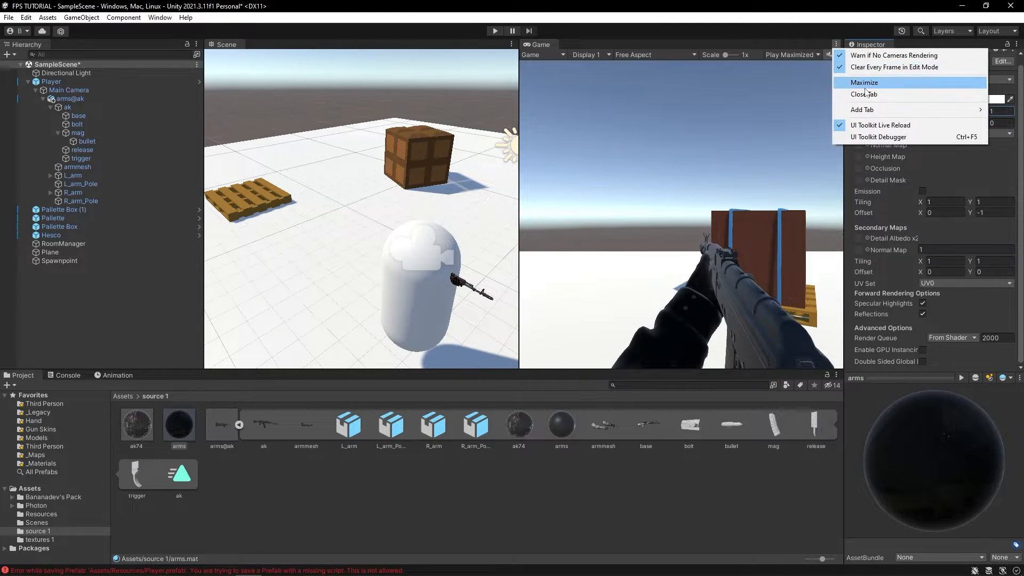
# - Maximize the Game view, inspect Main Camera and Player in the Scene, then delete the Player from the Hierarchy
pyautogui.click(864, 82)
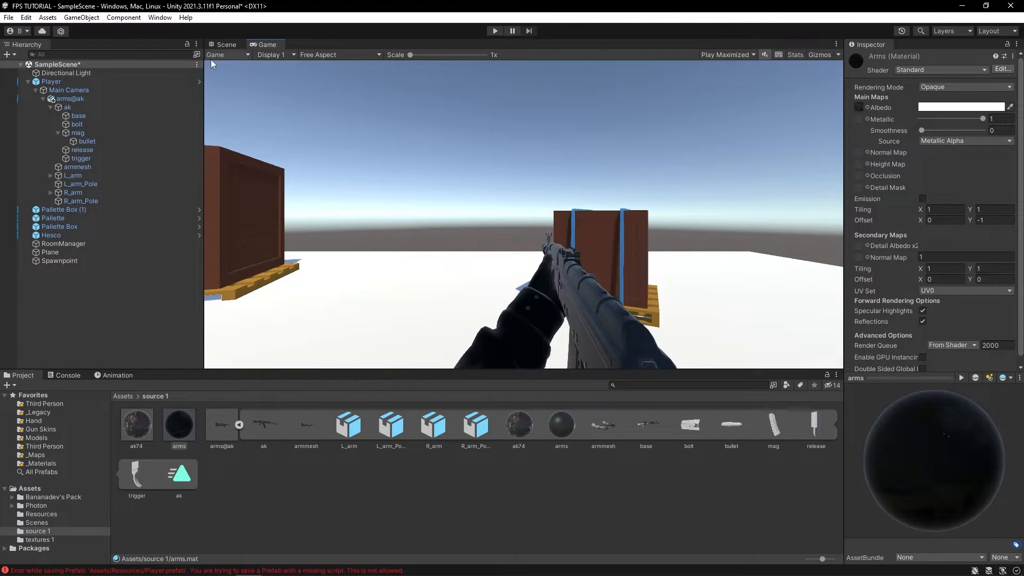
pyautogui.click(71, 99)
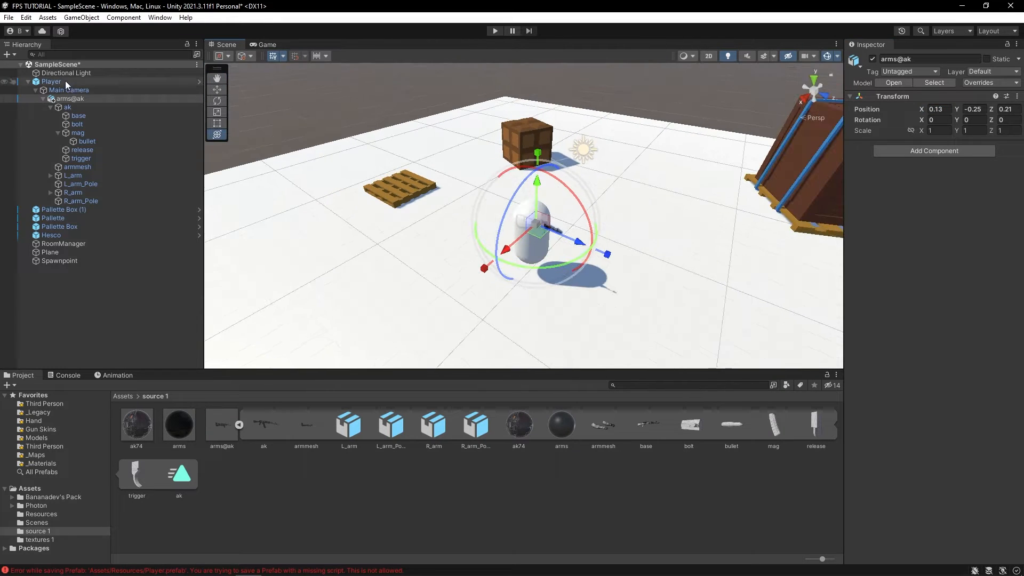
pyautogui.click(68, 89)
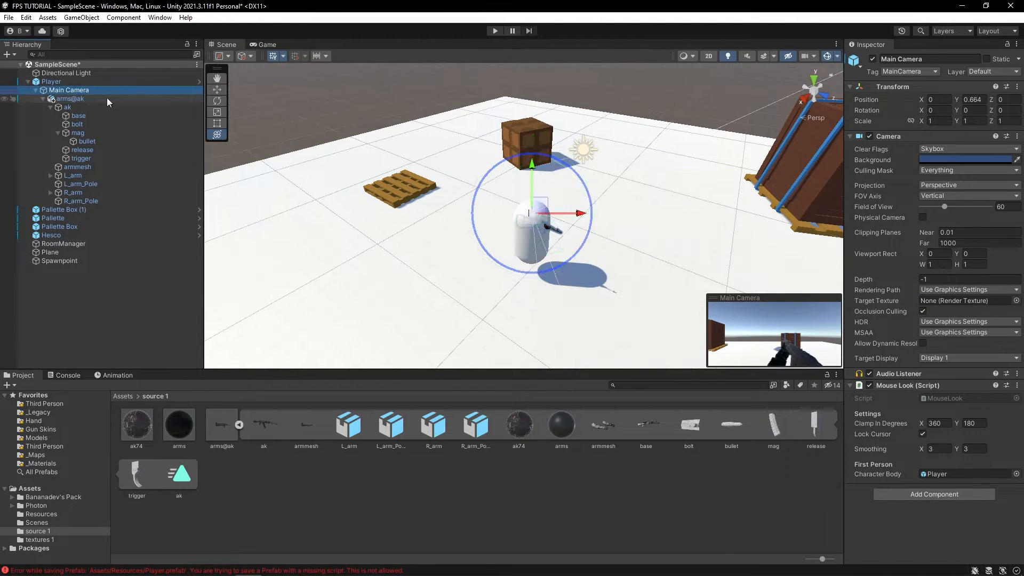
pyautogui.click(51, 81)
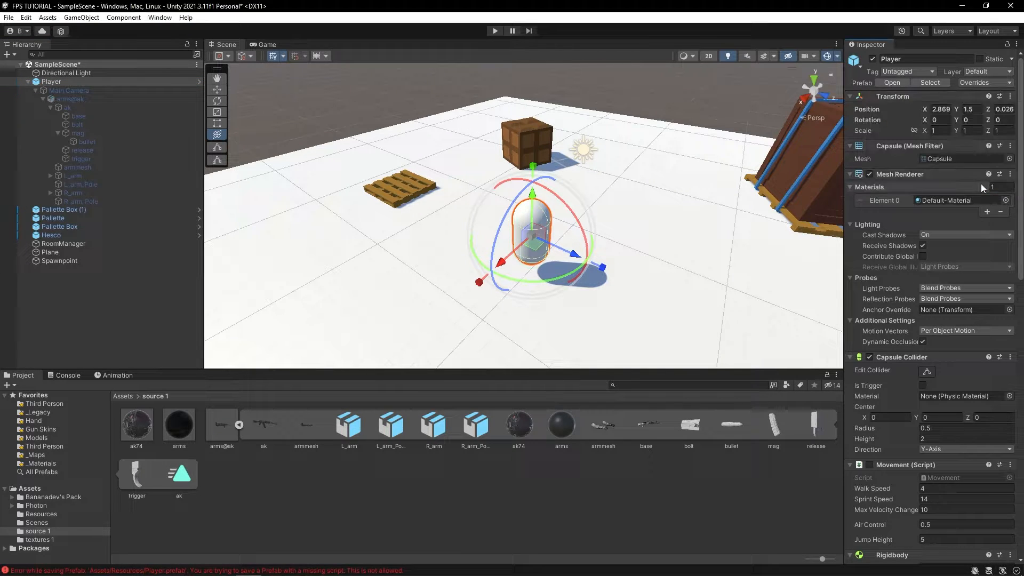
pyautogui.click(51, 81)
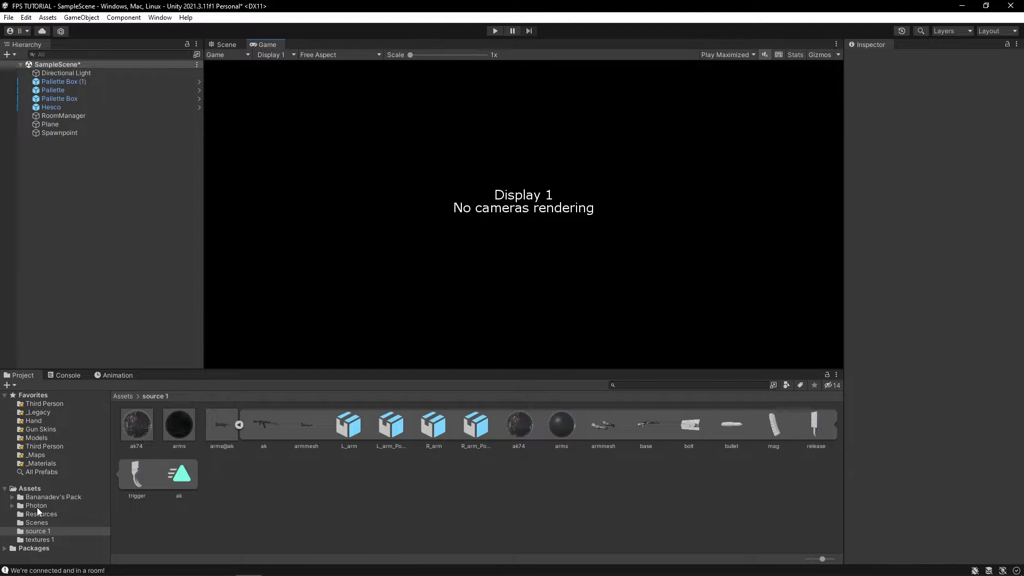
# - Select the Player prefab in Assets/Resources and add a new Health script component to it
pyautogui.click(41, 513)
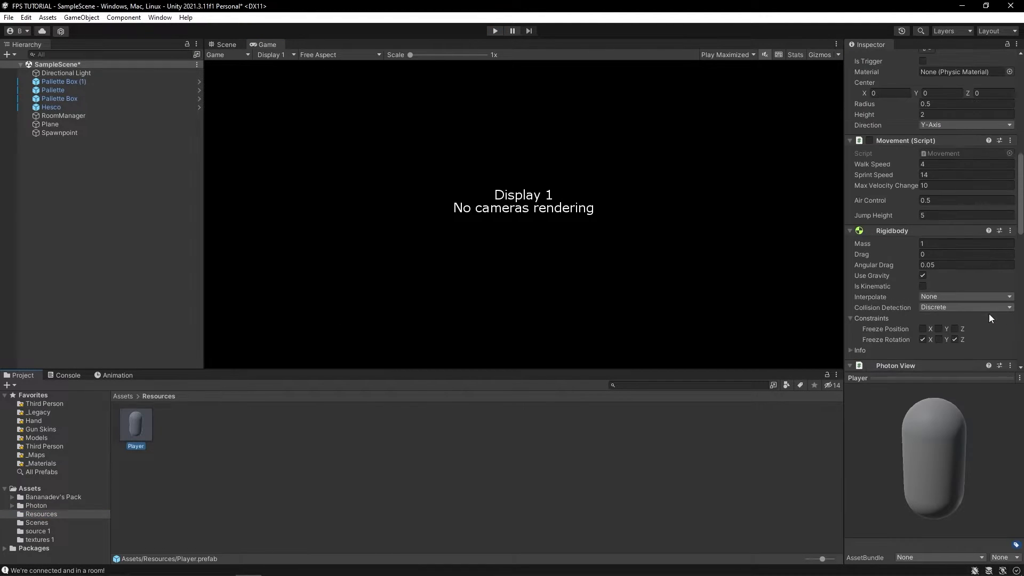
pyautogui.scroll(-3)
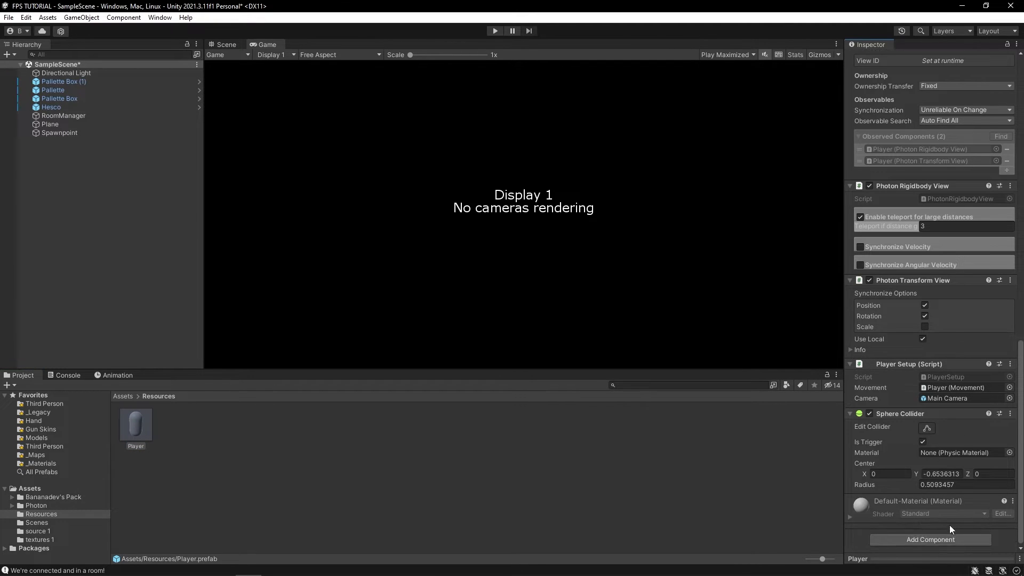
pyautogui.click(930, 540)
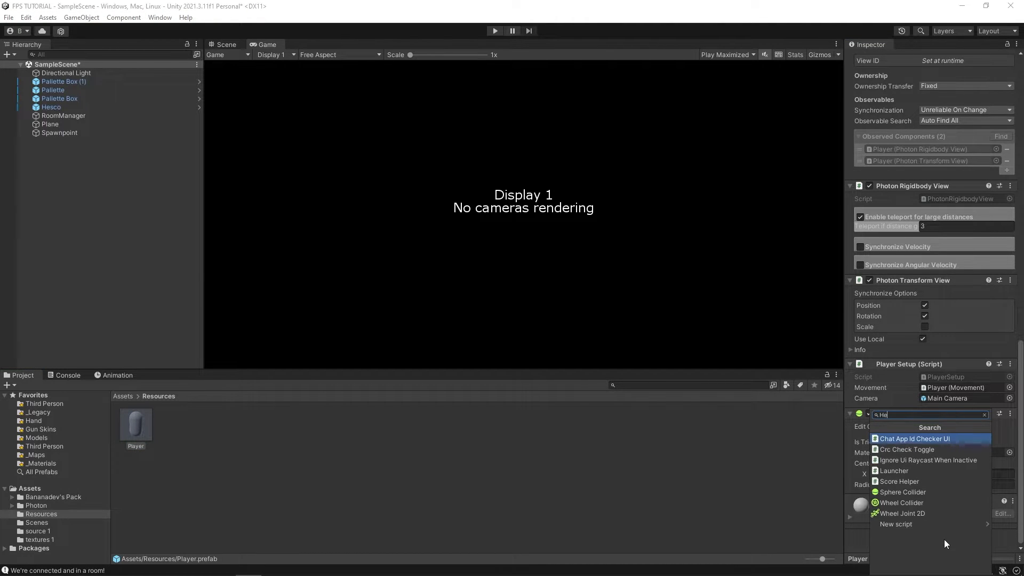
pyautogui.click(896, 524)
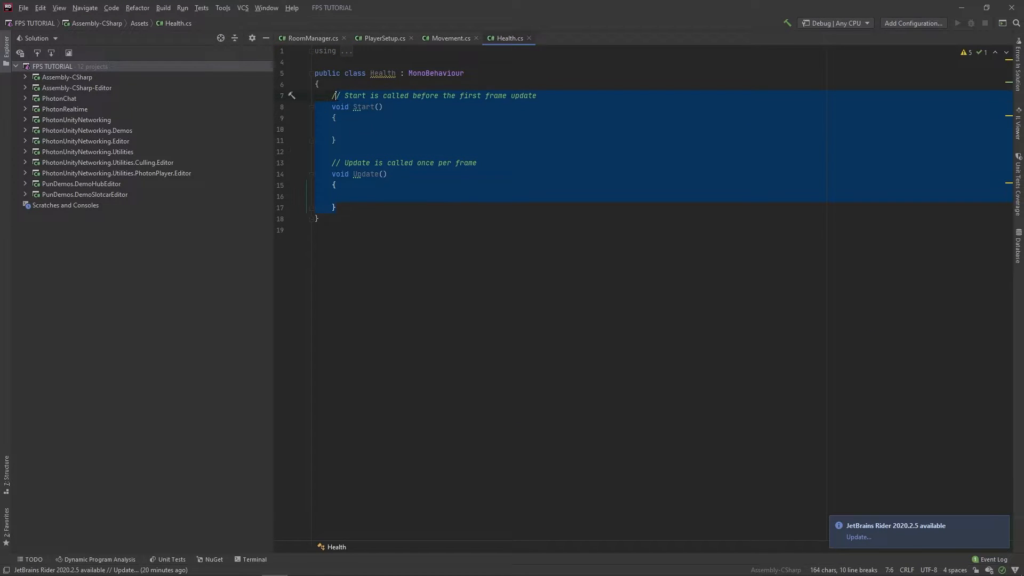
# - Declare a public int health field in the Health class
pyautogui.write('public')
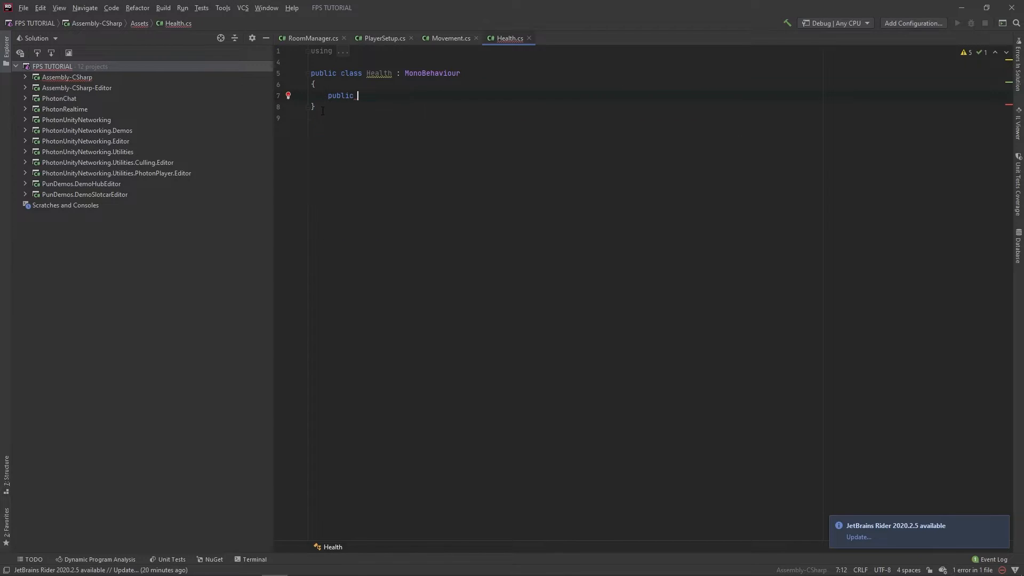
pyautogui.write('float h')
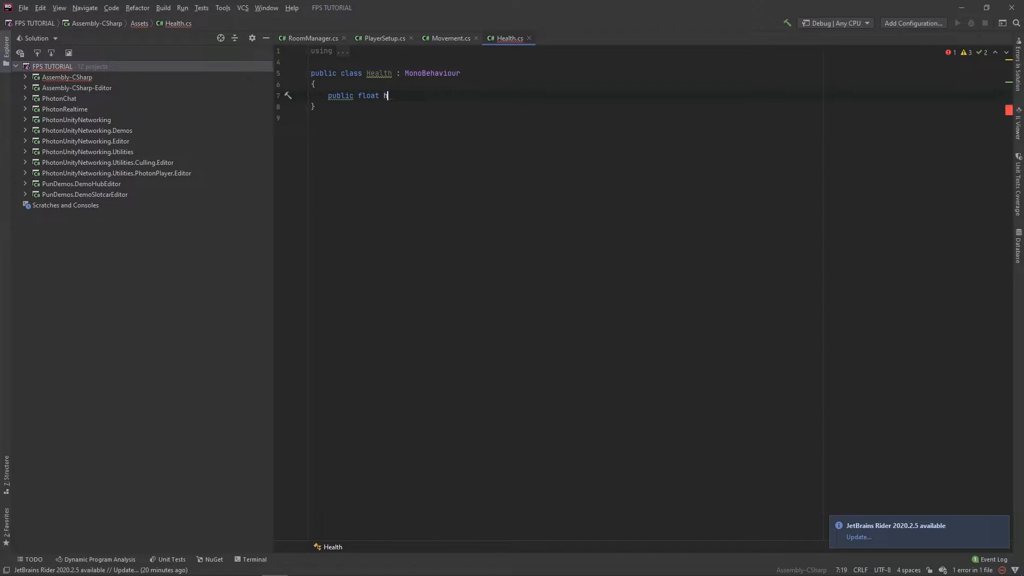
pyautogui.write('int')
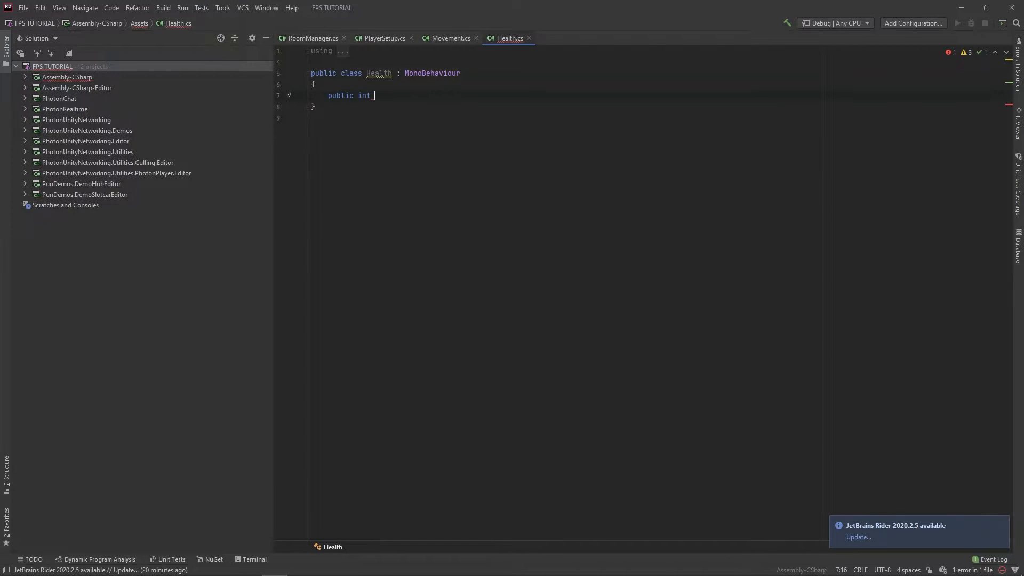
pyautogui.write('health;')
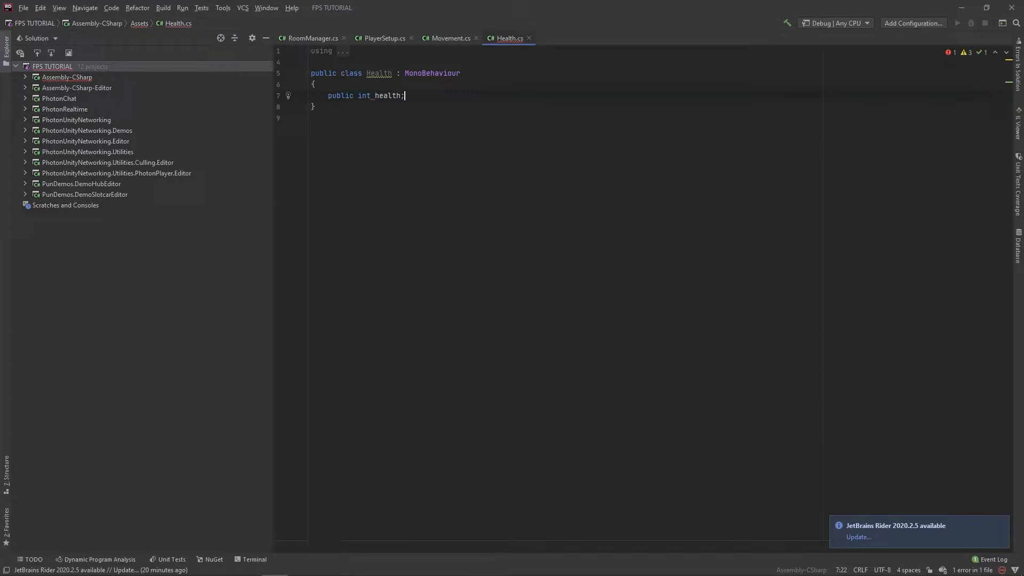
# - Add TakeDamage(int _damage) subtracting health and destroying the gameObject at zero, marked [PunRPC]
pyautogui.write('public void T')
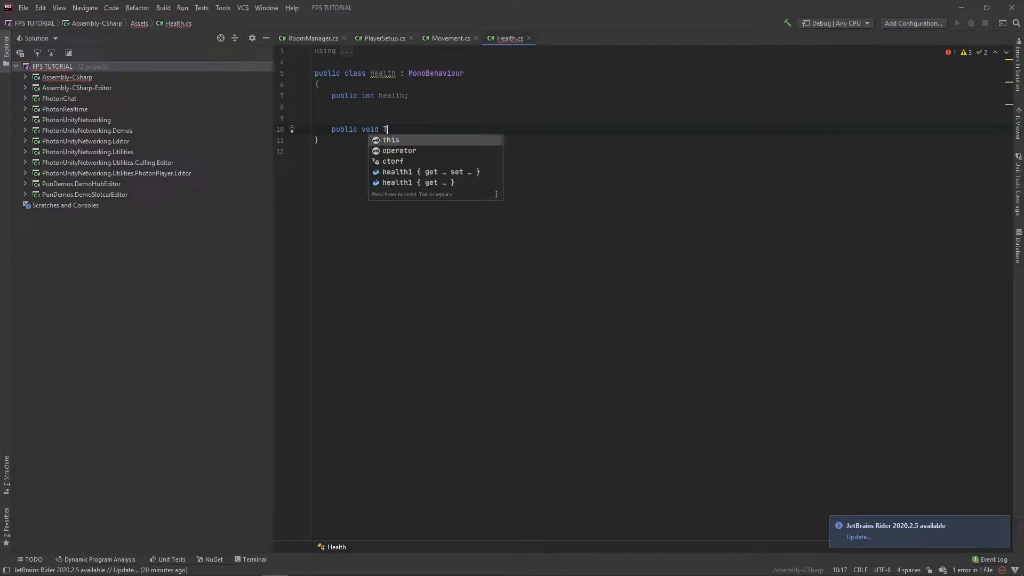
pyautogui.write('akeDamage')
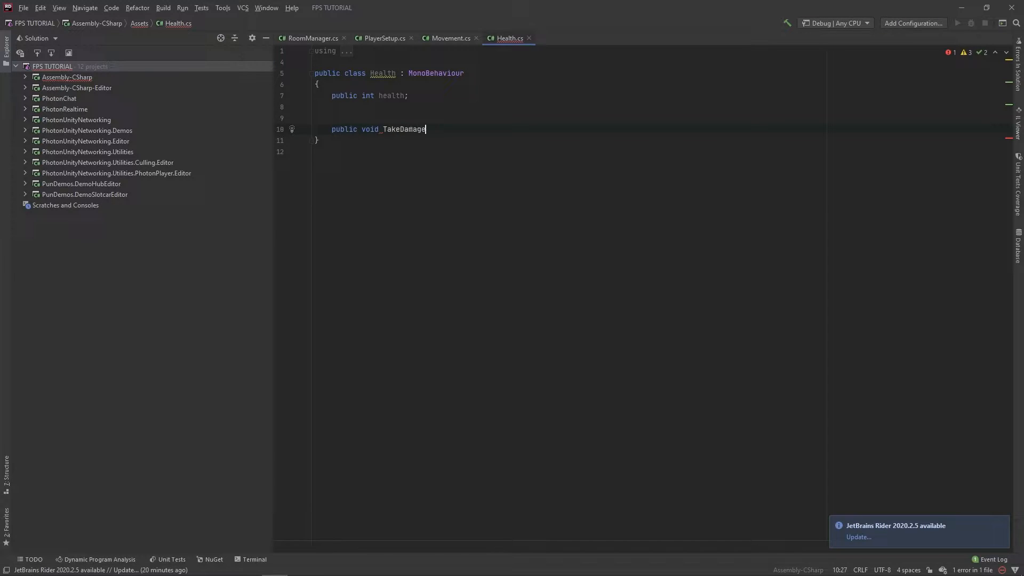
pyautogui.write('(int')
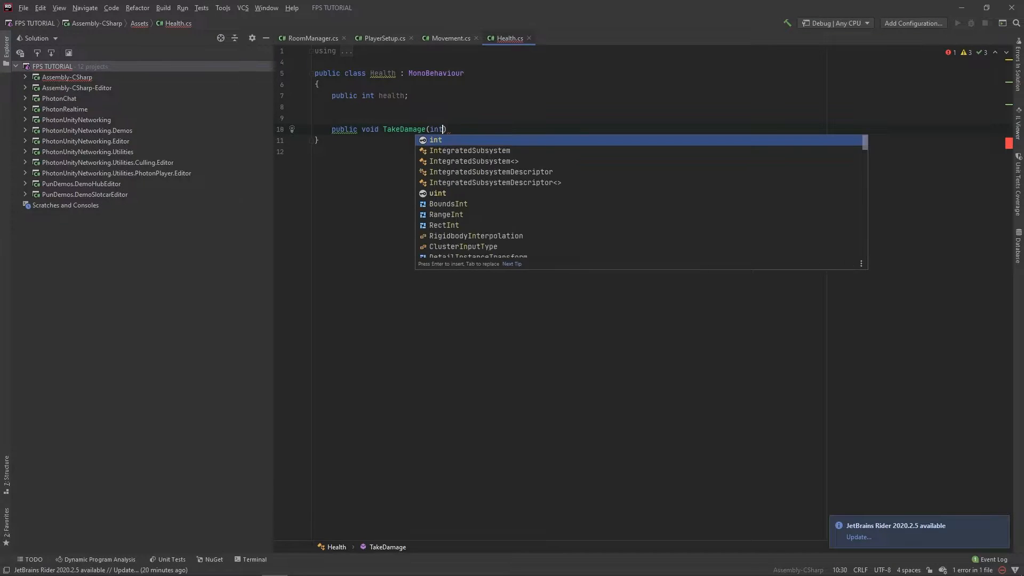
pyautogui.write('_damage)')
pyautogui.write('{')
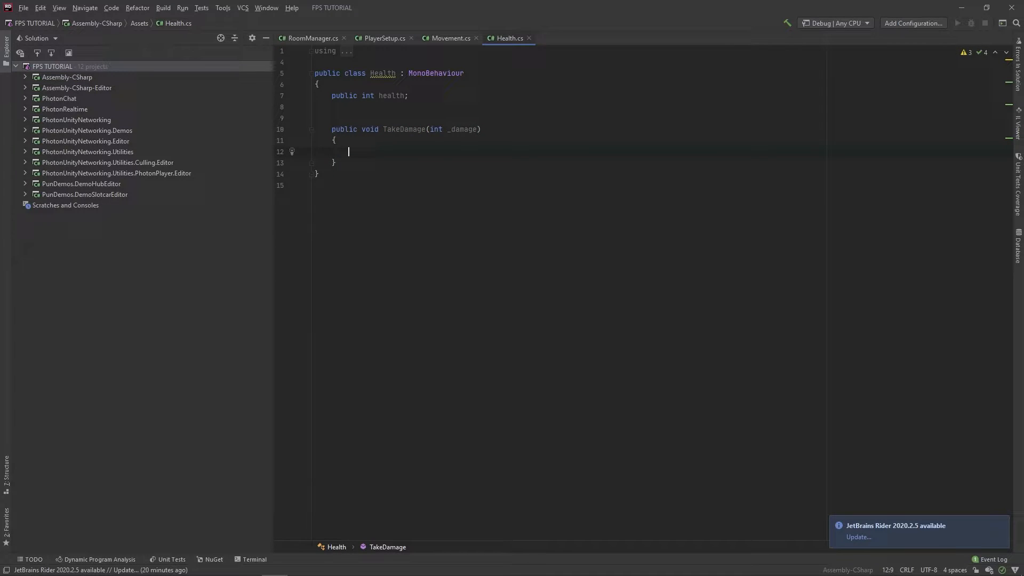
pyautogui.write('health -= _damage;')
pyautogui.write('if (health ')
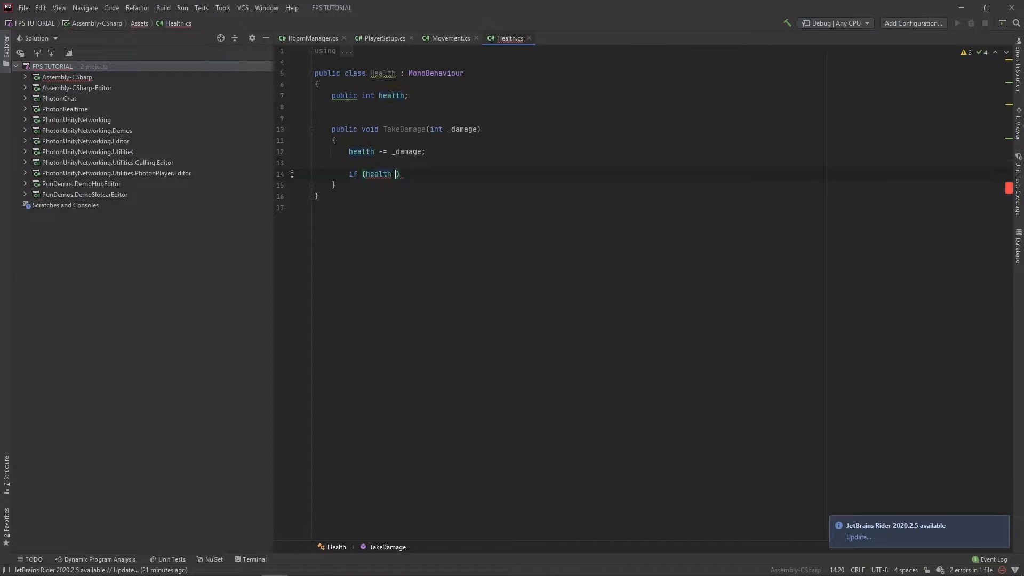
pyautogui.write('<= 0')
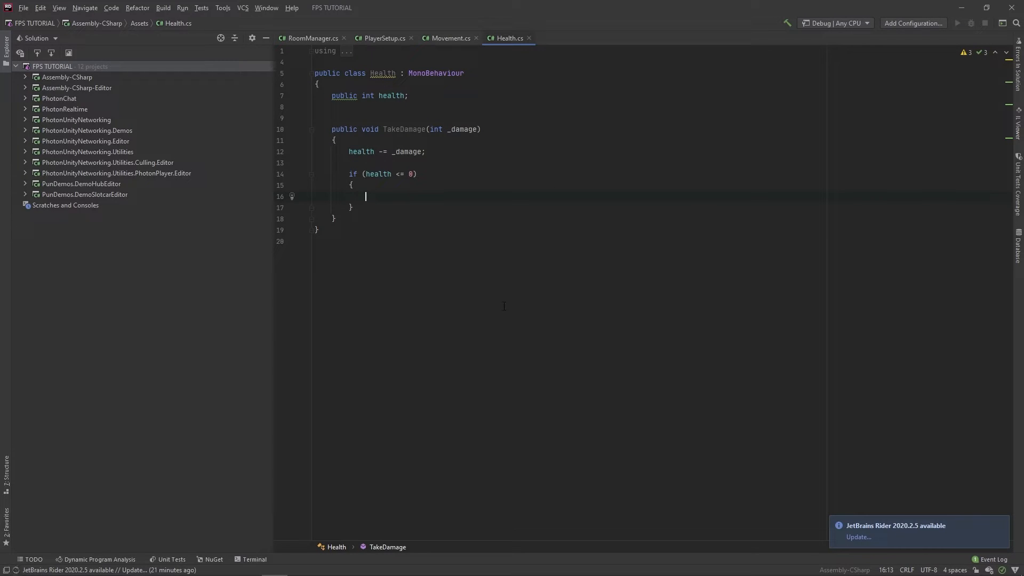
pyautogui.write('Destroy(gameObject);')
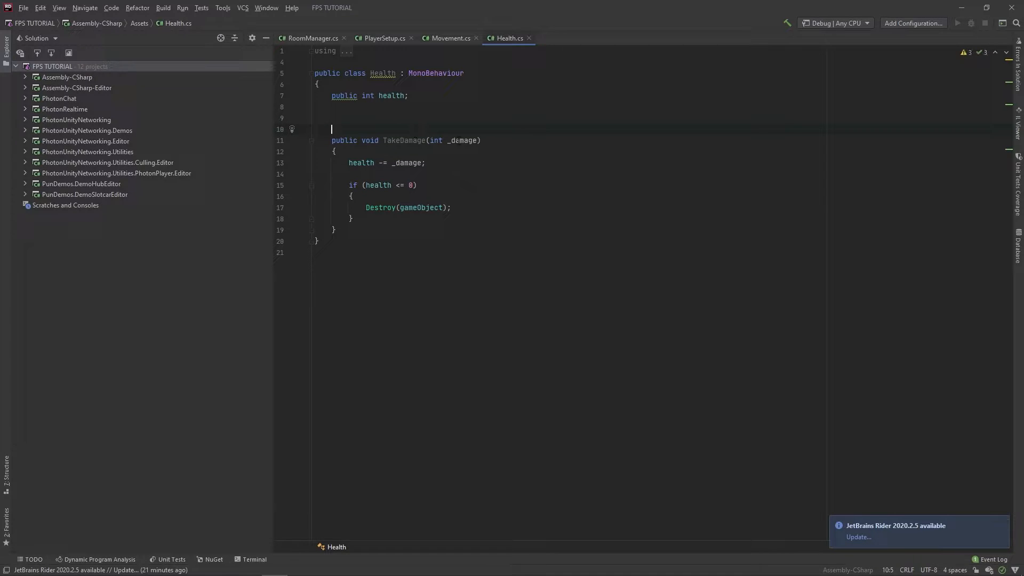
pyautogui.write('[Pu')
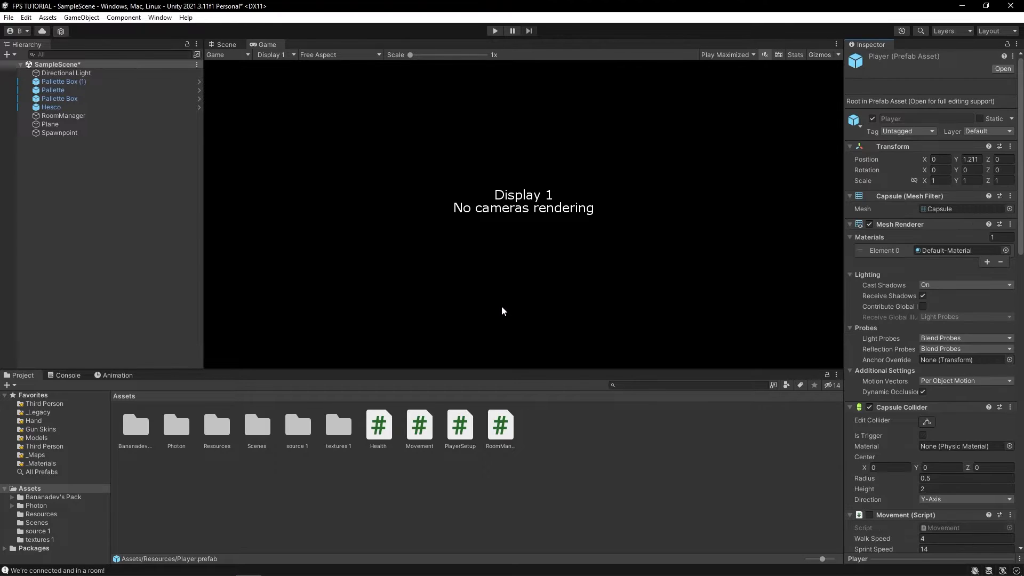
# - Add a new Weapon script to the Player prefab's arms@ak object
pyautogui.click(691, 385)
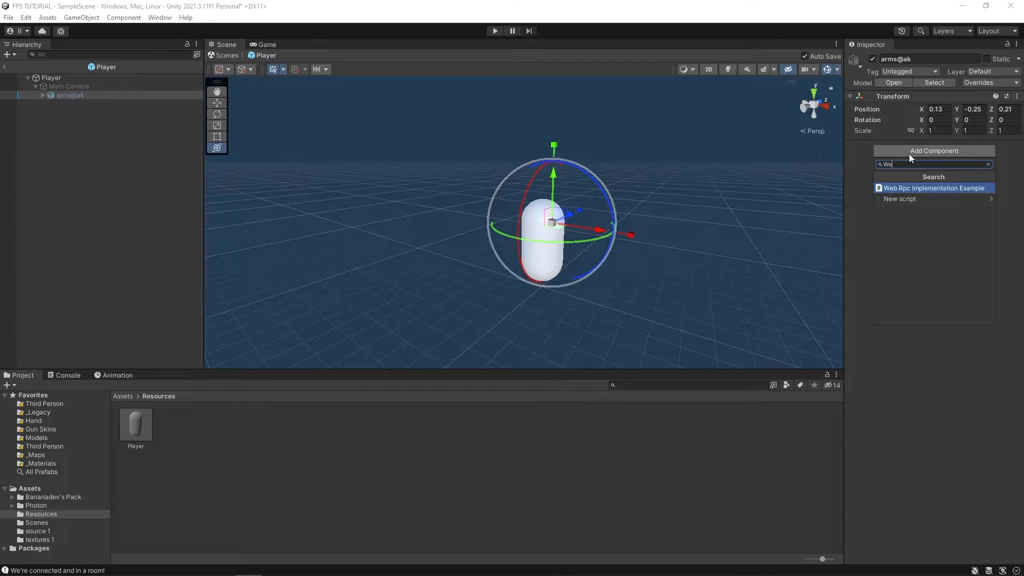
pyautogui.write('Weapo')
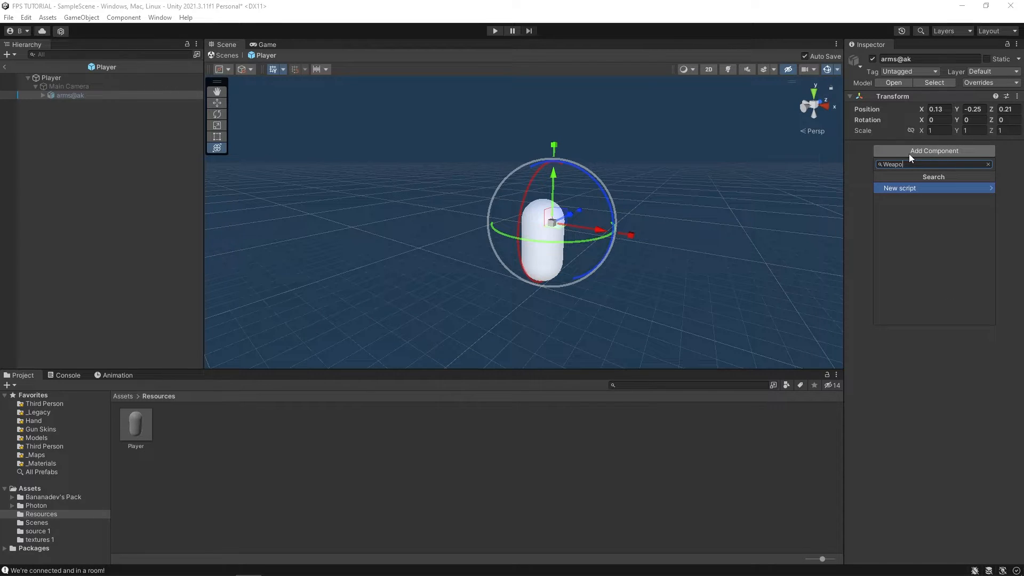
pyautogui.click(899, 187)
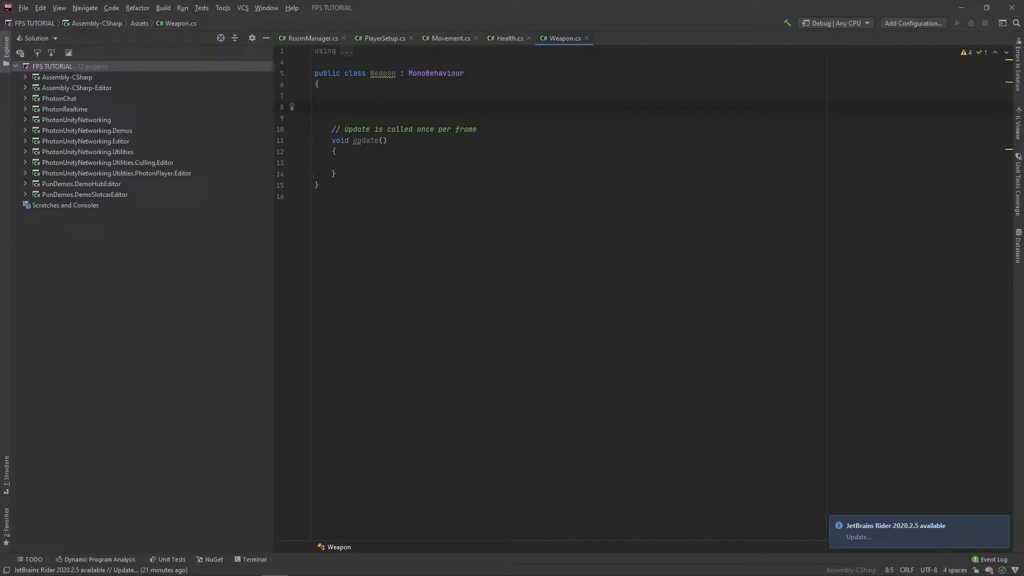
# - Declare public int damage, public float fireRate and private float nextFire in Weapon
pyautogui.write('public int damage;')
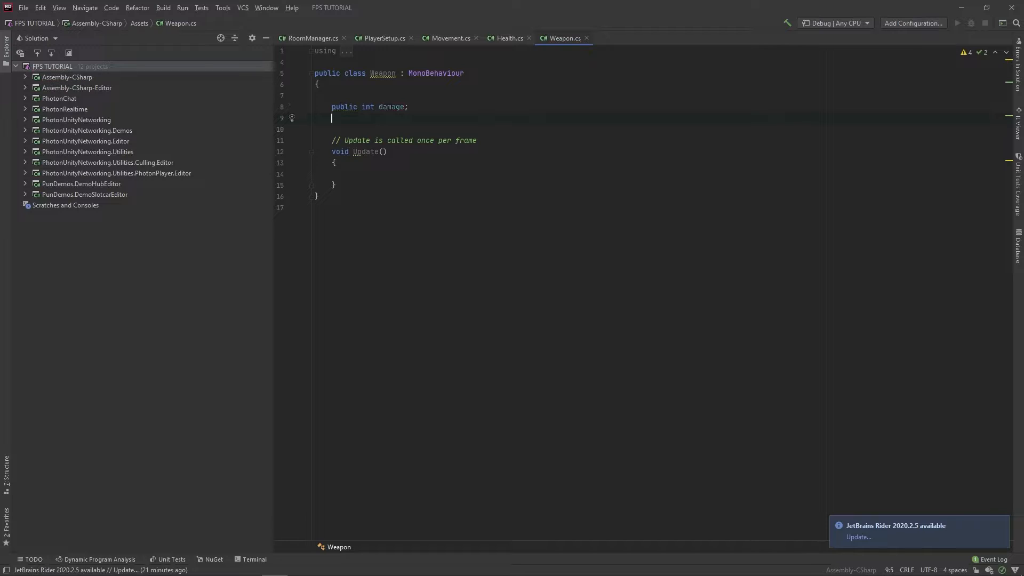
pyautogui.write('public')
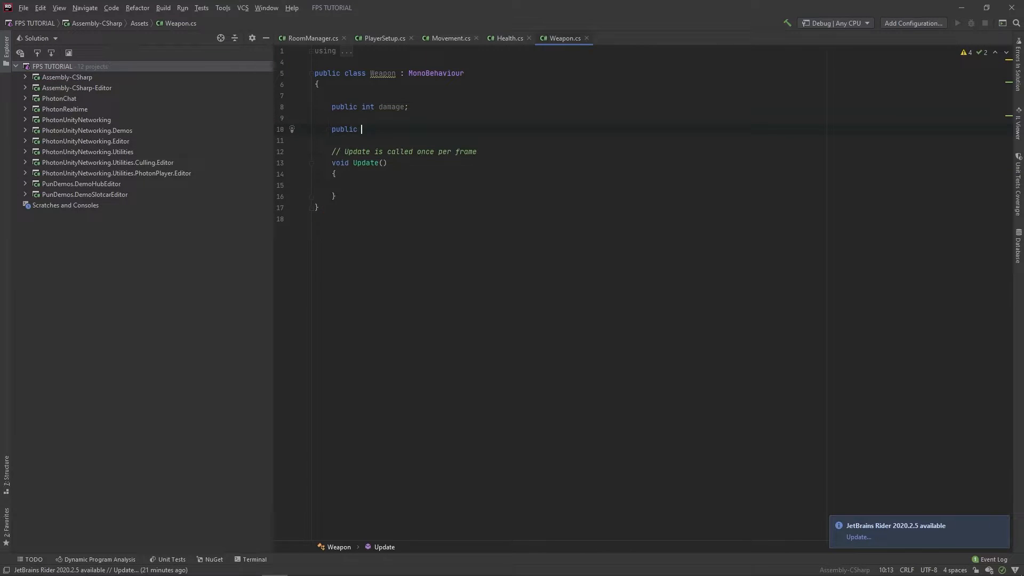
pyautogui.write('float fireRate;')
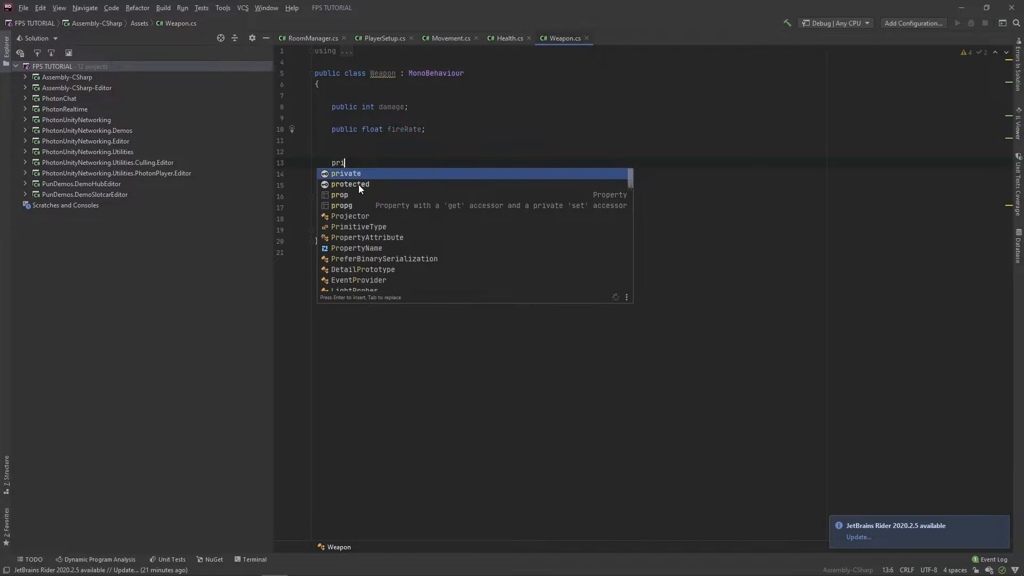
pyautogui.write('private float _nex')
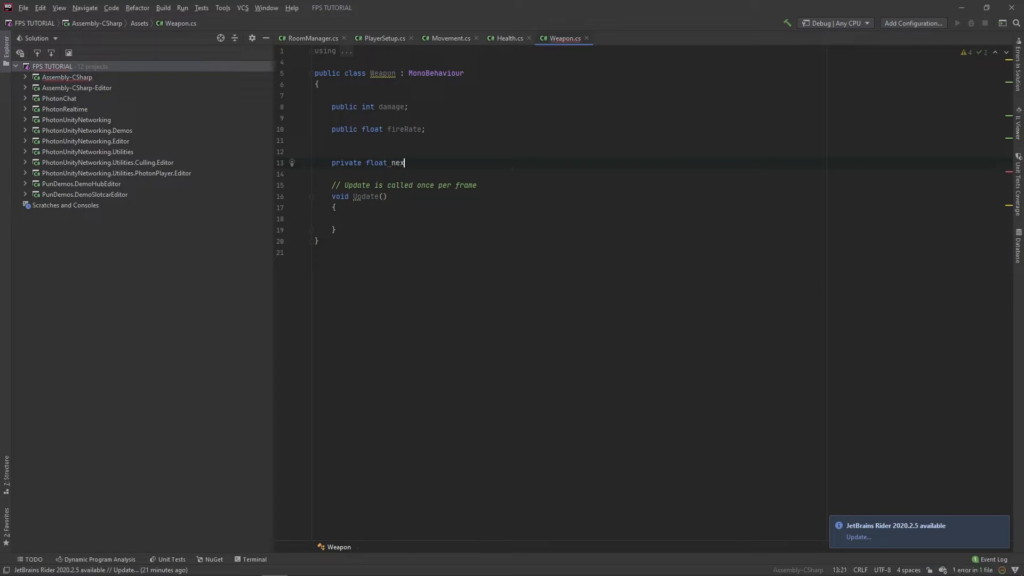
pyautogui.write('tFire;')
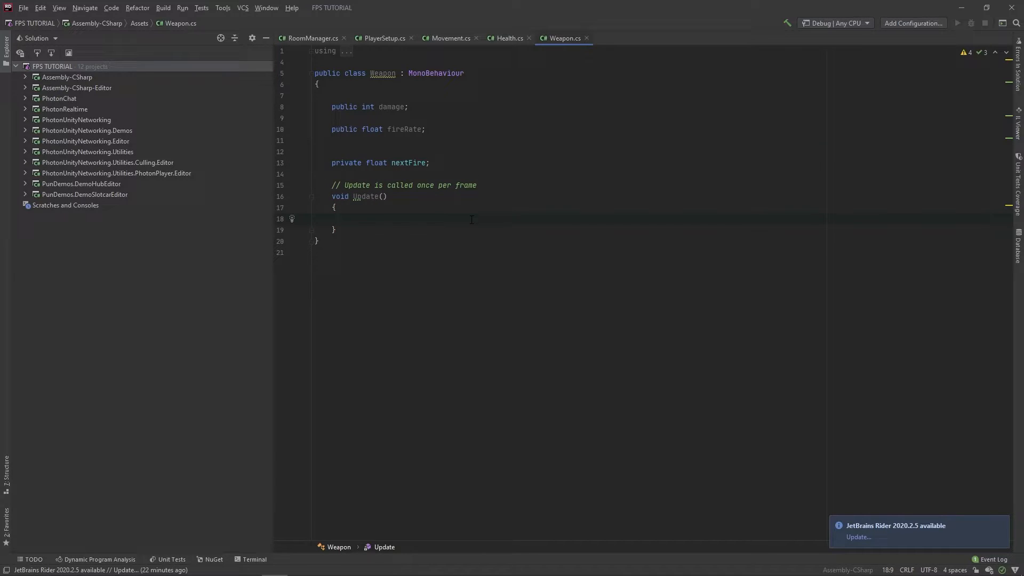
# - In Update, check Input.GetButton("Fire1") && nextFire <= 0
pyautogui.write('if')
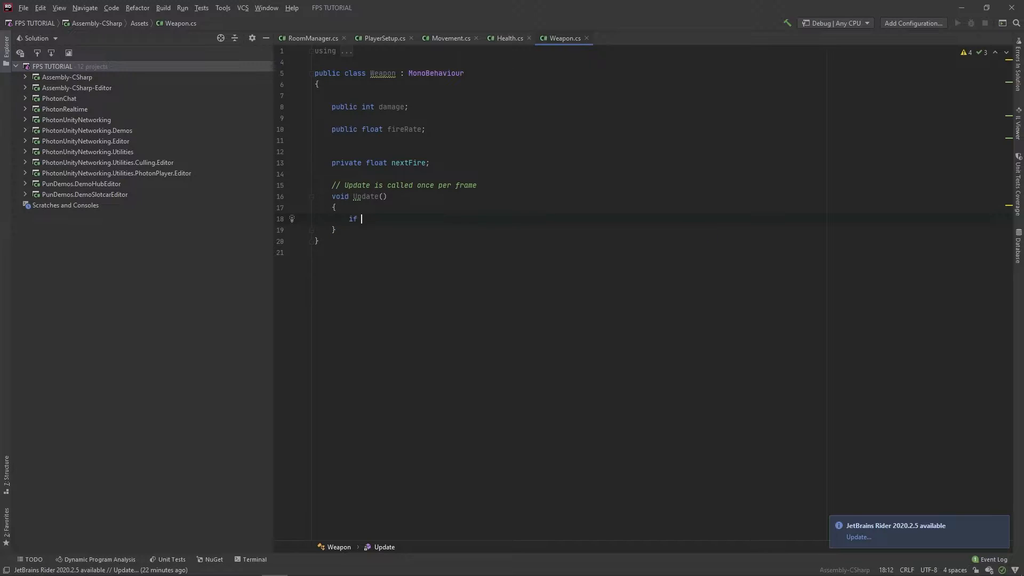
pyautogui.write('(Input.GetButton("')
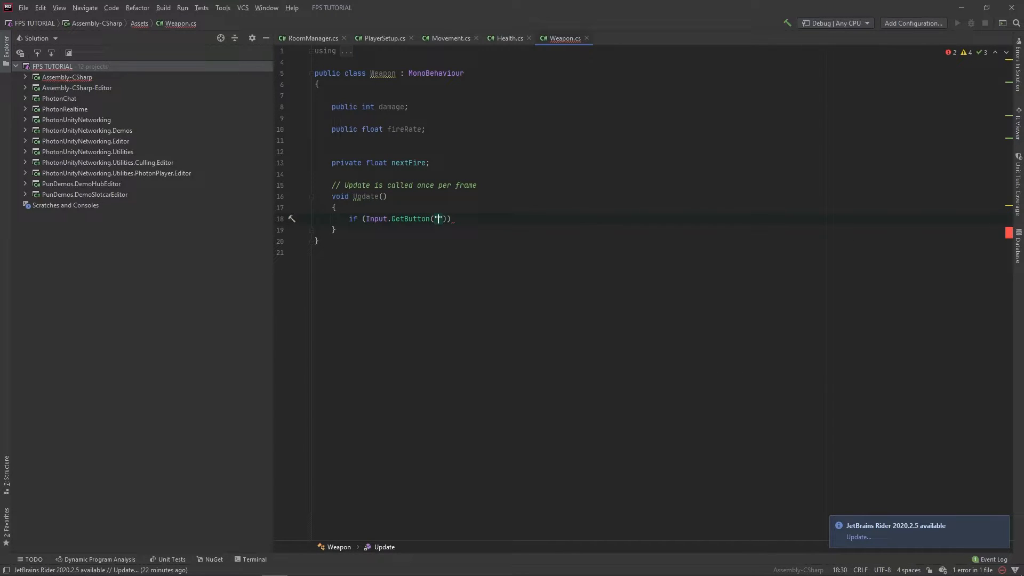
pyautogui.write('Fire1')
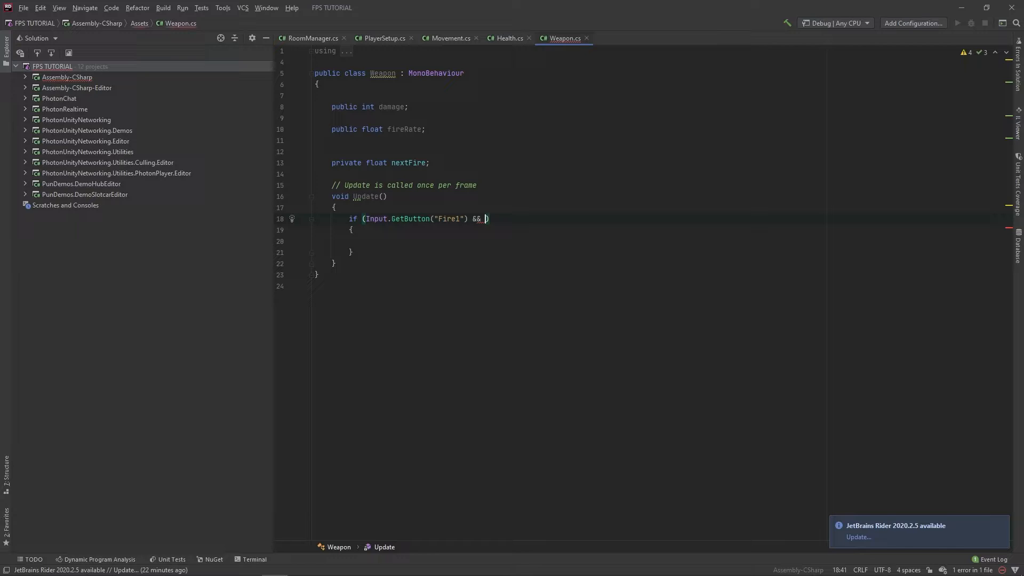
pyautogui.write('nme')
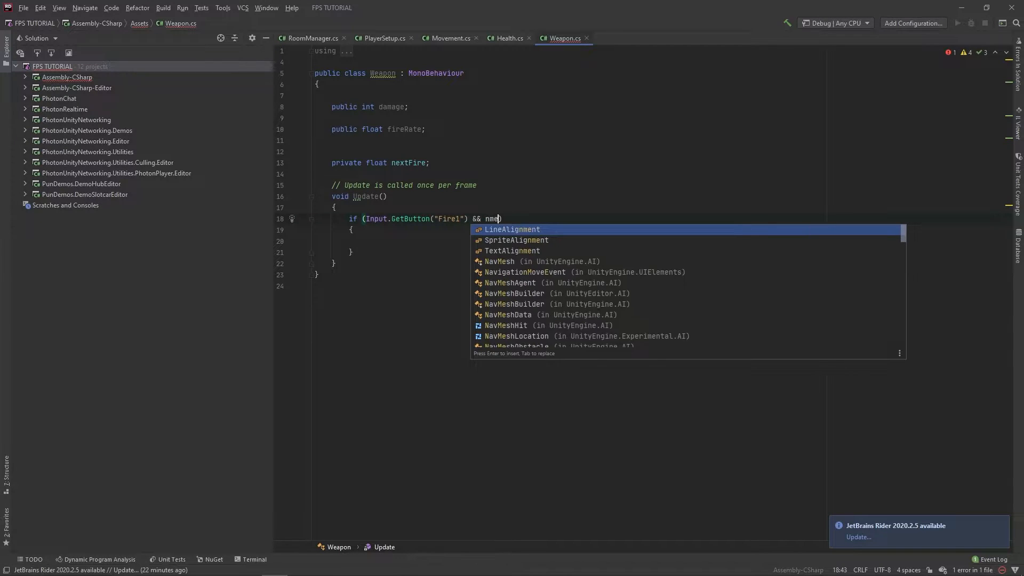
pyautogui.write('nextFire')
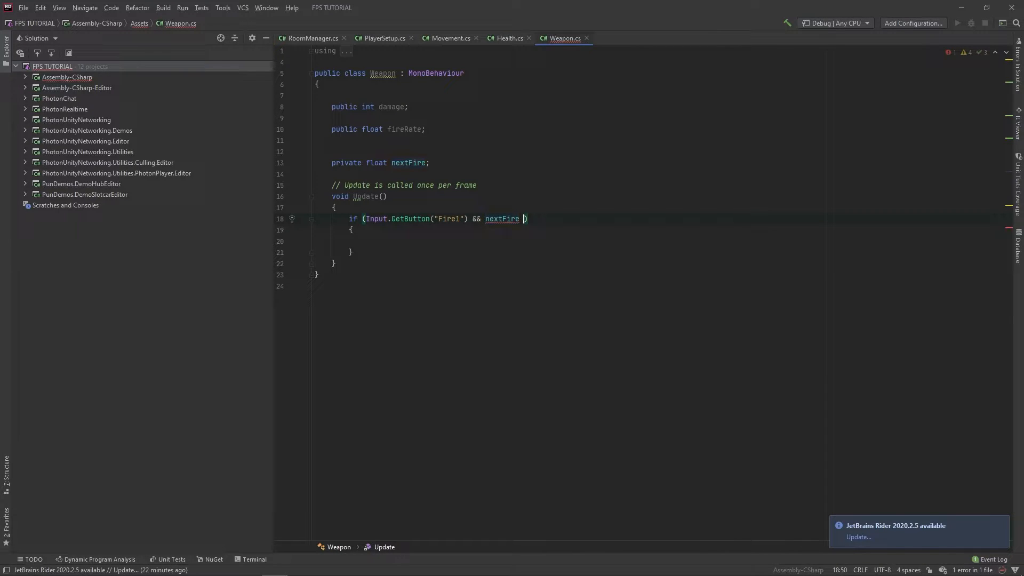
pyautogui.write('<= 0')
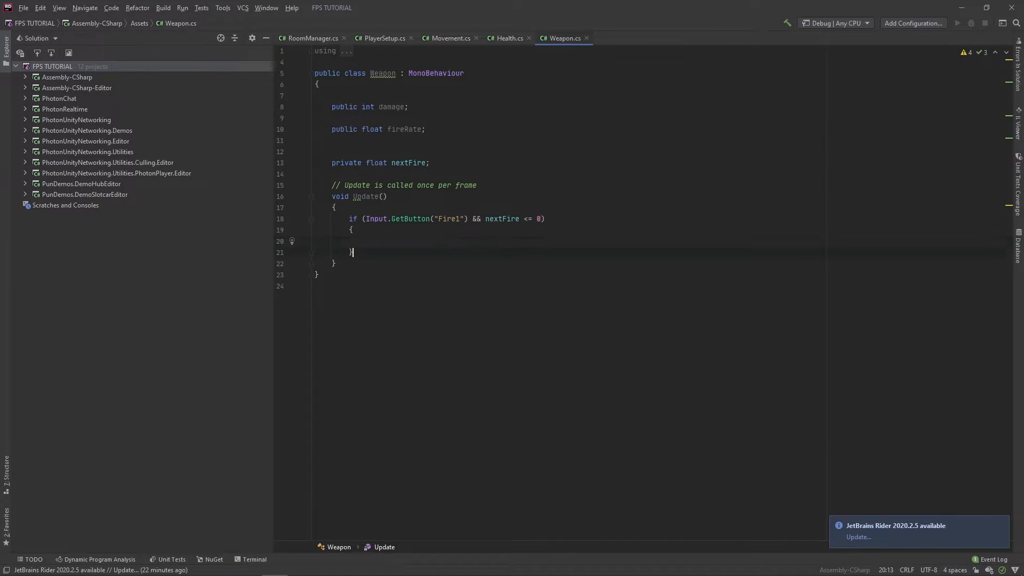
# - Add an empty Fire() method, call it when firing and set nextFire = 1 / fireRate
pyautogui.write('void')
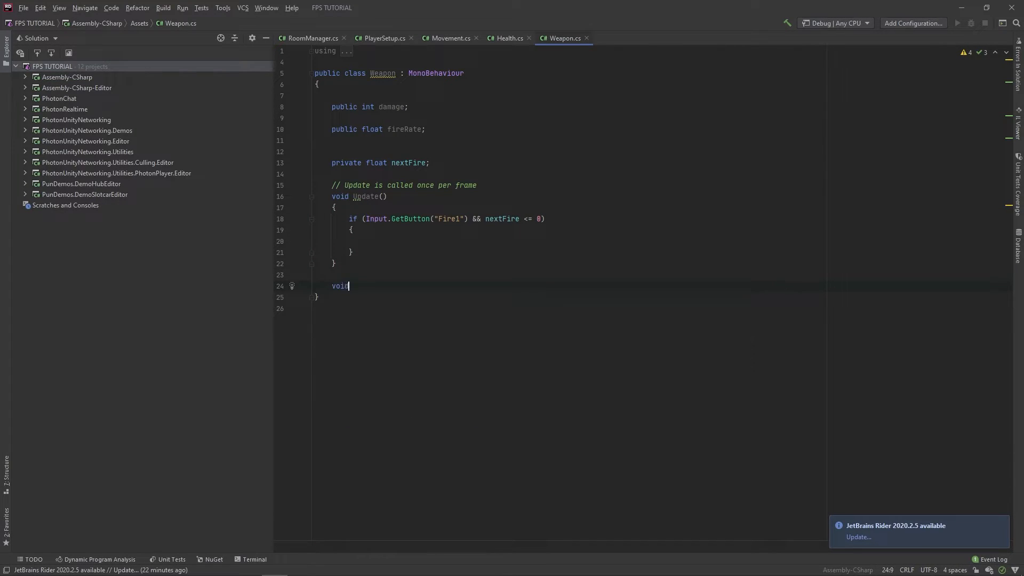
pyautogui.write('Fire()')
pyautogui.write('{')
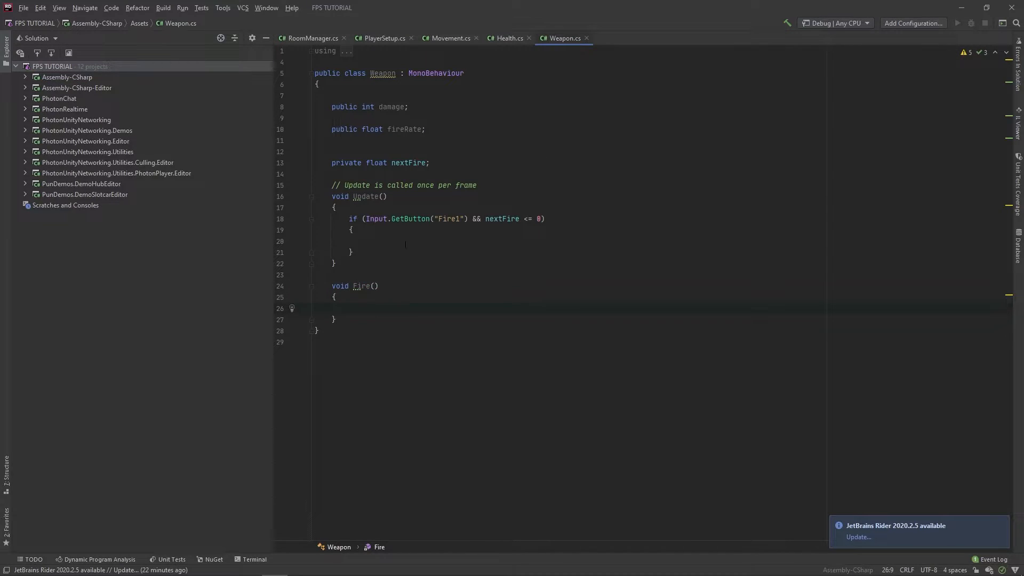
pyautogui.write('Fire();')
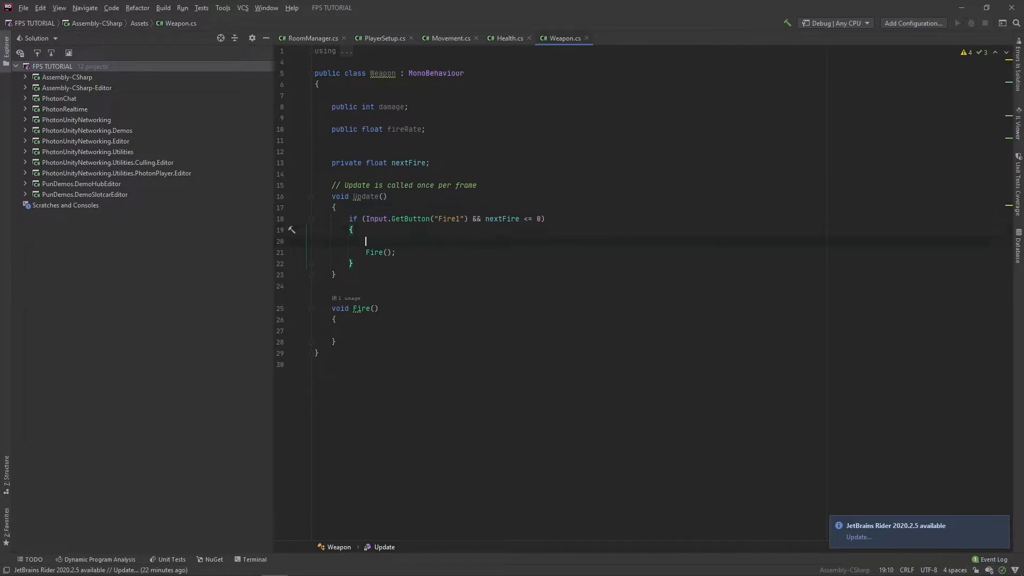
pyautogui.write('nextFire = 1 / fireRate;')
pyautogui.write('if')
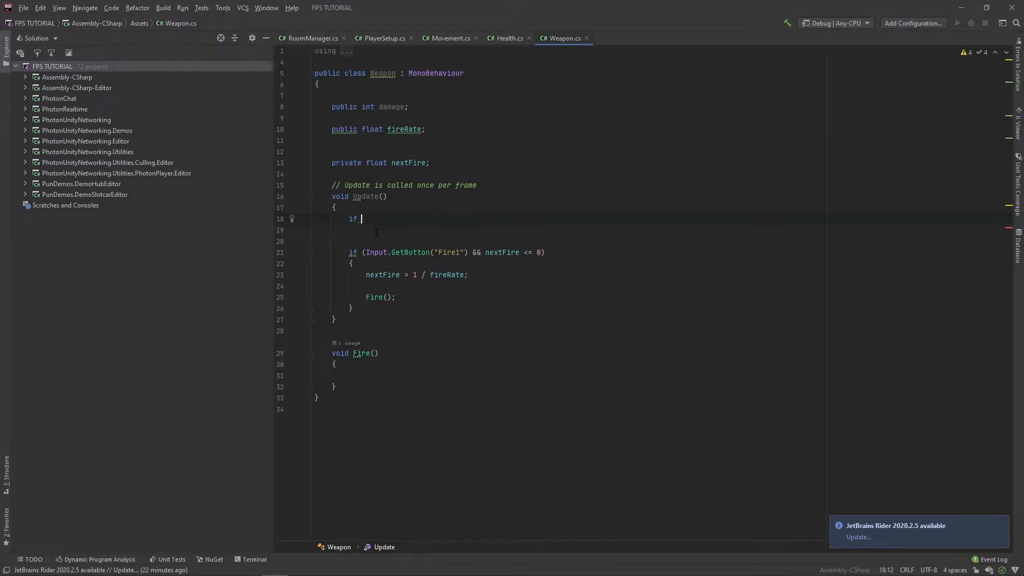
# - Count nextFire down by Time.deltaTime each frame while it is above 0
pyautogui.write('(nextFire > 0)')
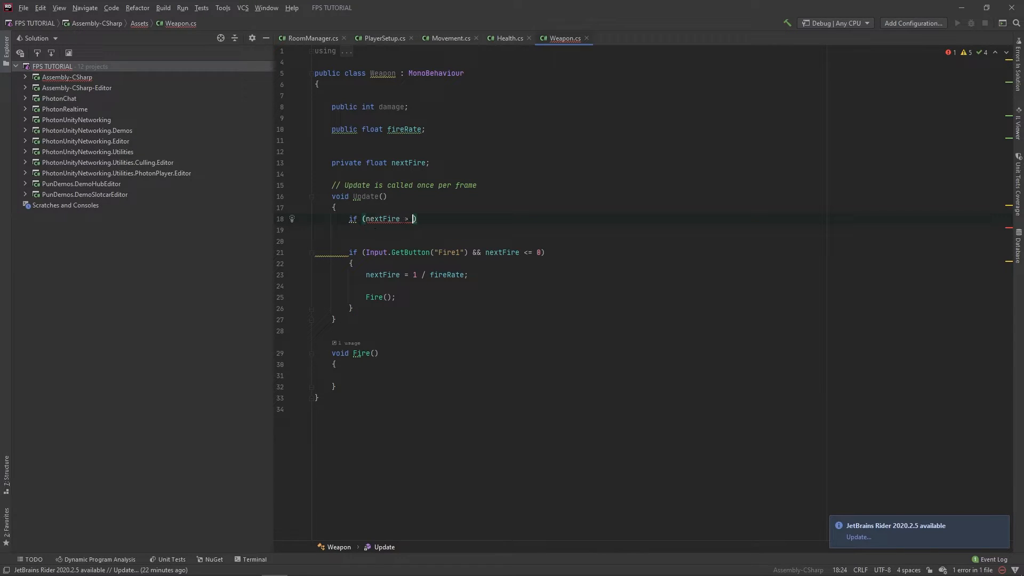
pyautogui.write(')')
pyautogui.click(661, 230)
pyautogui.write('nextFire -= Tim')
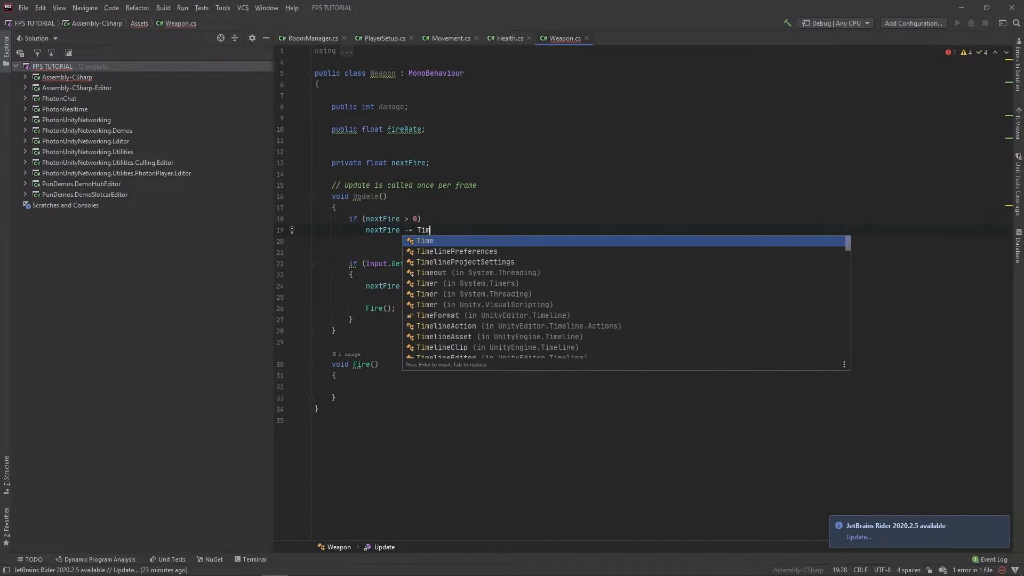
pyautogui.write('.deltaTime')
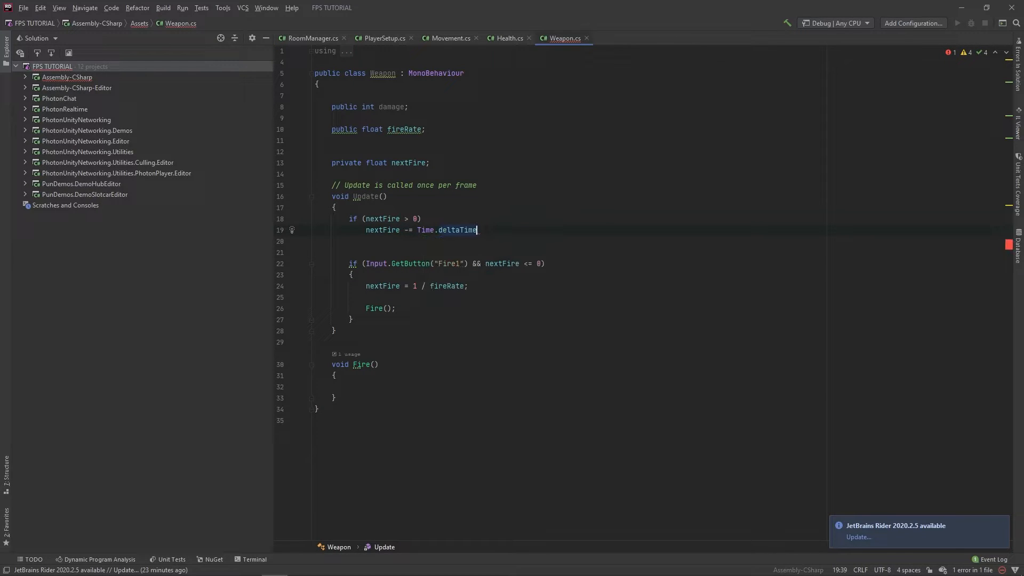
pyautogui.write(';')
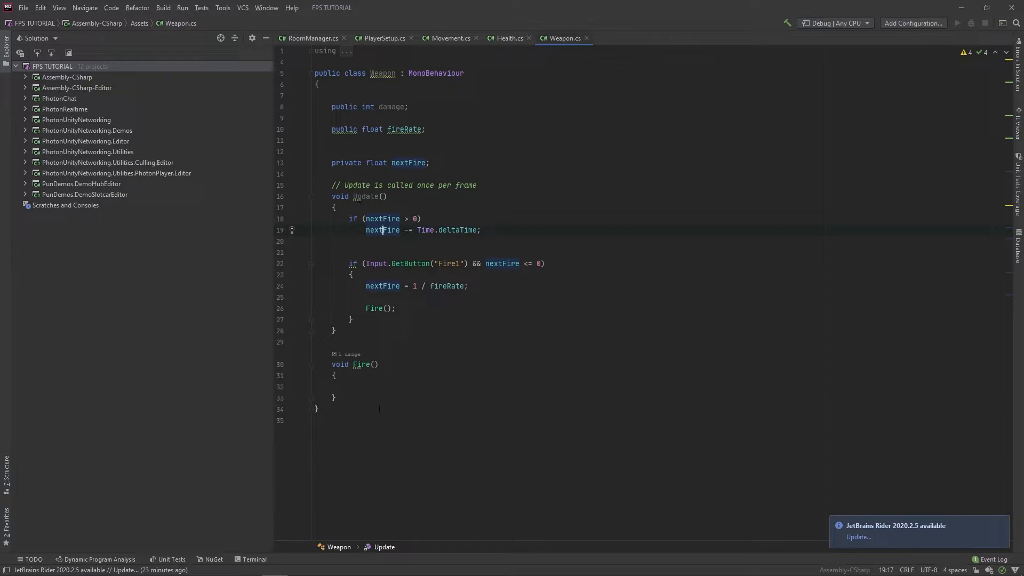
# - Declare a public Camera camera field below damage
pyautogui.click(344, 387)
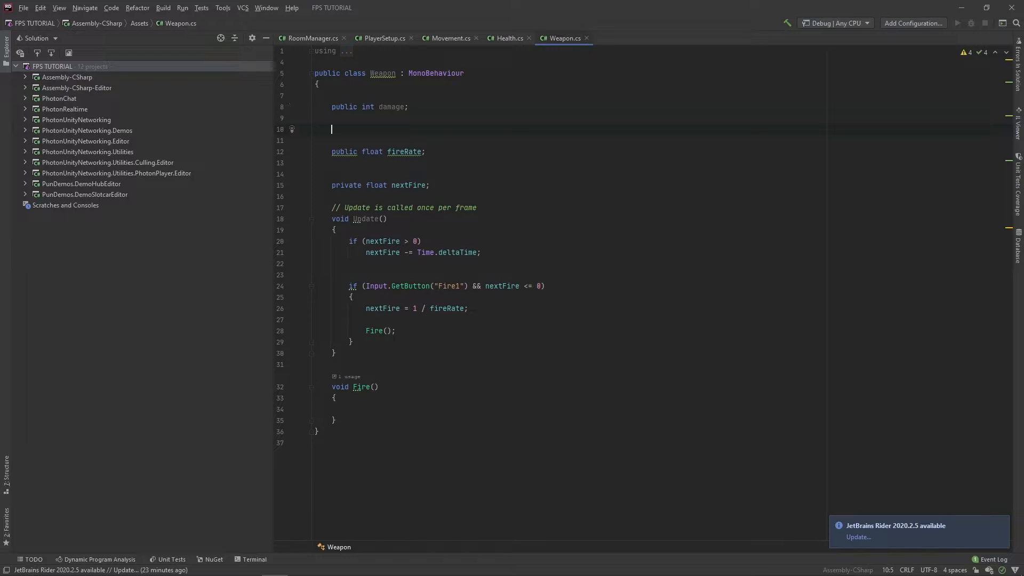
pyautogui.write('public Camera')
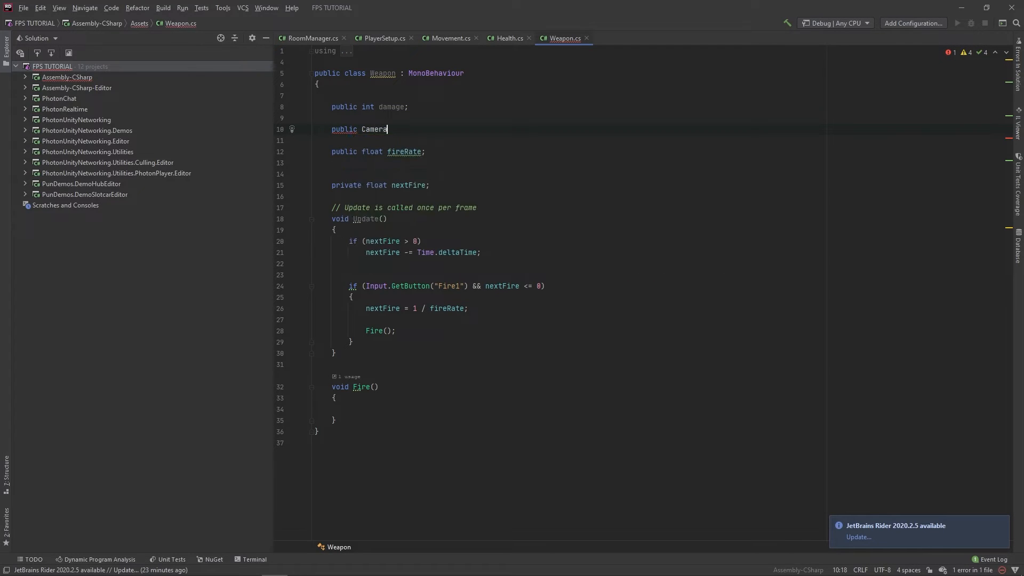
pyautogui.write('camera;')
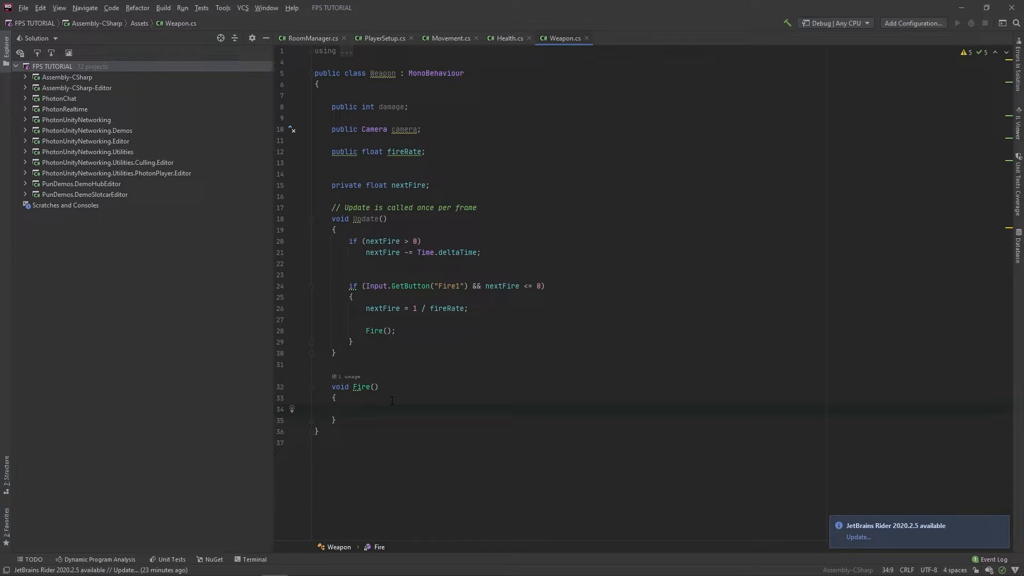
# - In Fire, build a Ray from camera.transform.position along camera.transform.forward
pyautogui.write('Ray')
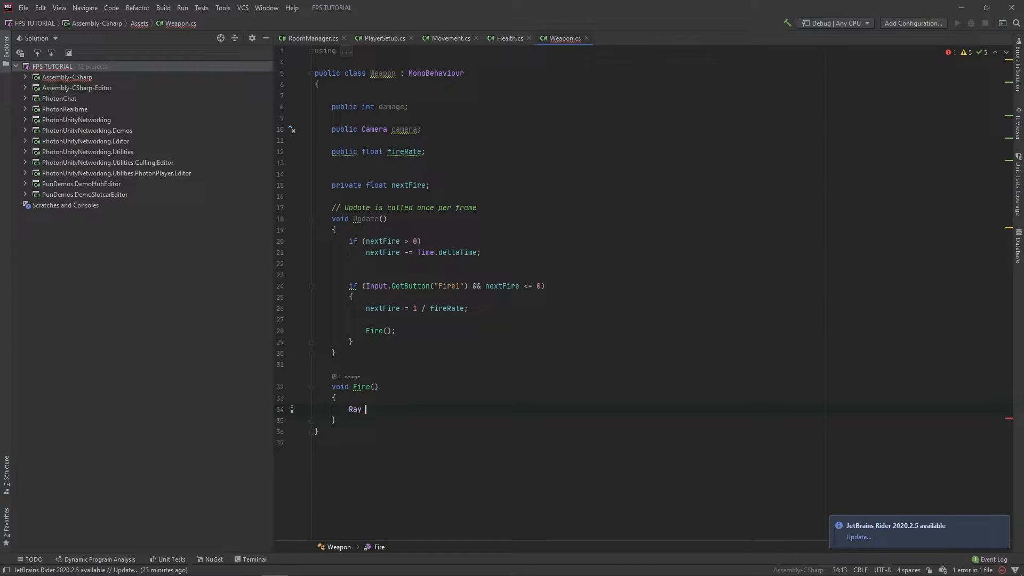
pyautogui.write('ray = new Ray();')
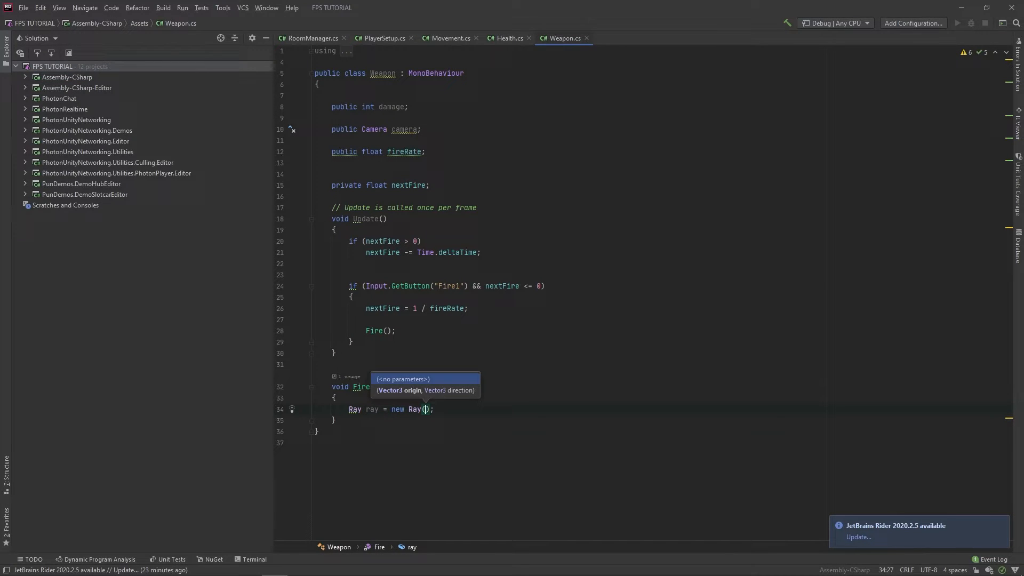
pyautogui.write('camera.transform.position,')
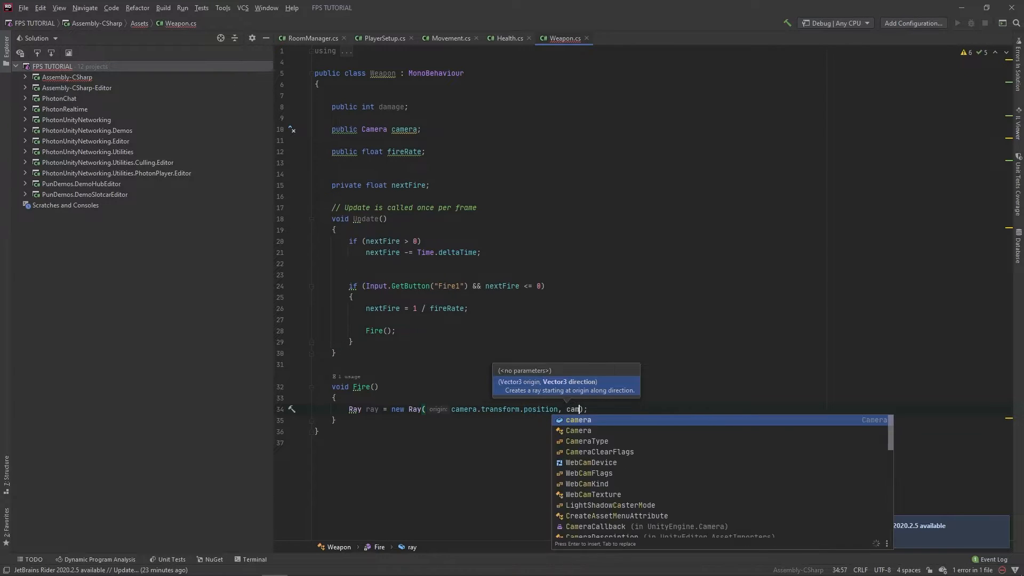
pyautogui.write('camera.transform.d')
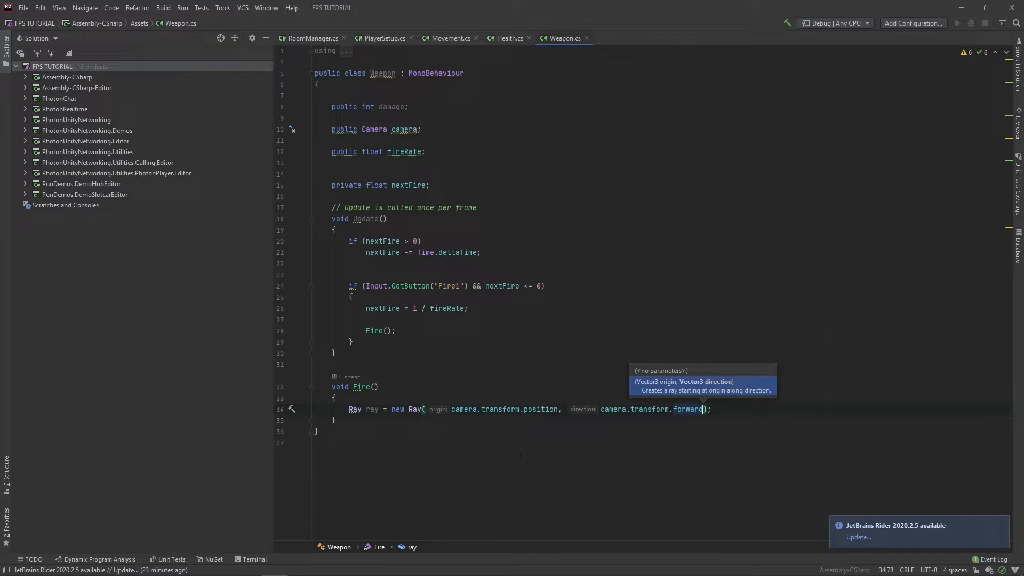
pyautogui.press('enter')
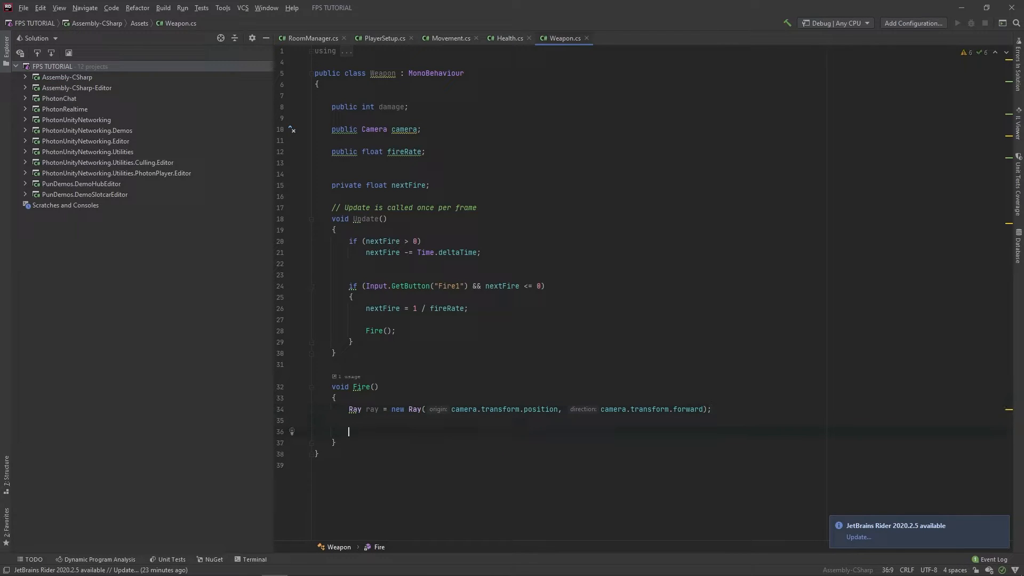
# - Declare a RaycastHit and wrap Physics.Raycast(ray.origin, ray.direction, out hit, 100f) in an if
pyautogui.write('RaycastHit')
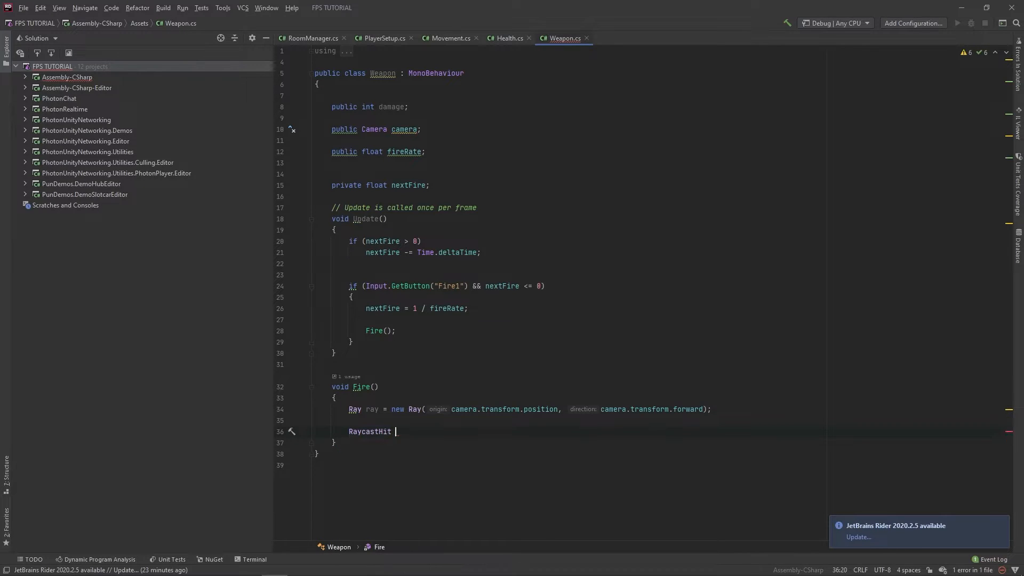
pyautogui.write('hit;')
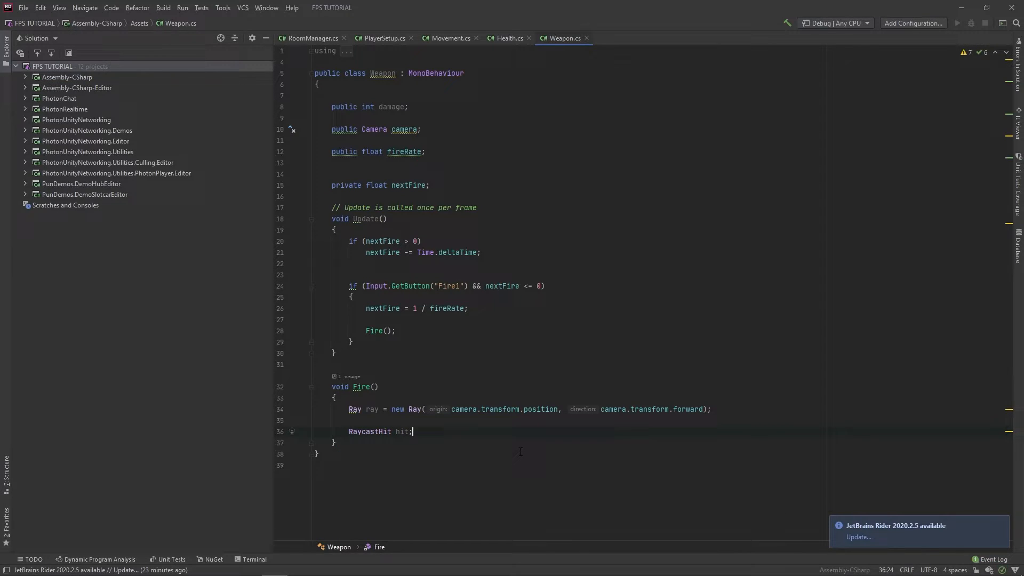
pyautogui.write('if (P')
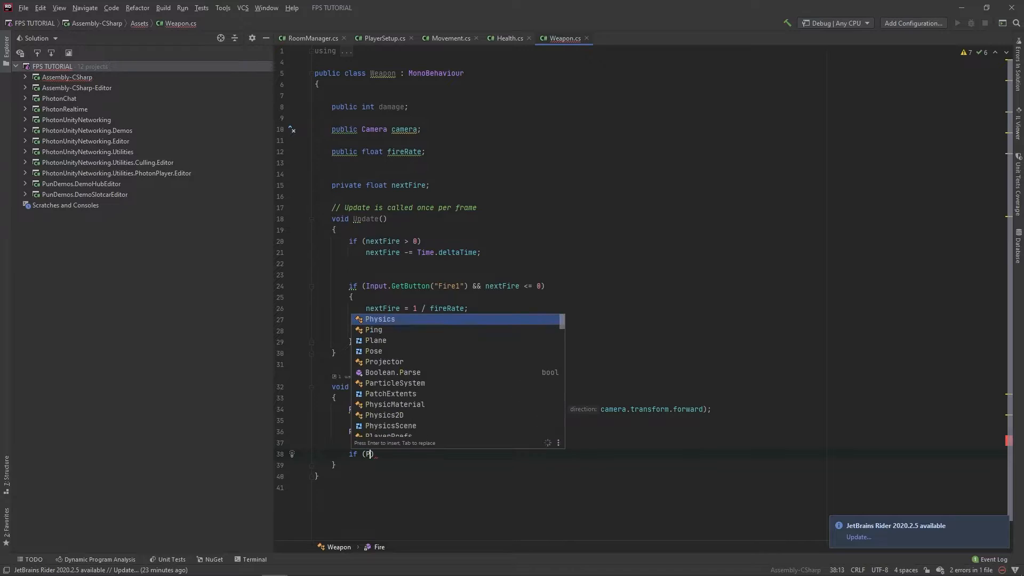
pyautogui.write('hysics.Raycast(')
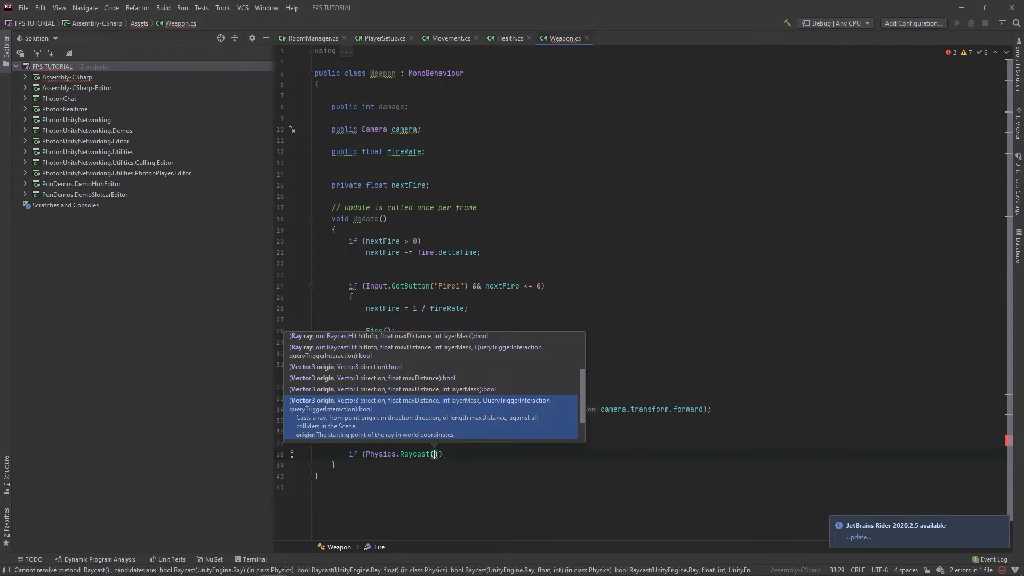
pyautogui.write('ray.origin,')
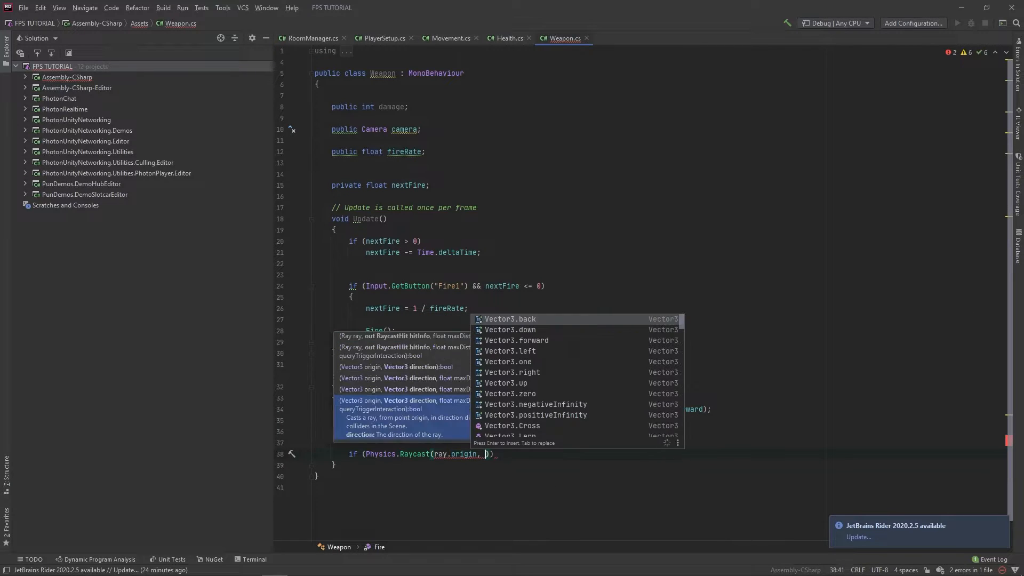
pyautogui.write('ray.direction')
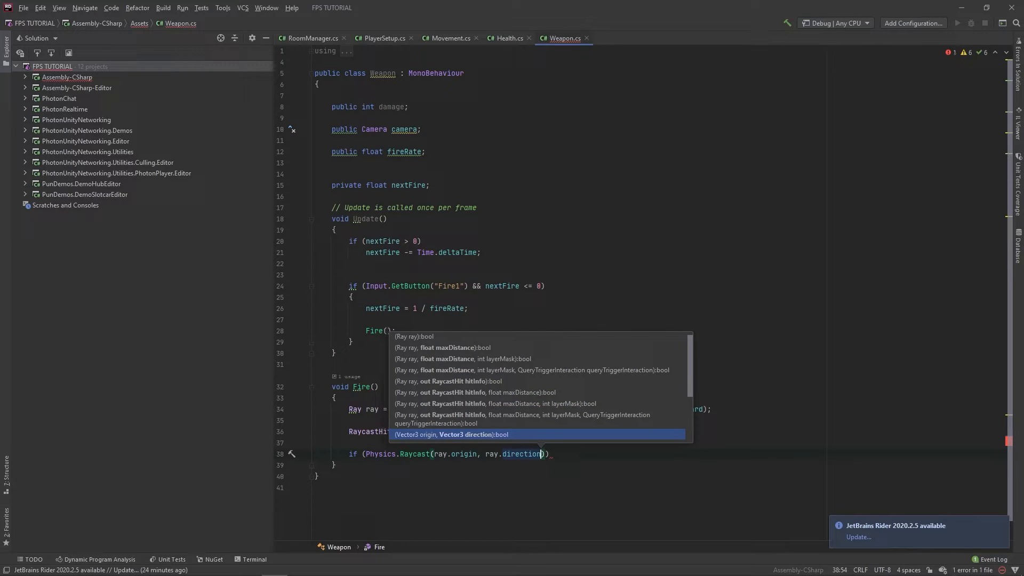
pyautogui.write(',')
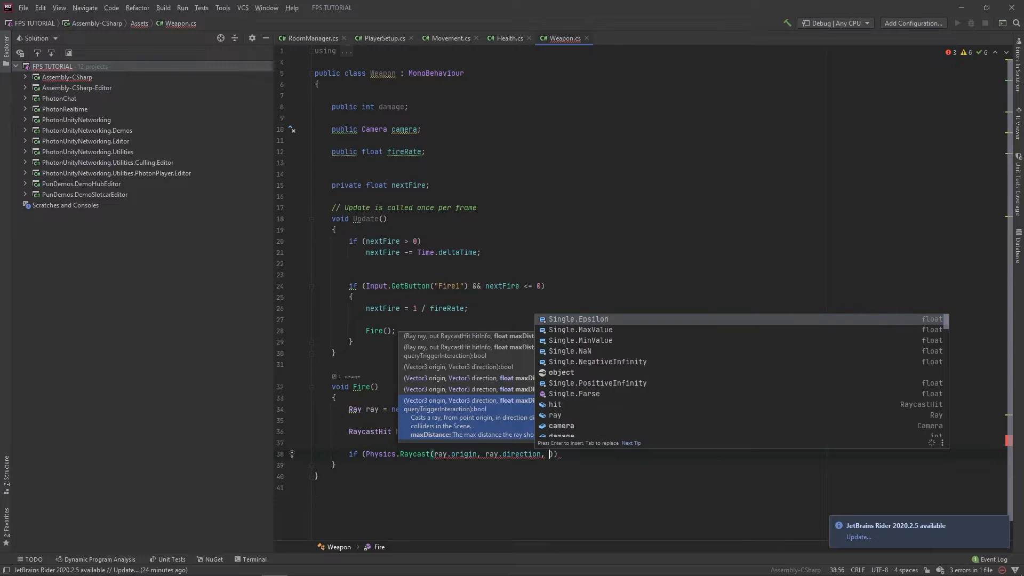
pyautogui.write('out')
pyautogui.write('if (hi')
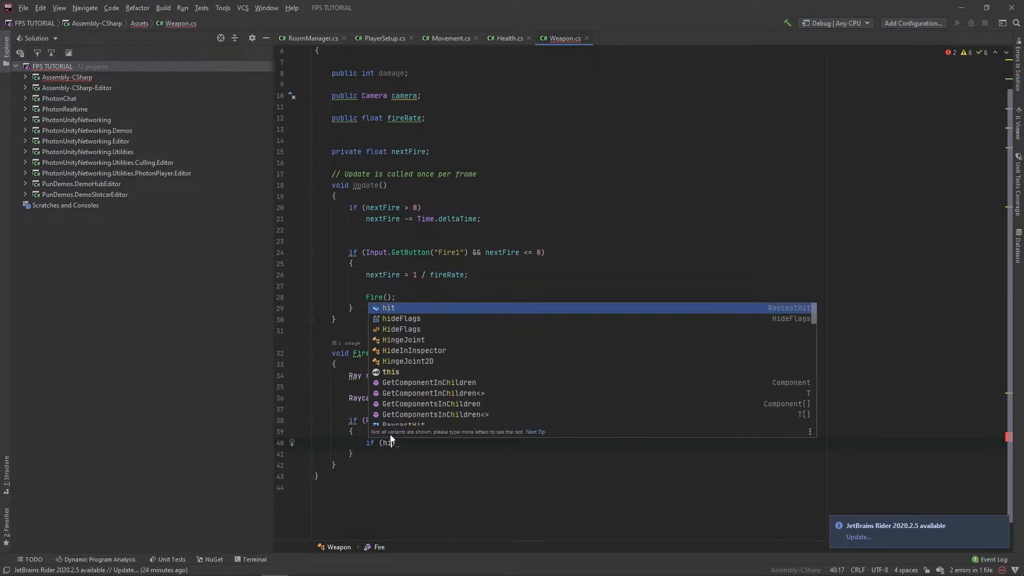
# - Check whether hit.transform.gameObject has a Health component, opening a block
pyautogui.write('.g')
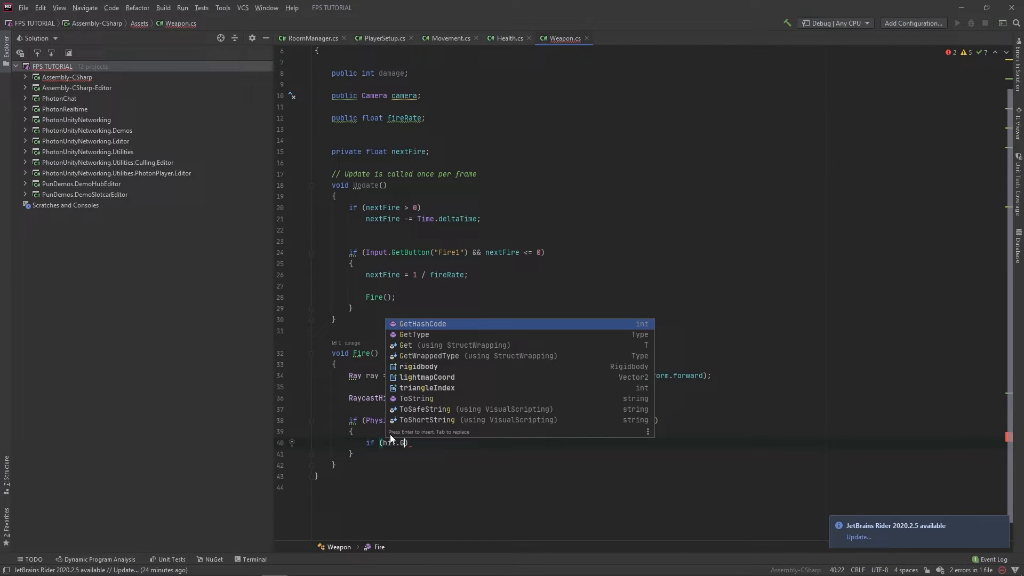
pyautogui.write('distance')
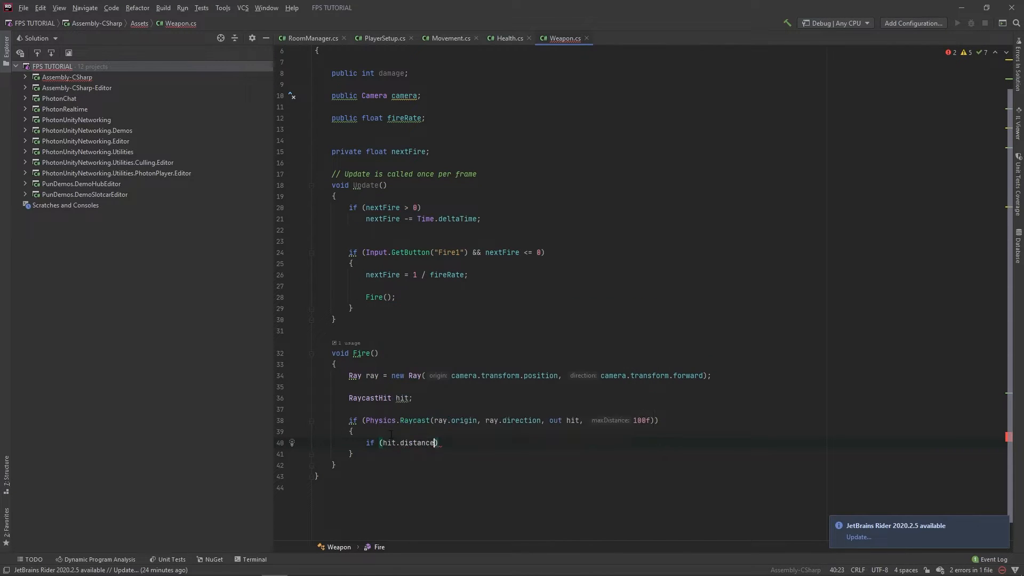
pyautogui.press('BackSpace')
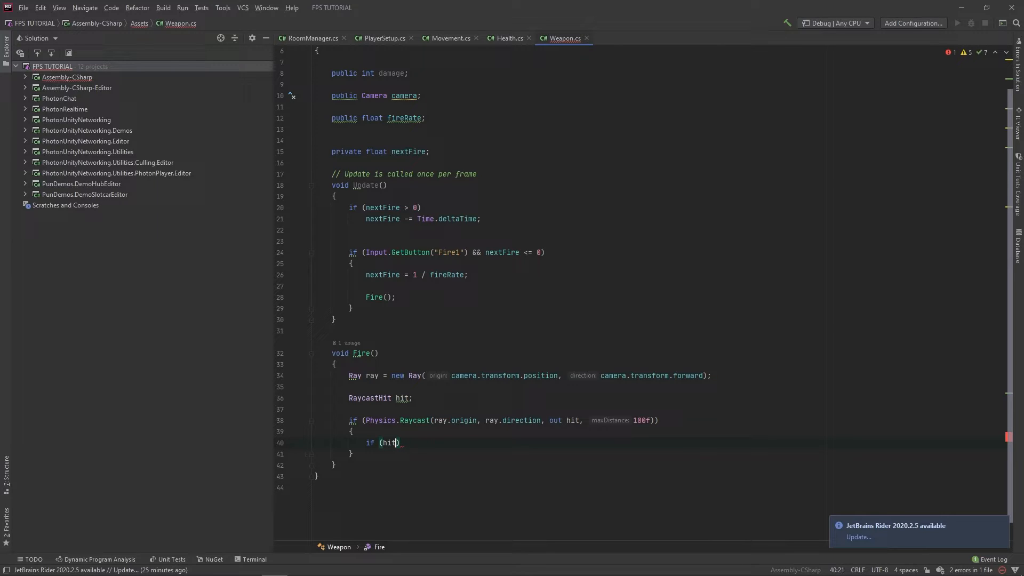
pyautogui.write('.transform')
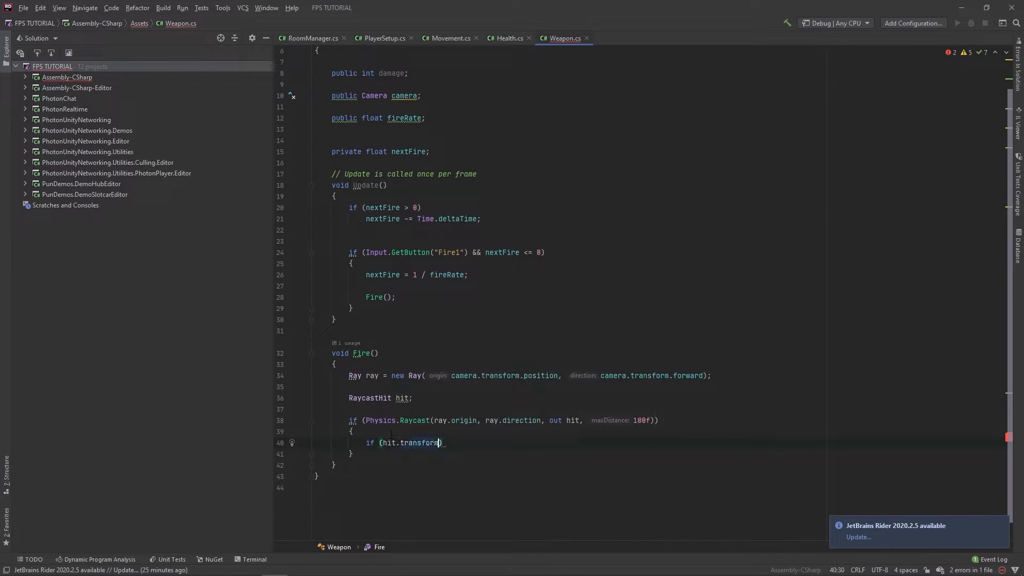
pyautogui.write('.gameObject.GetComponent<Health>(')
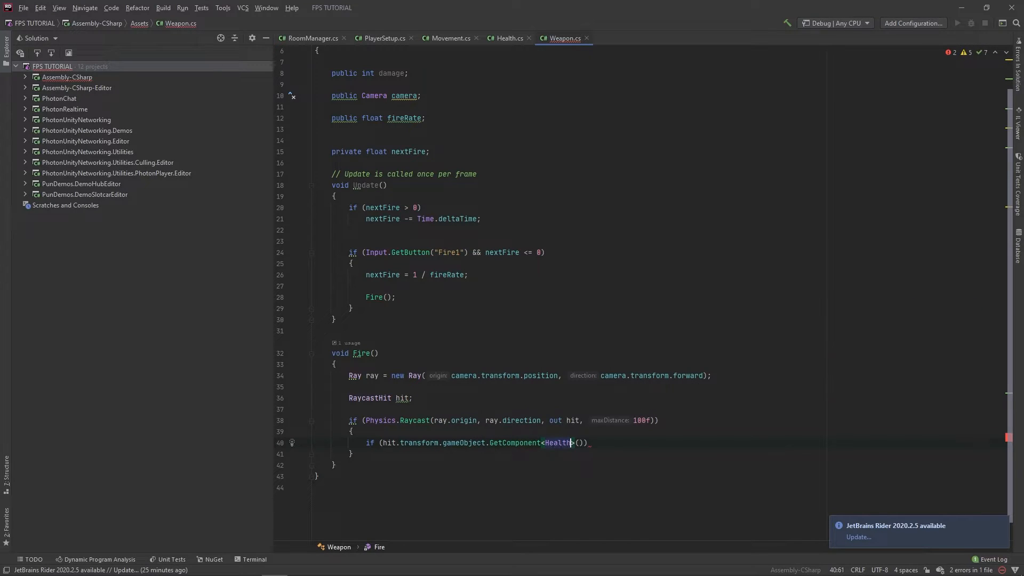
pyautogui.write('{')
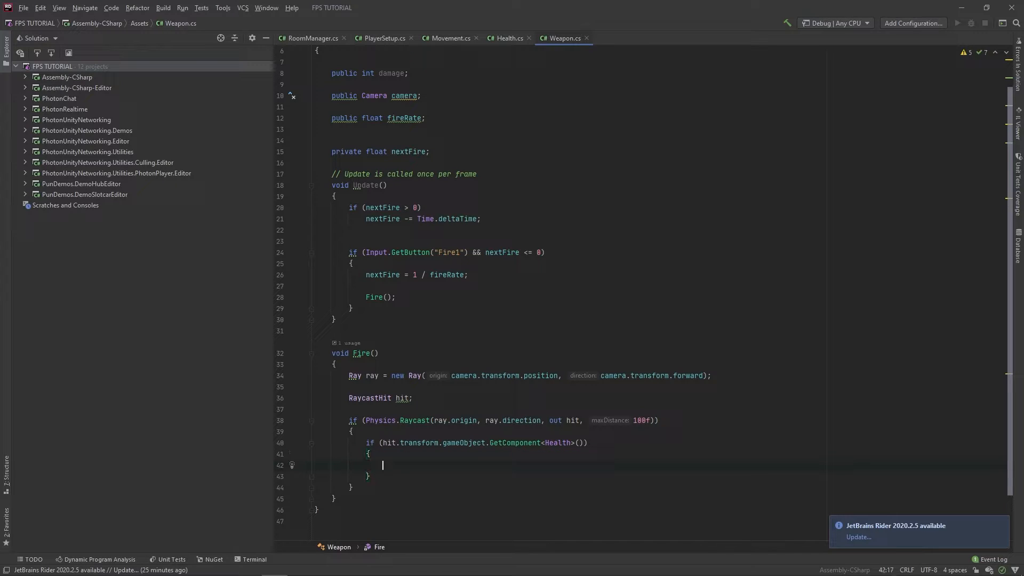
# - Inside the block, get the hit object's PhotonView component
pyautogui.write('hit.transform.gameObject.GetComponent<>(')
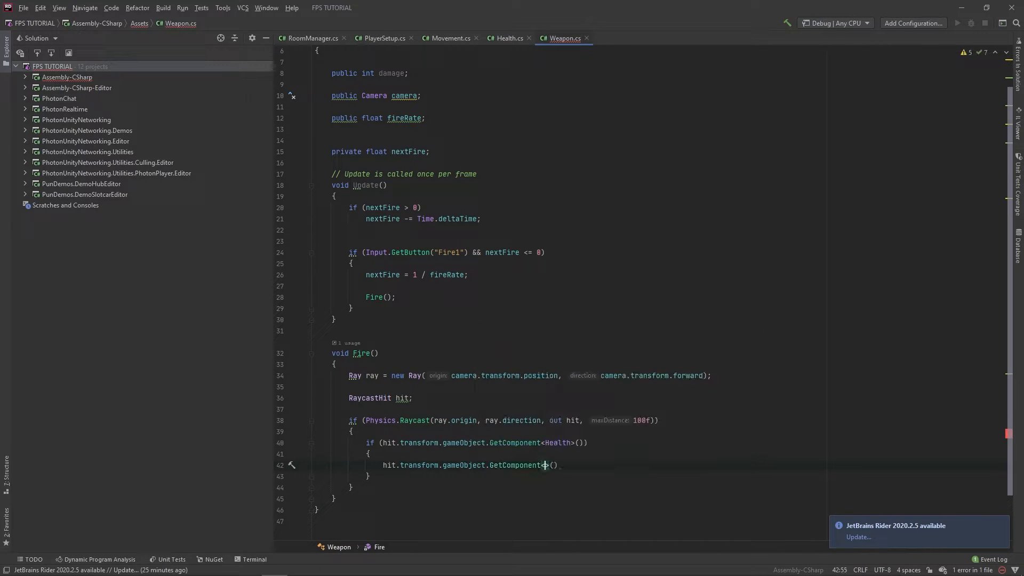
pyautogui.write('PhotonView')
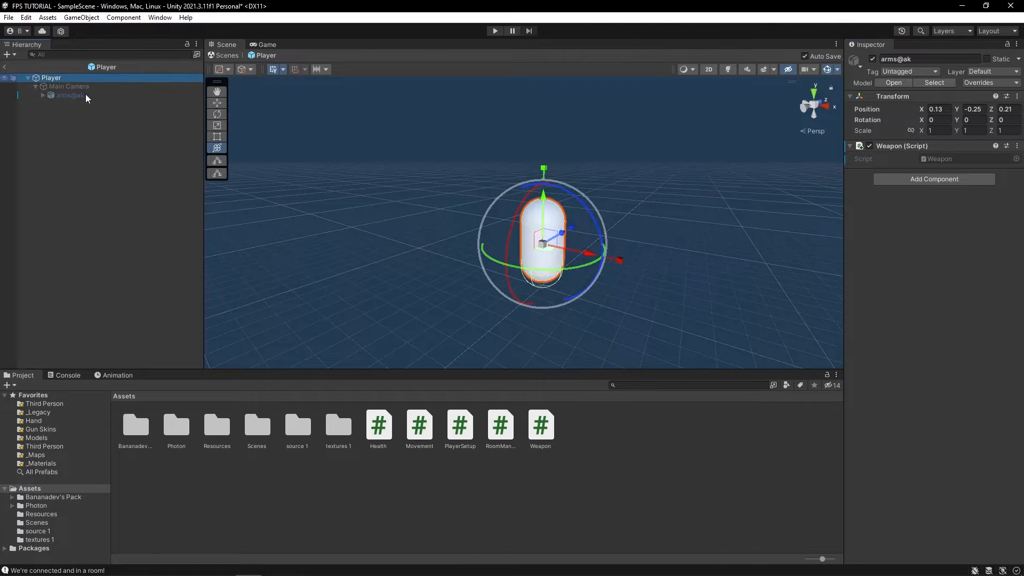
pyautogui.click(51, 76)
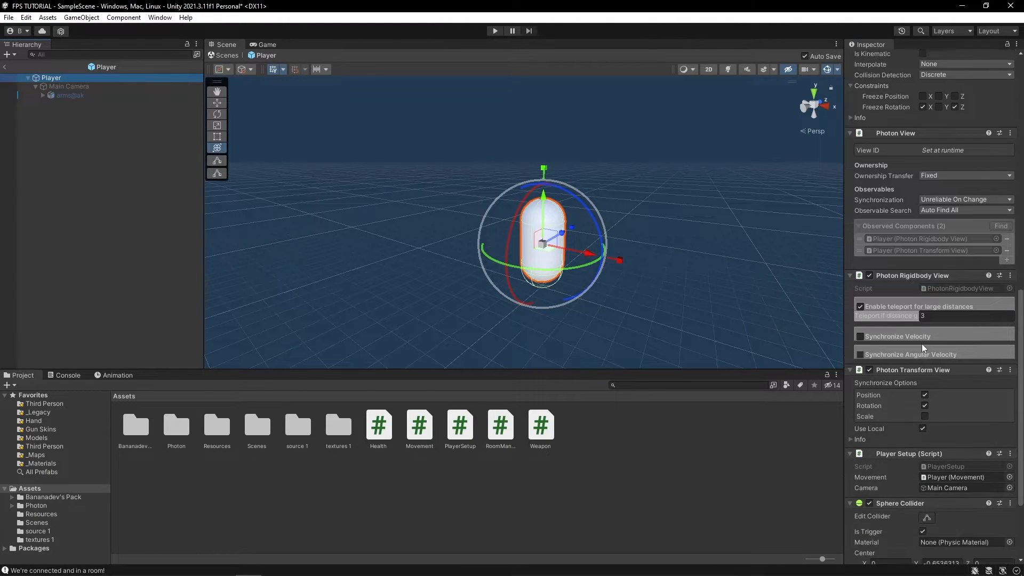
pyautogui.moveTo(650, 201)
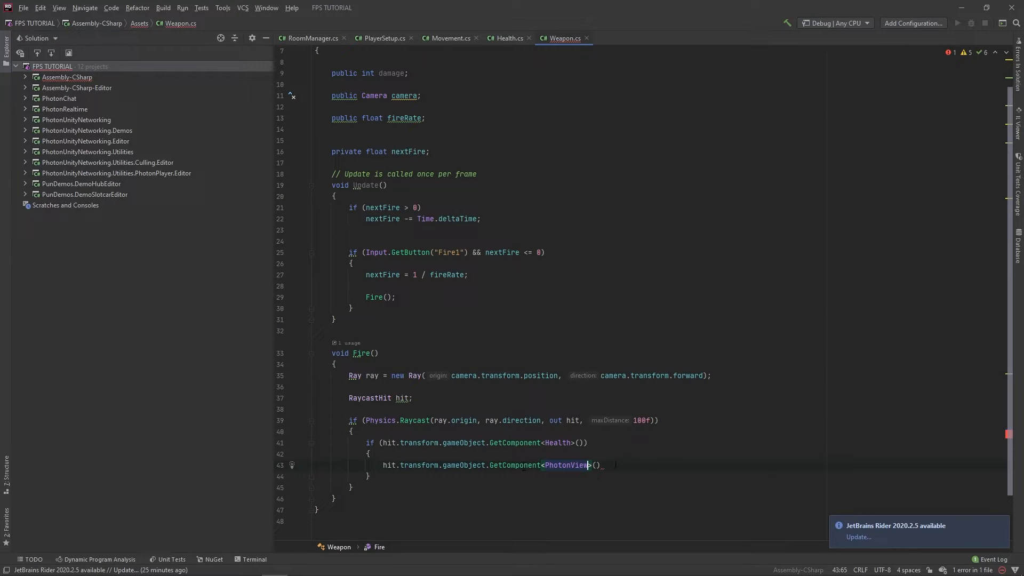
# - Call .RPC("TakeDamage", RpcTarget.All, damage) on the PhotonView, copying the name from Health.cs
pyautogui.write('.RPC("");')
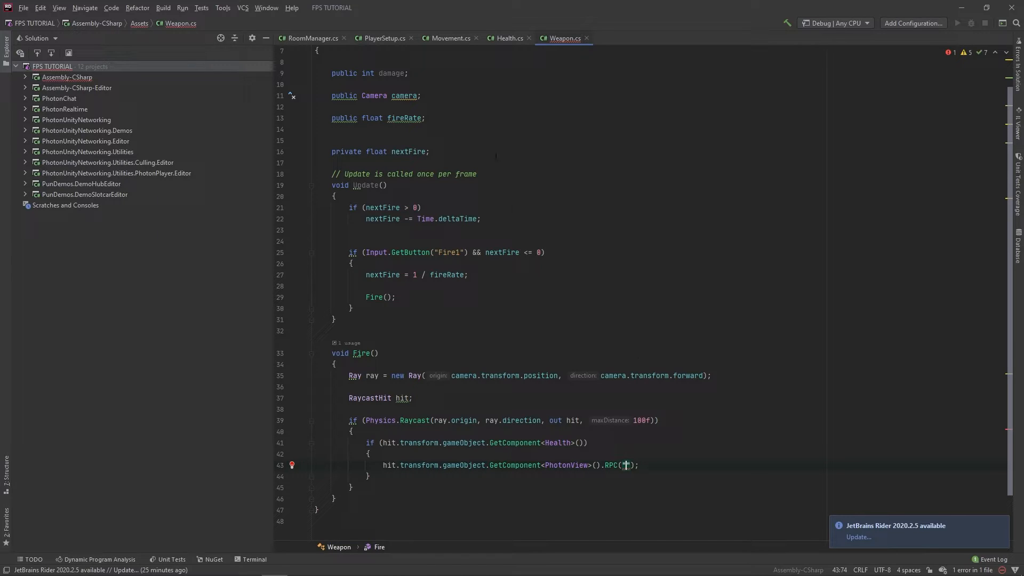
pyautogui.click(508, 39)
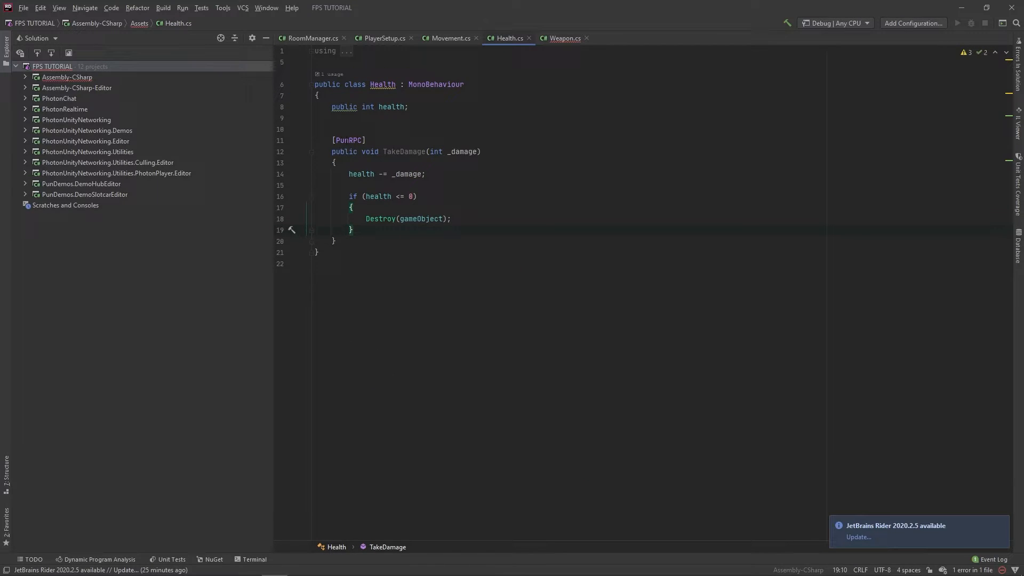
pyautogui.doubleClick(403, 152)
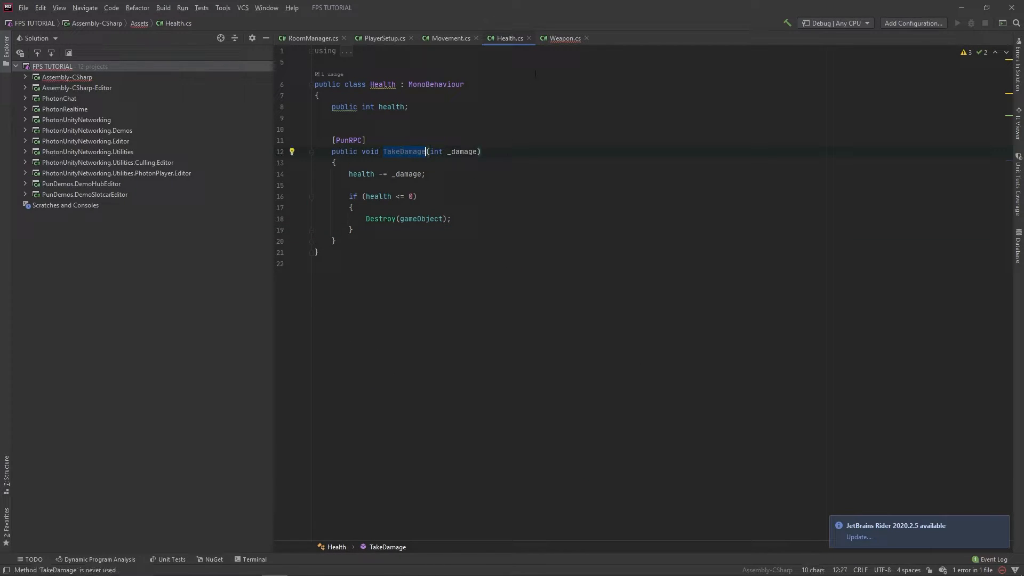
pyautogui.click(565, 38)
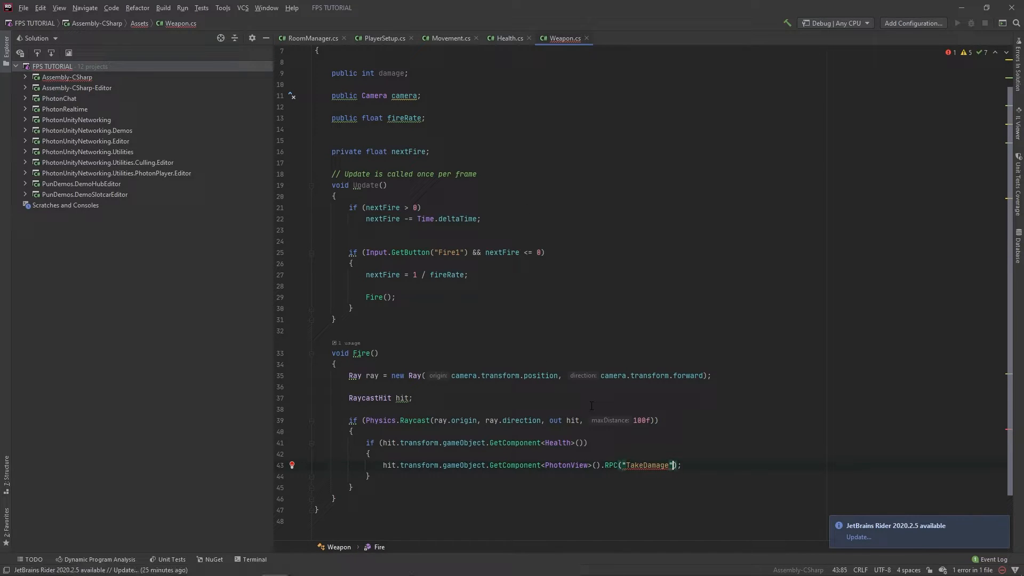
pyautogui.write(', RpcTarget.All,')
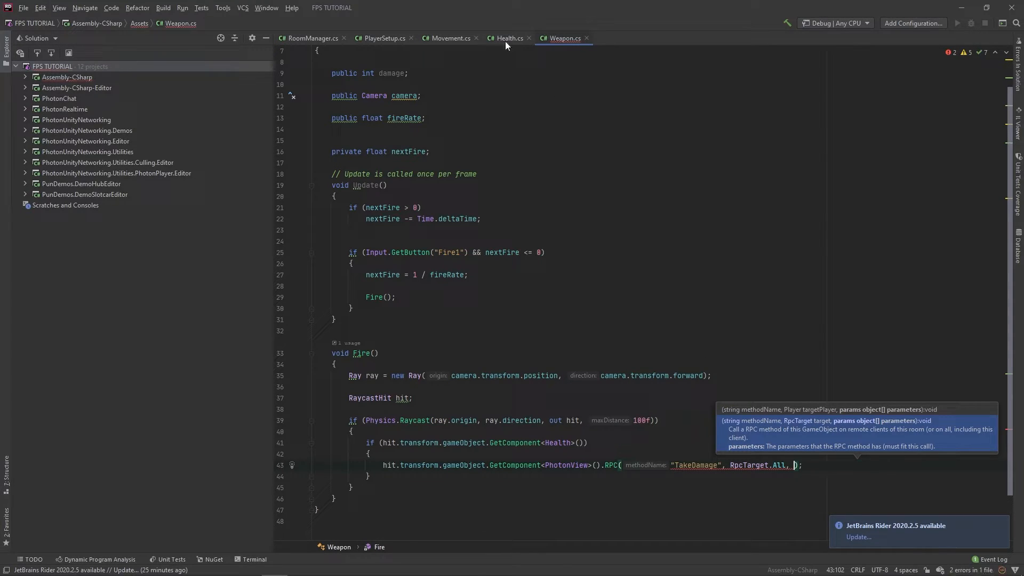
pyautogui.click(509, 38)
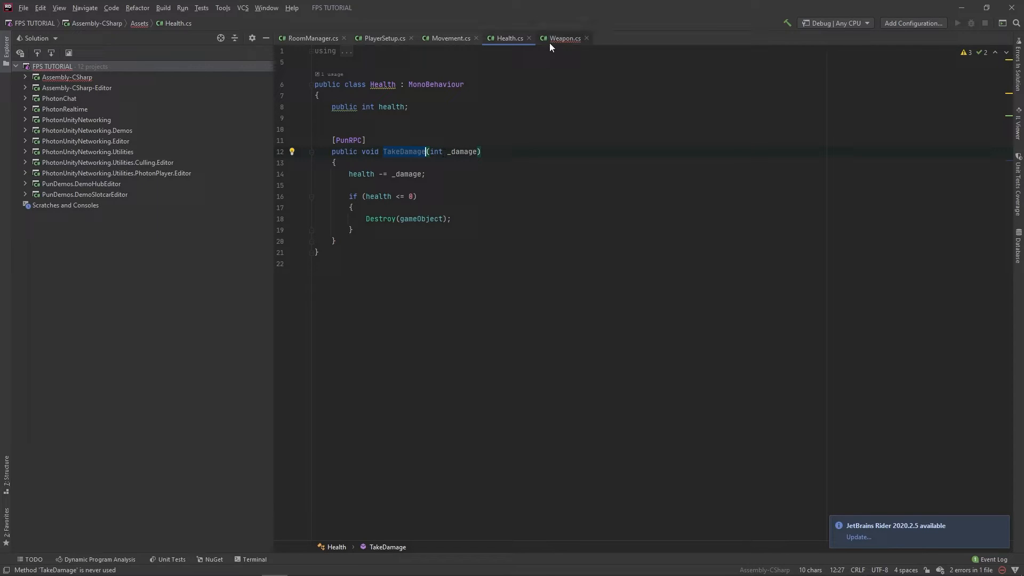
pyautogui.click(564, 38)
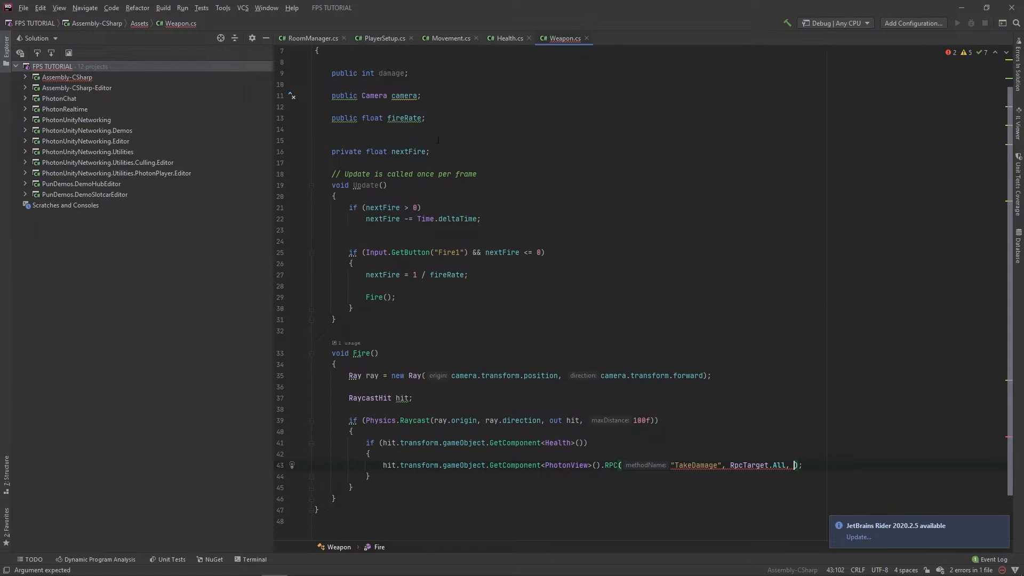
pyautogui.write('damage')
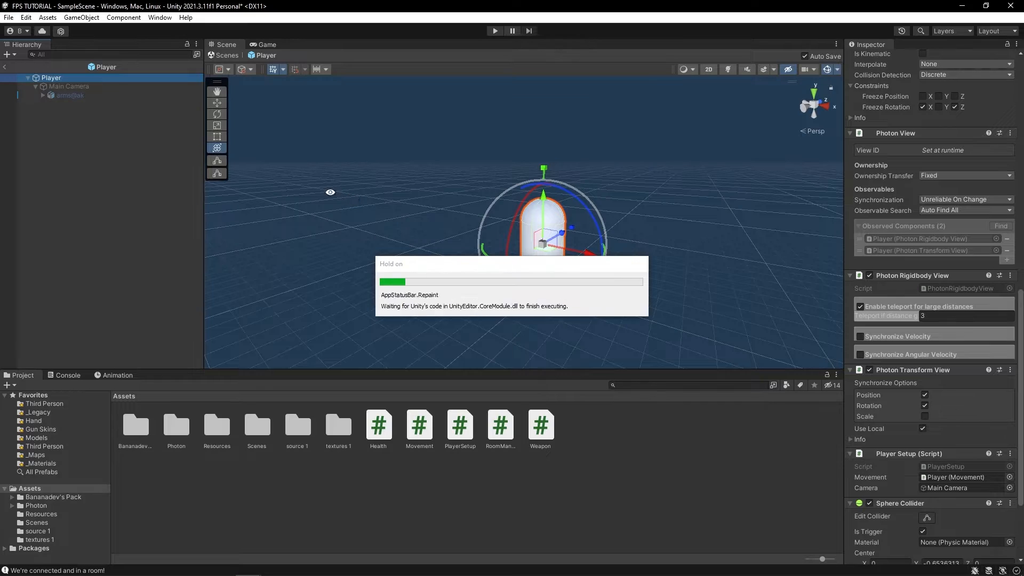
# - Show the Assets > Resources folder with the Player prefab after recompiling
pyautogui.click(495, 30)
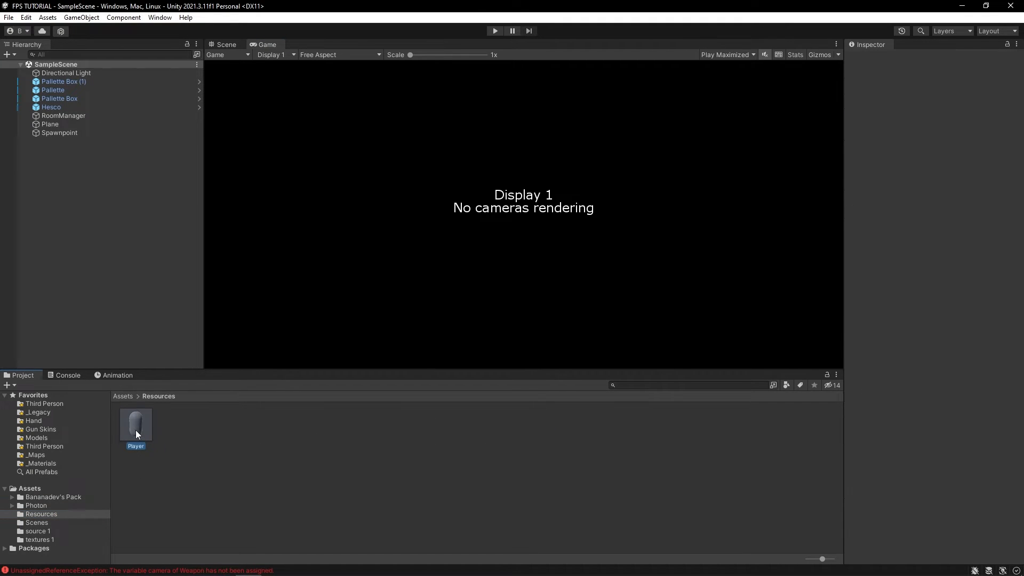
# - Set the Player prefab's Weapon damage to 25 and fire rate to 10
pyautogui.doubleClick(136, 423)
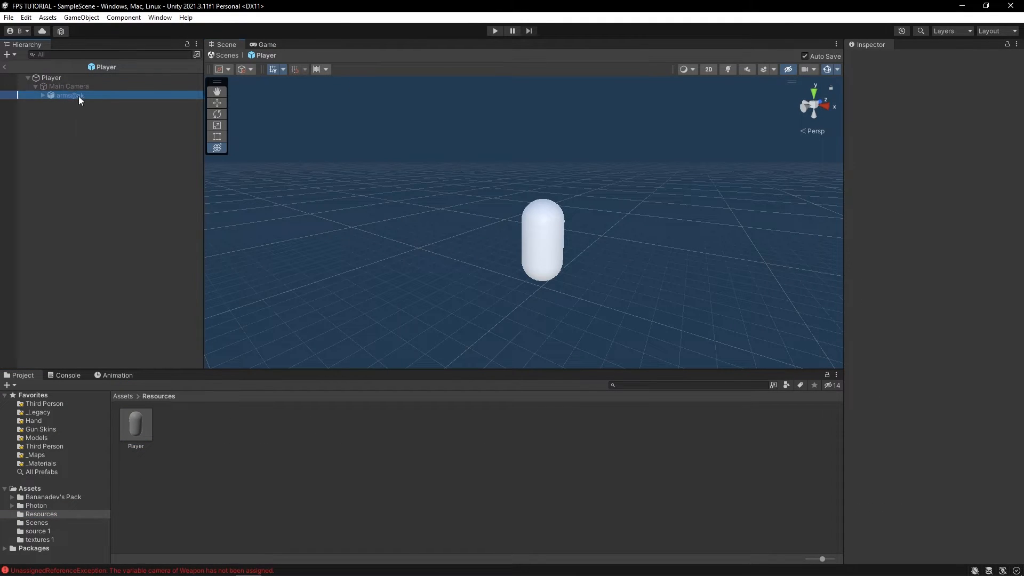
pyautogui.click(71, 95)
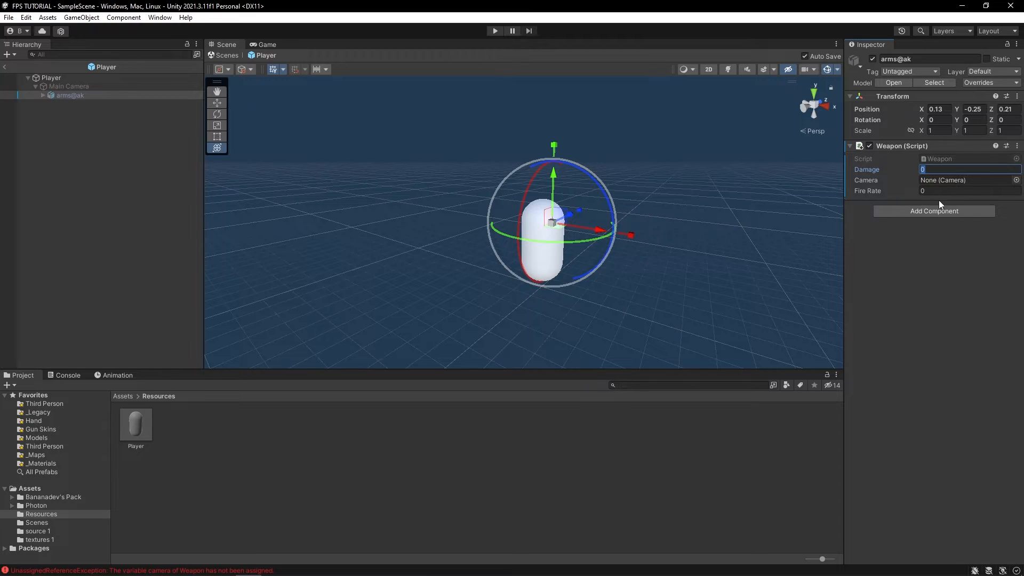
pyautogui.write('2')
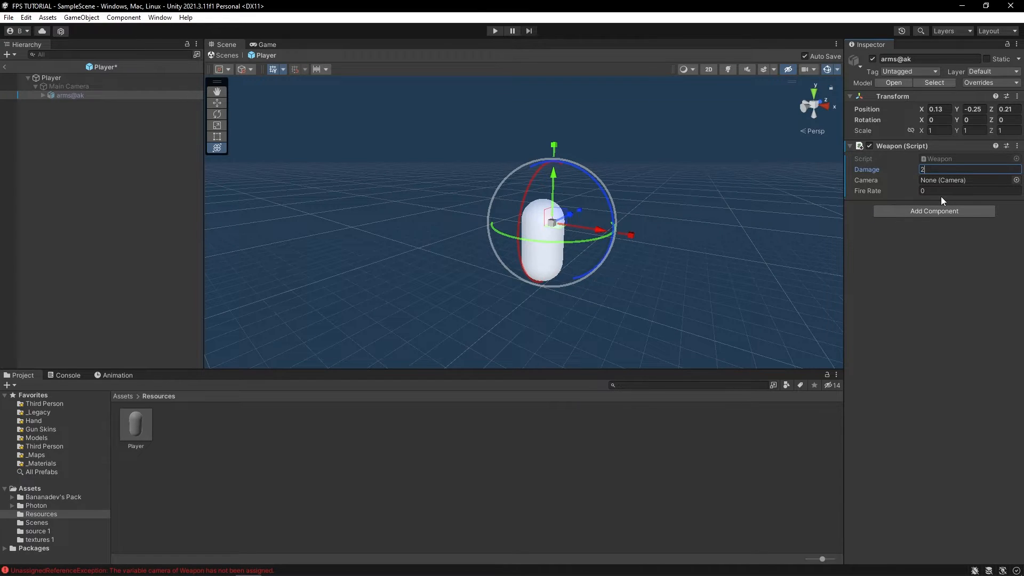
pyautogui.write('5')
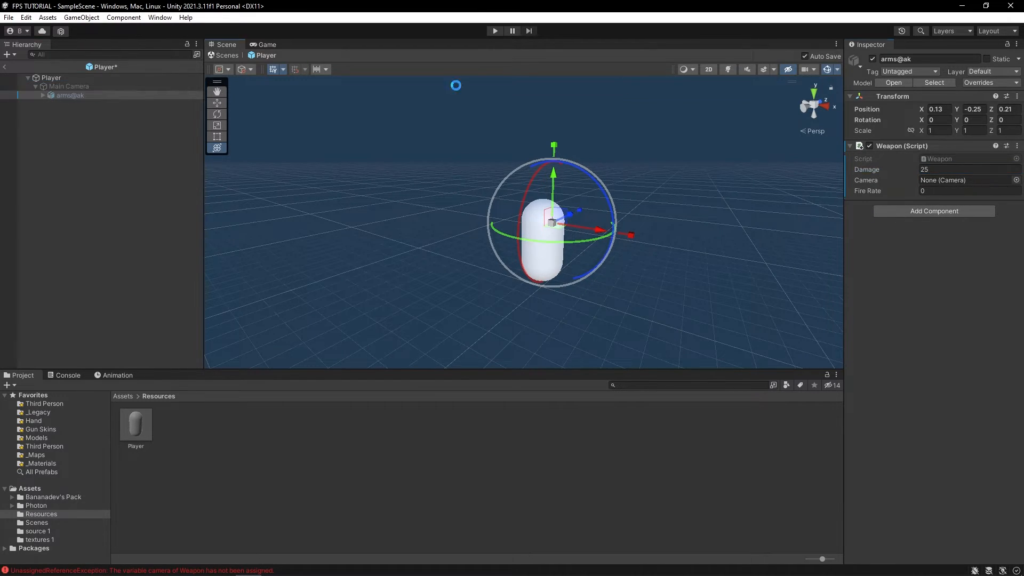
pyautogui.click(966, 179)
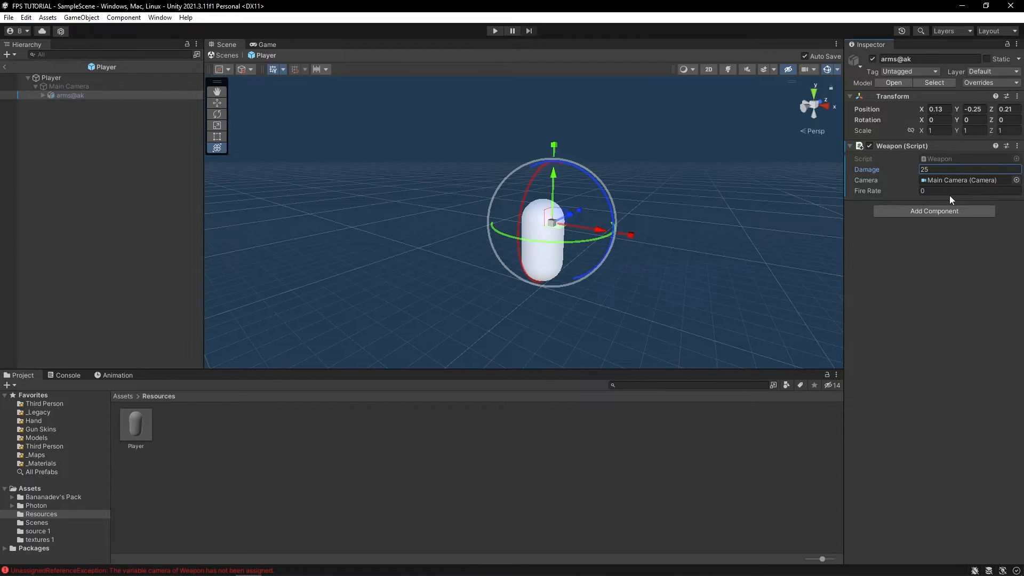
pyautogui.write('10')
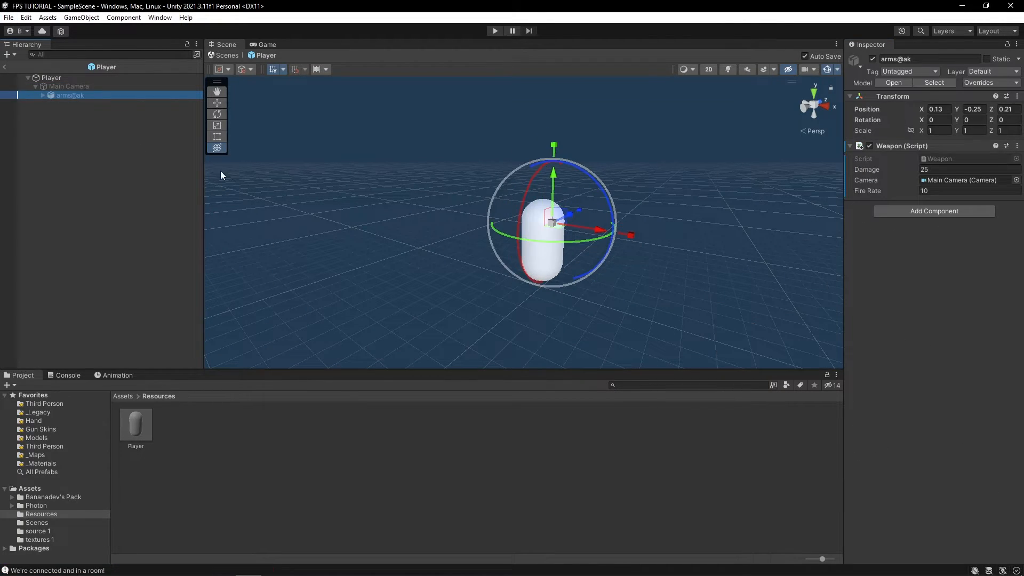
# - Set the Player's Health to 100 and bring up the File menu
pyautogui.click(51, 77)
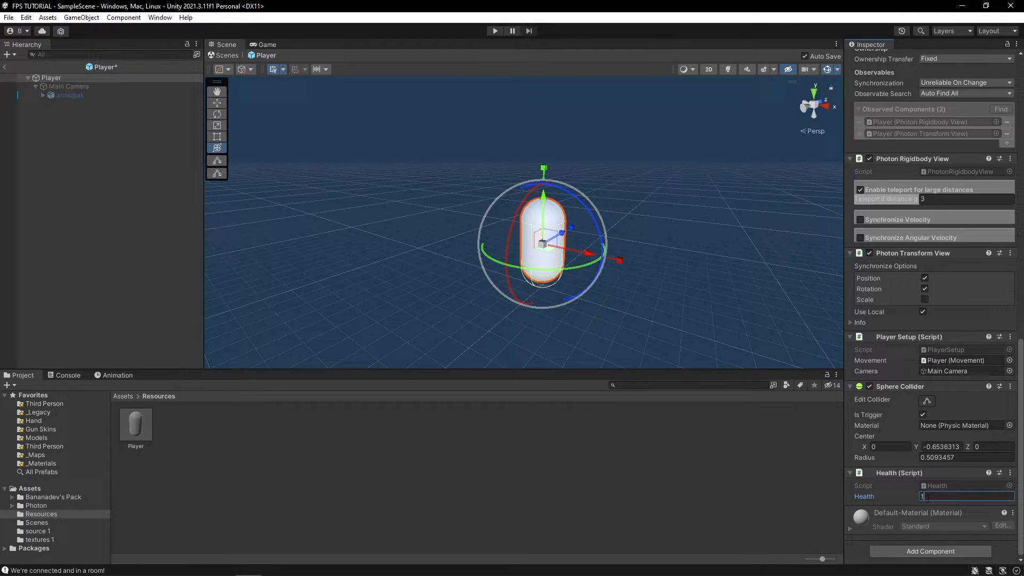
pyautogui.write('100')
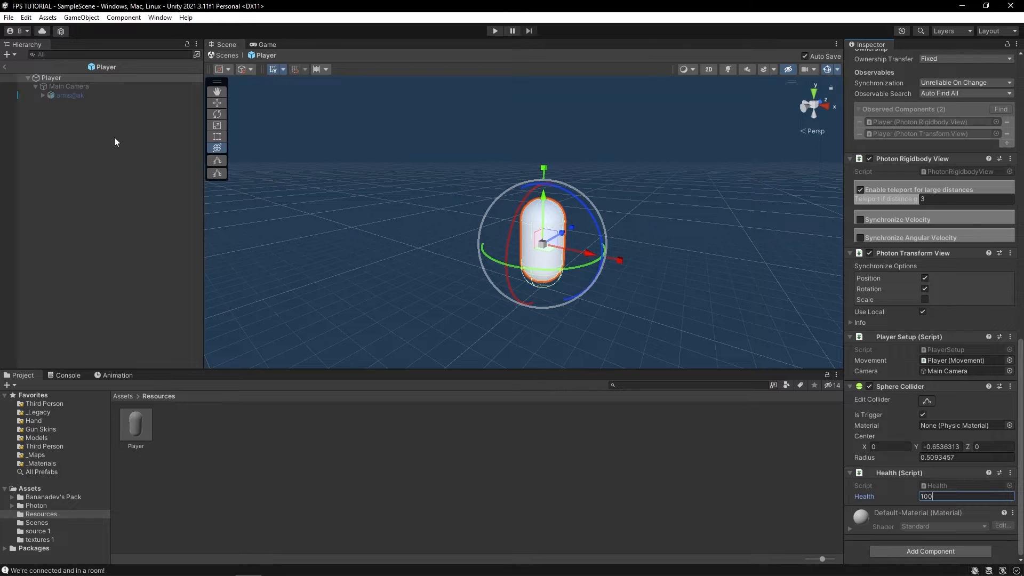
pyautogui.click(71, 95)
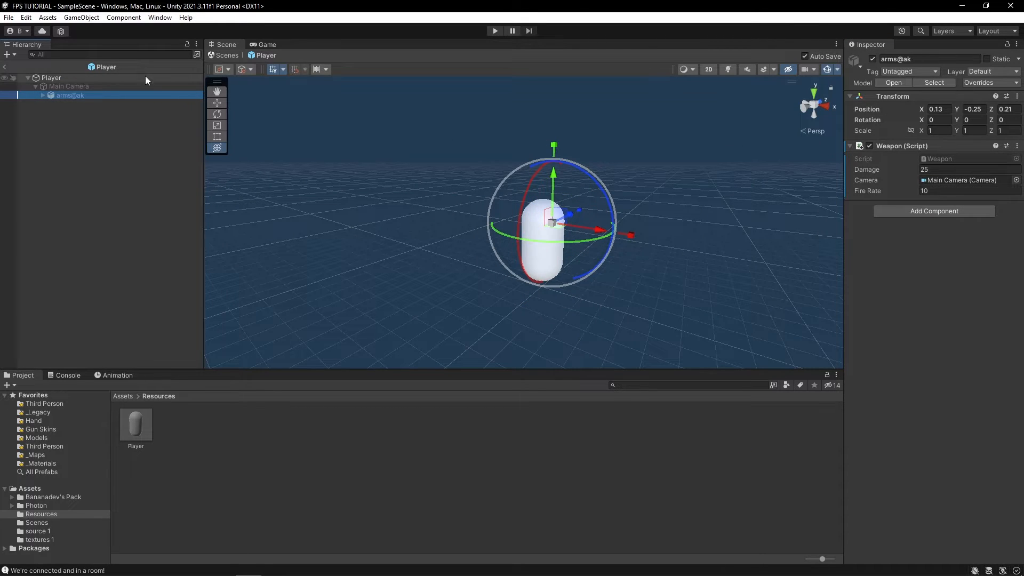
pyautogui.click(52, 77)
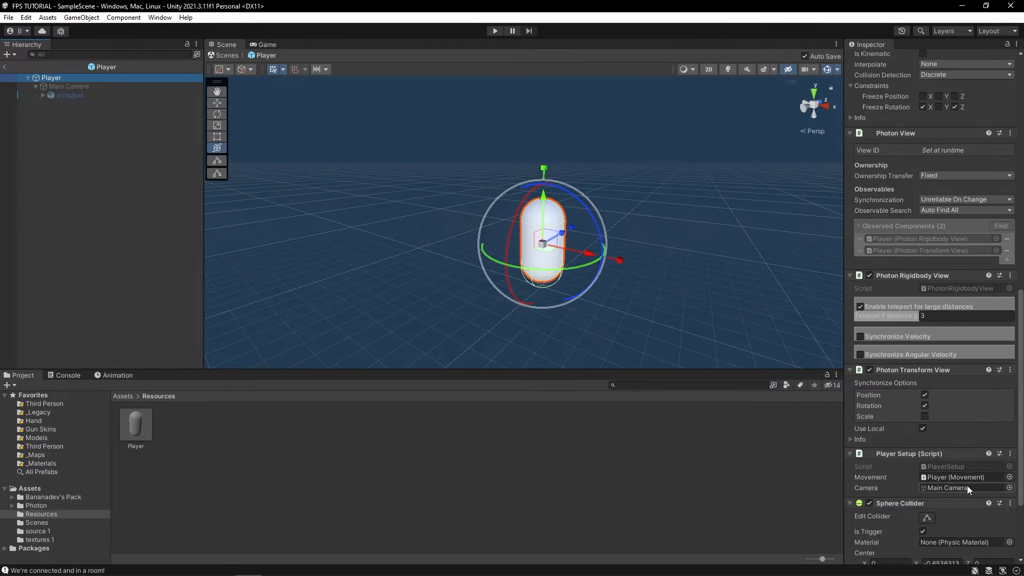
pyautogui.click(6, 17)
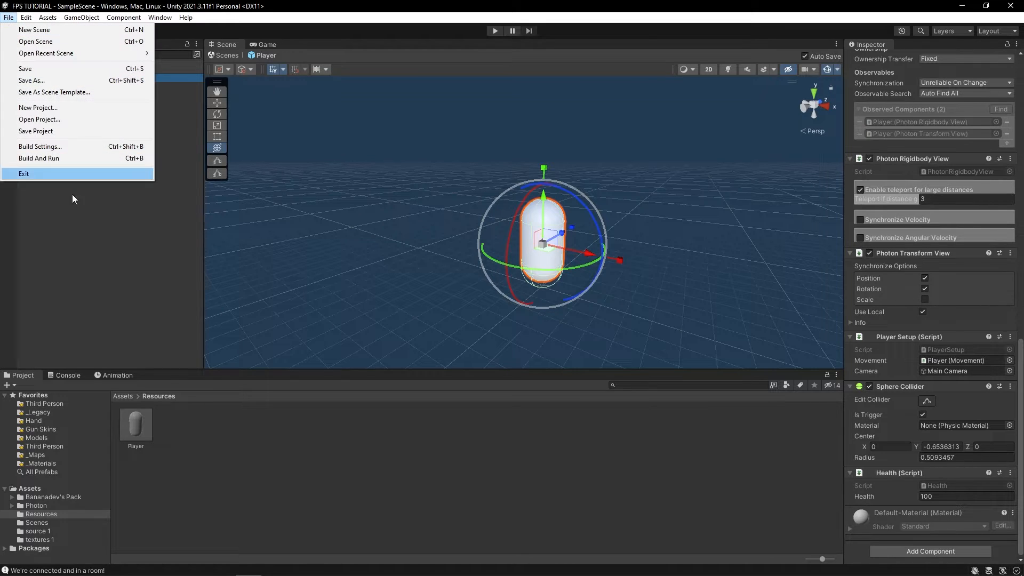
# - Save the work and play-test the FPS scene with the rifle, then leave the running game
pyautogui.click(38, 158)
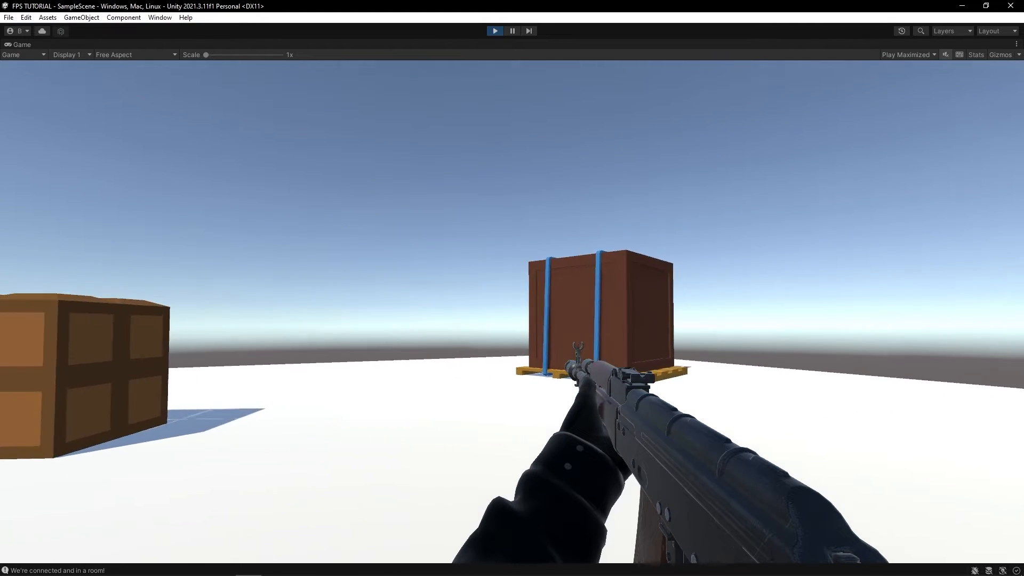
pyautogui.press('alt+tab')
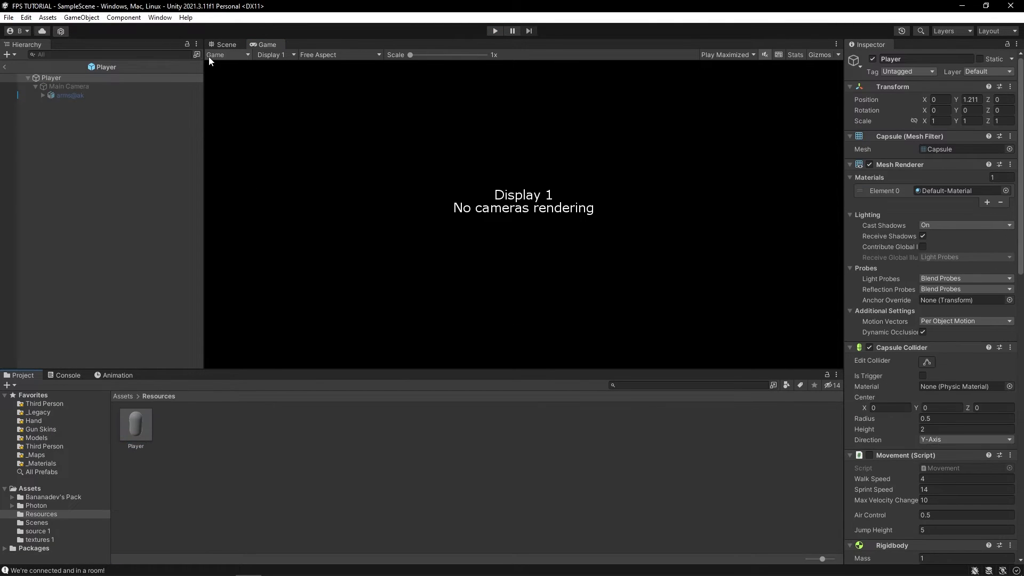
# - Add a UI Text - TextMeshPro under the Main Camera in 2D Scene view and import TMP Essentials
pyautogui.click(226, 45)
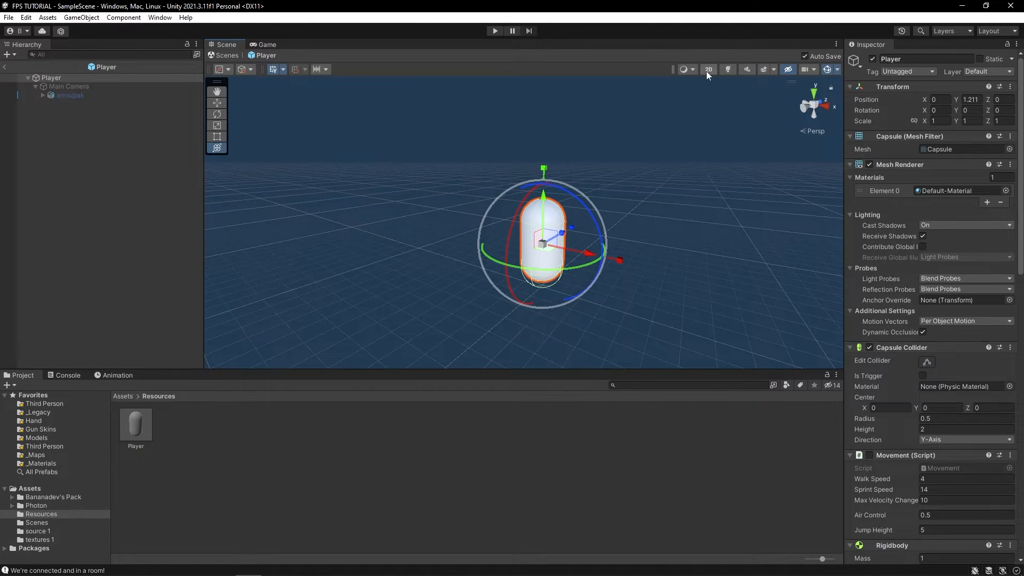
pyautogui.click(708, 70)
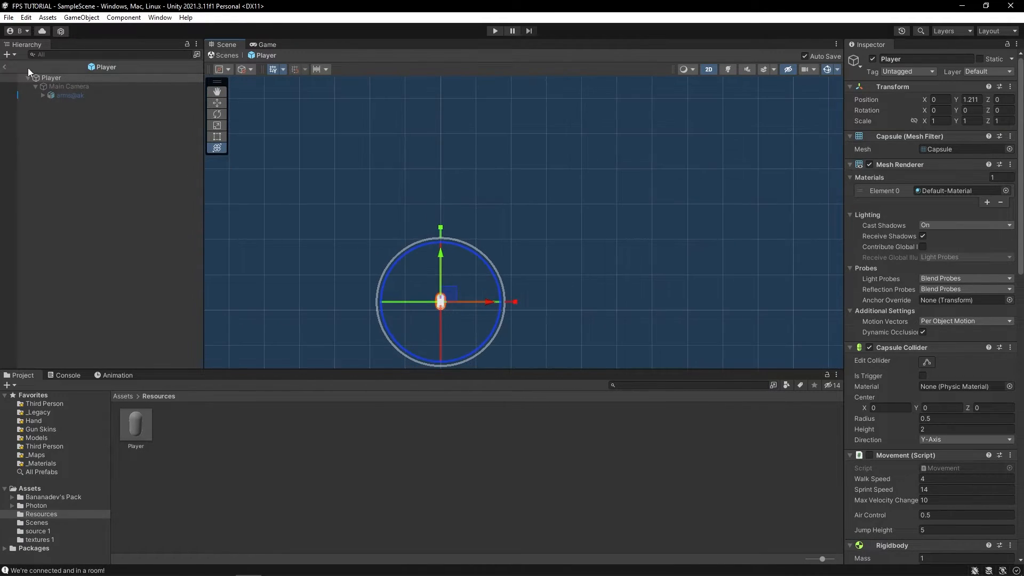
pyautogui.rightClick(58, 86)
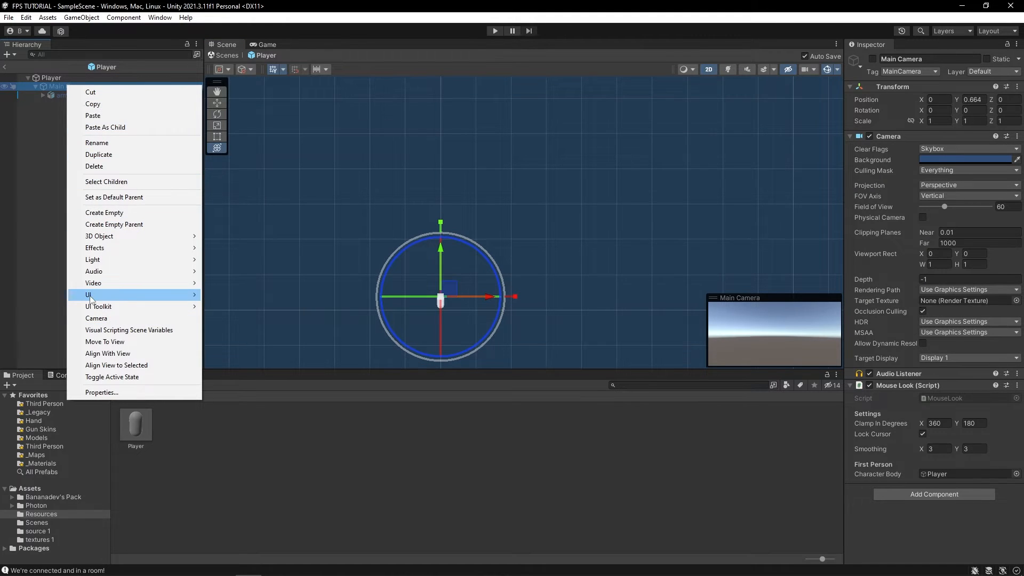
pyautogui.moveTo(80, 299)
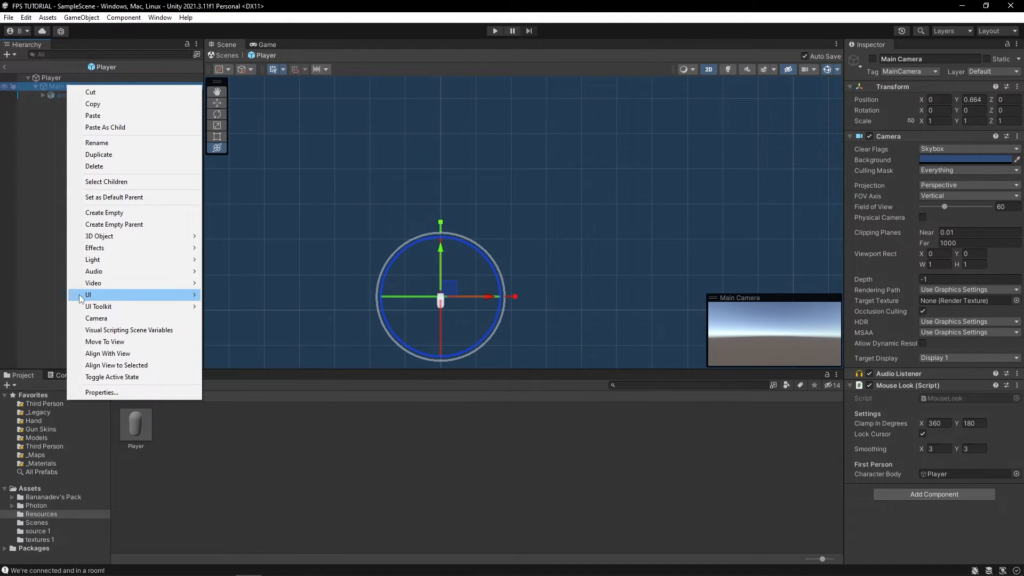
pyautogui.click(88, 294)
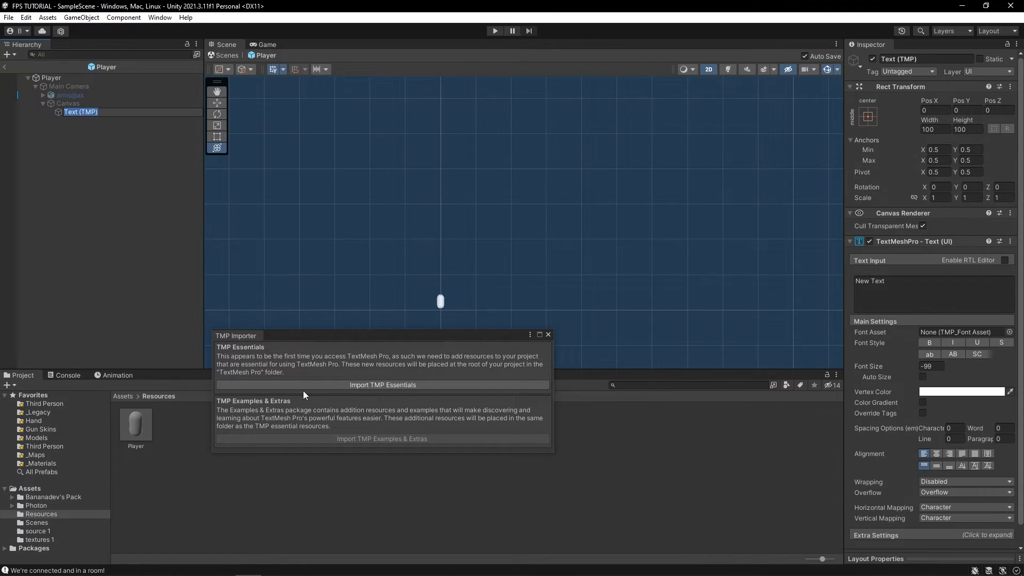
pyautogui.click(382, 384)
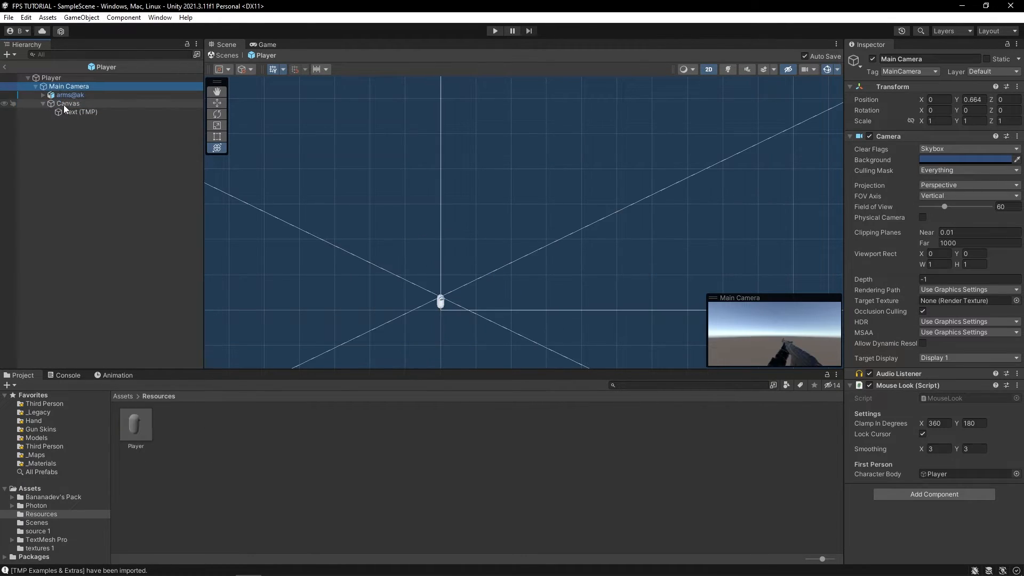
# - Anchor the Text (TMP) bottom-left at position 0, set its text to 100 and font size 10
pyautogui.click(81, 111)
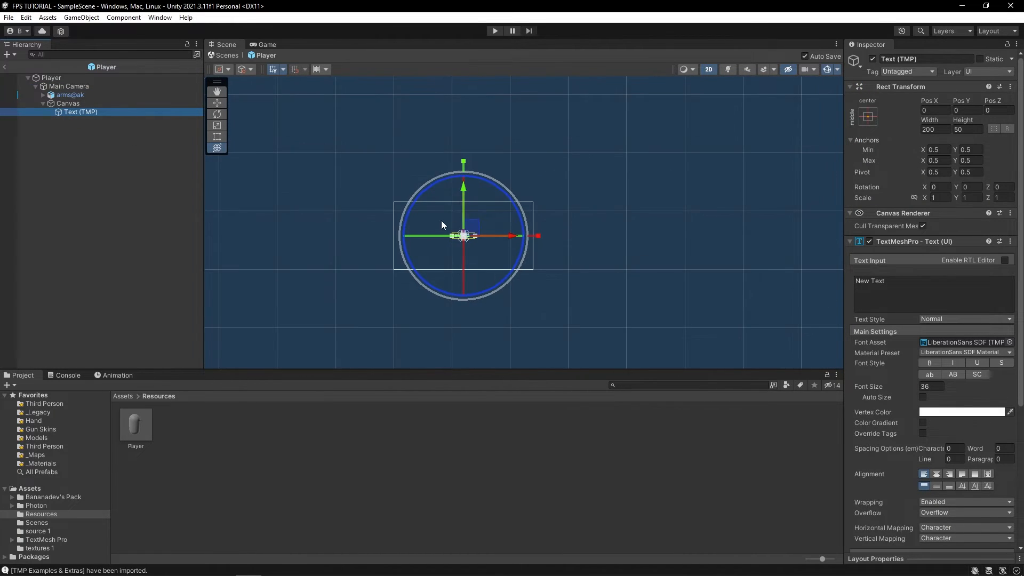
pyautogui.click(868, 116)
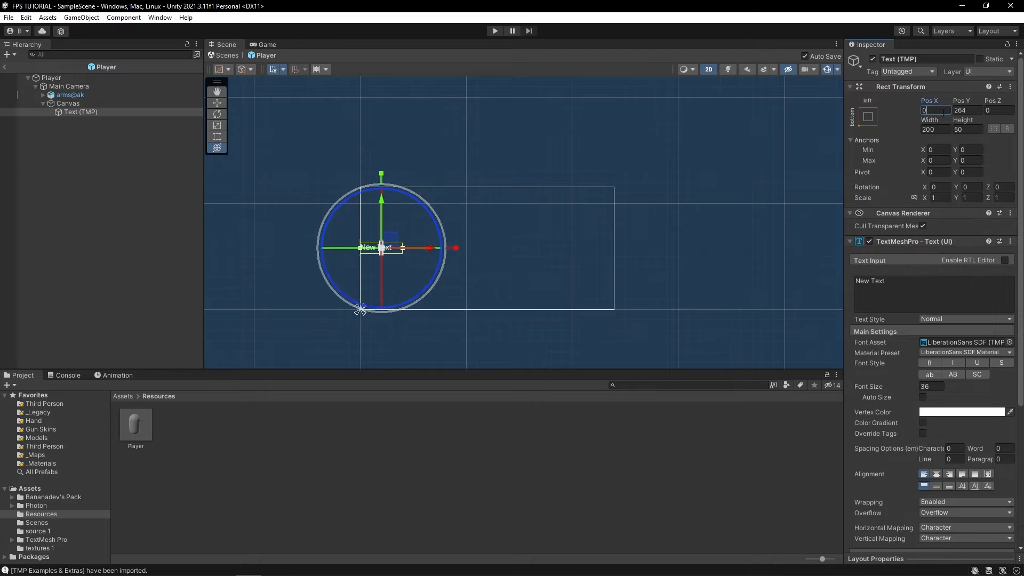
pyautogui.write('0')
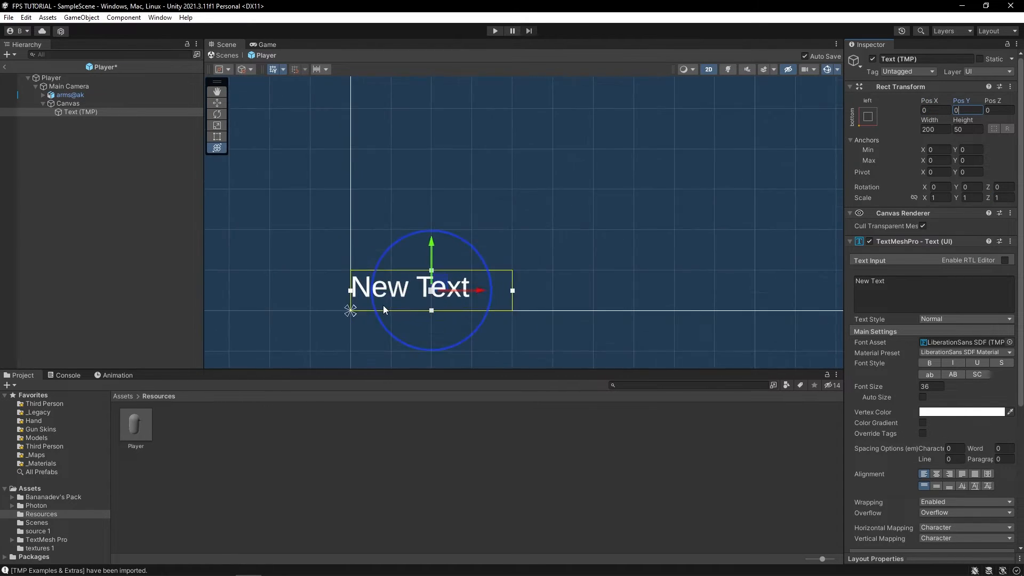
pyautogui.write('100')
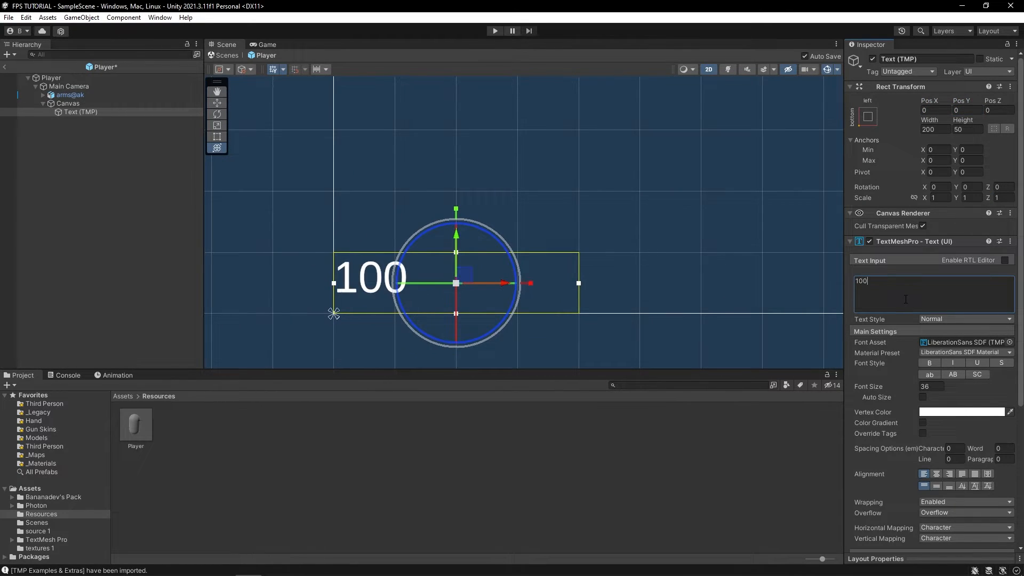
pyautogui.write('10')
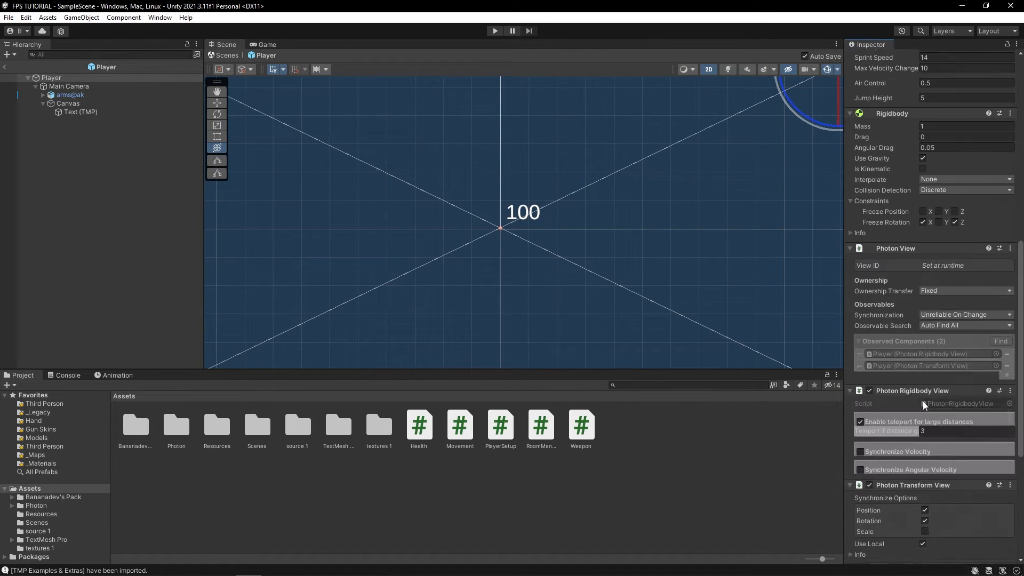
pyautogui.scroll(-3)
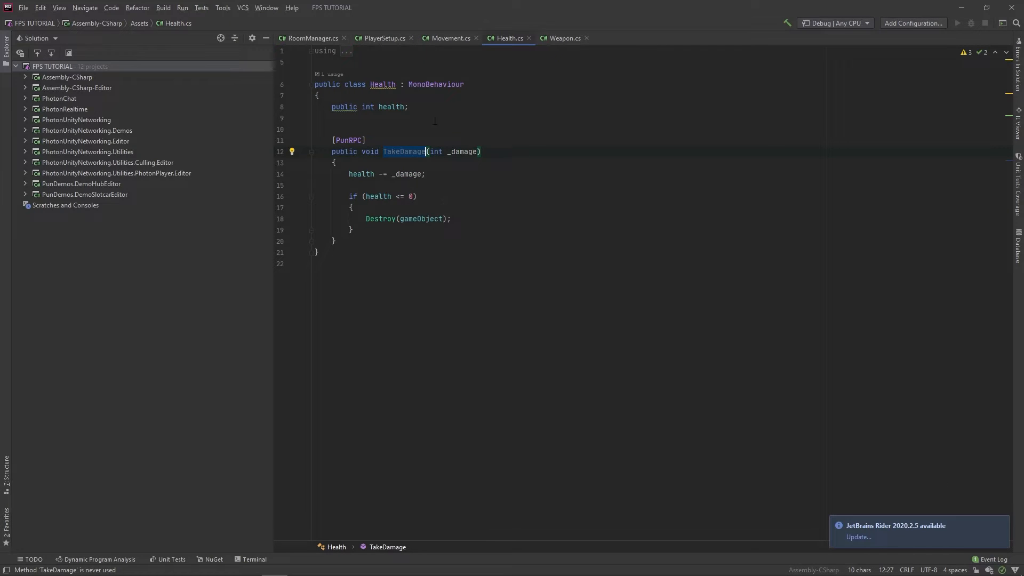
# - Declare a public TextMeshProUGUI healthText field under a [Header("UI")] in Health.cs
pyautogui.write('[H')
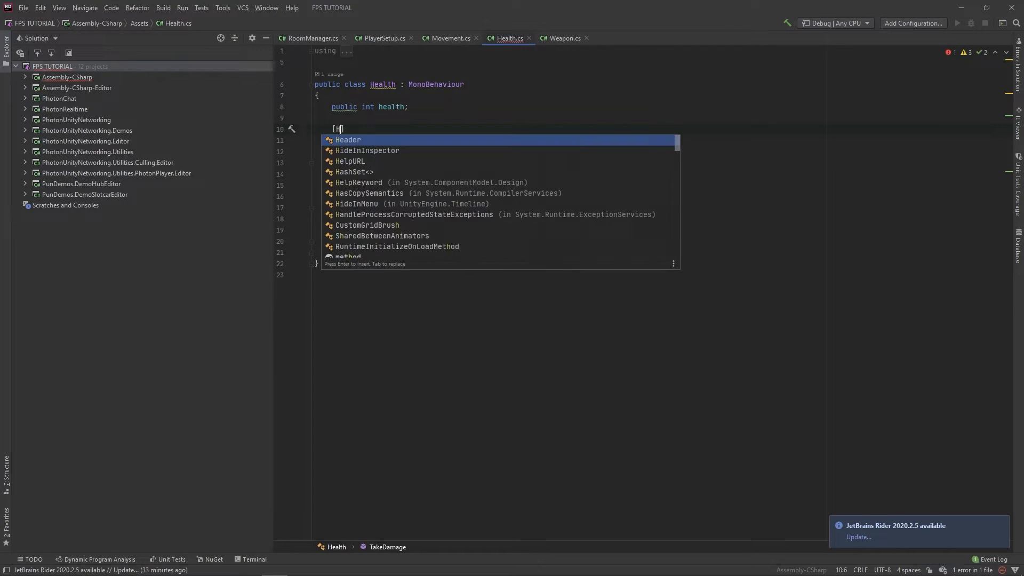
pyautogui.write('Header("UI")')
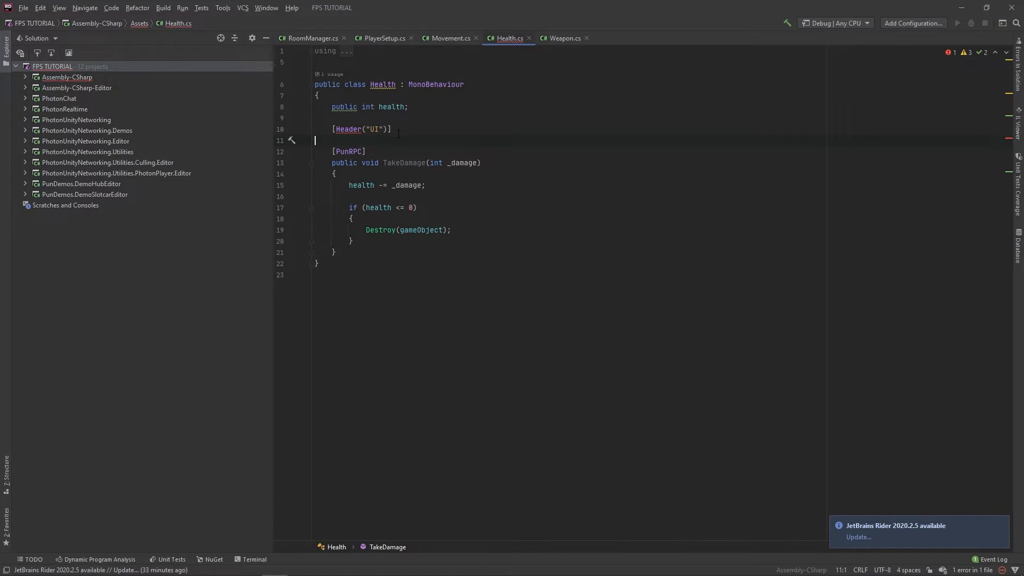
pyautogui.write('public TextMeshProUGUI')
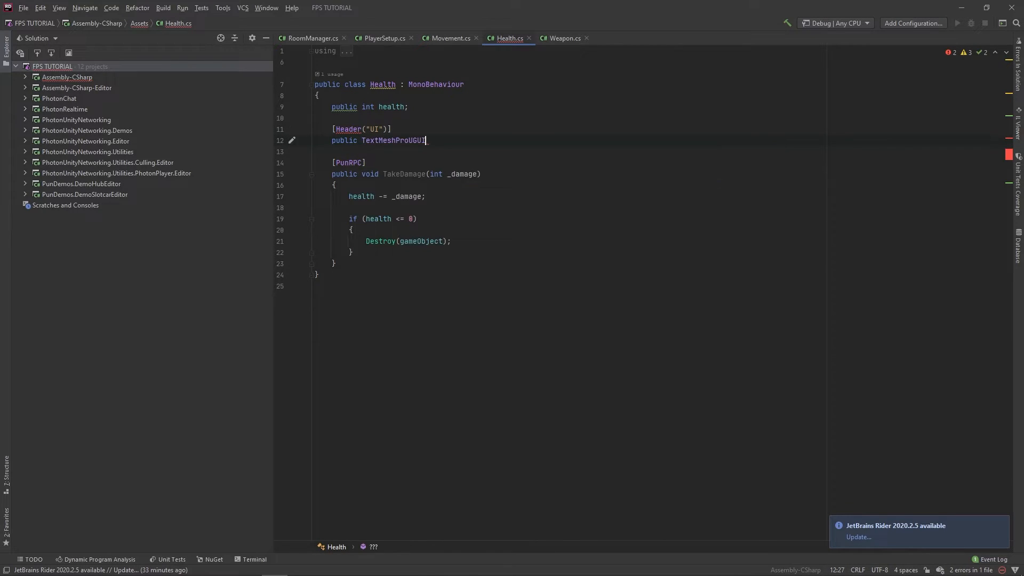
pyautogui.write('hea')
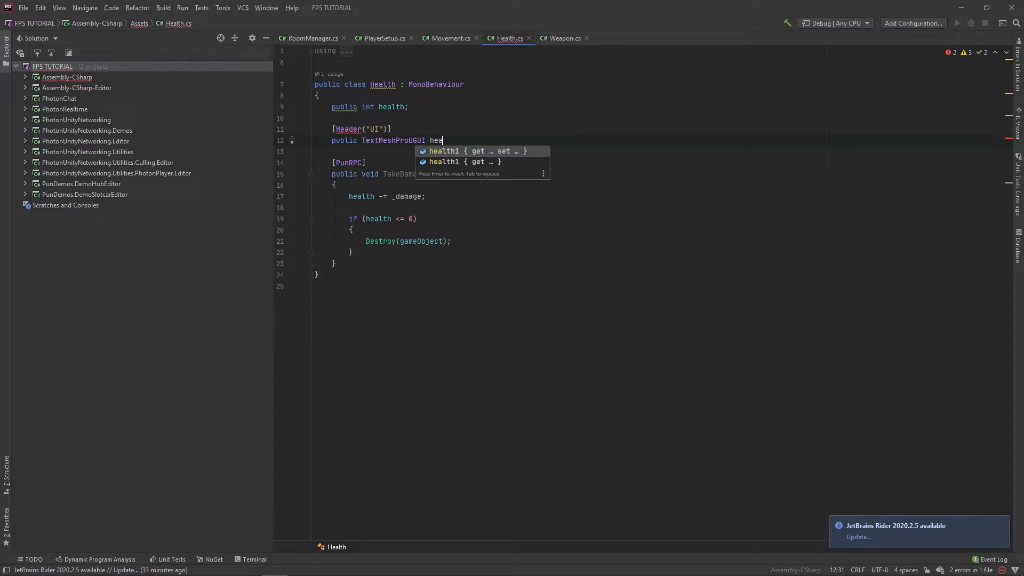
pyautogui.write('lthText;')
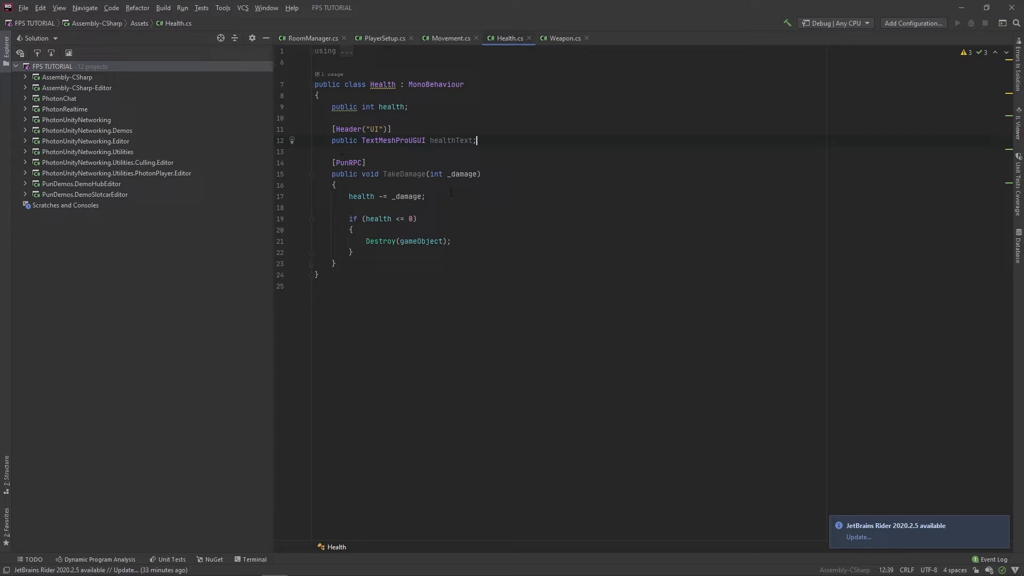
# - Make TakeDamage set healthText.text = health.ToString() after subtracting damage
pyautogui.press('Enter')
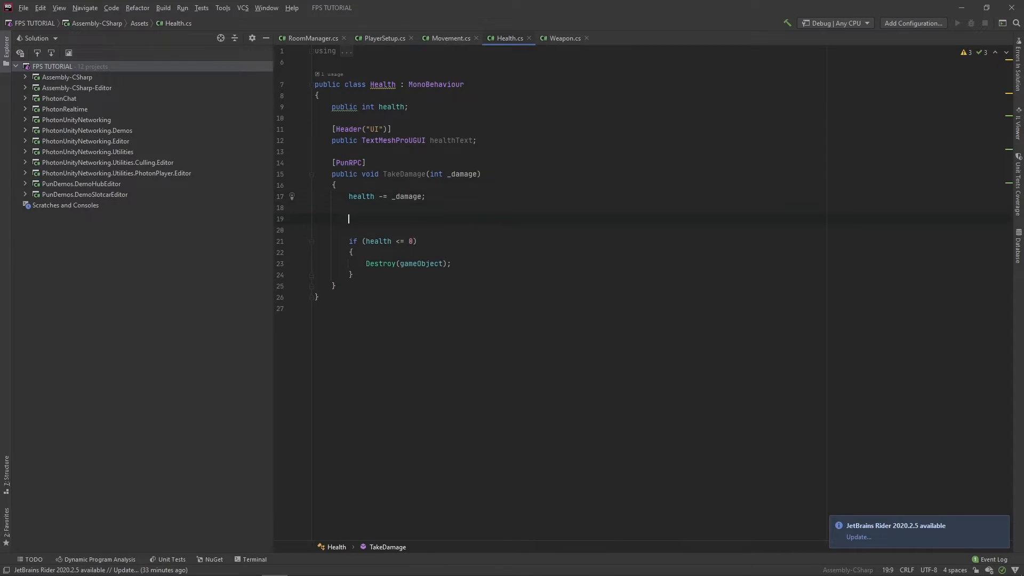
pyautogui.write('healthText')
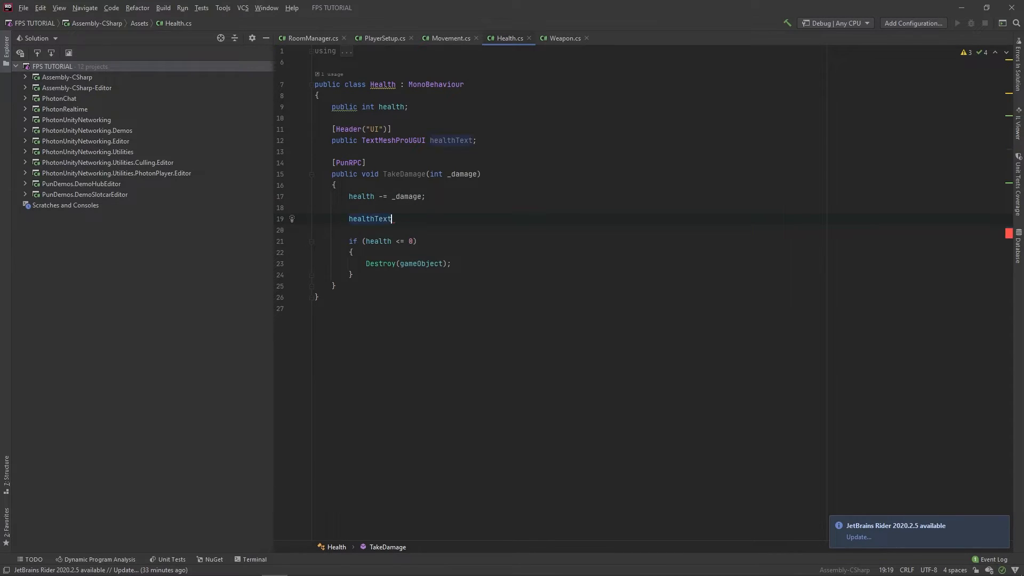
pyautogui.write('.')
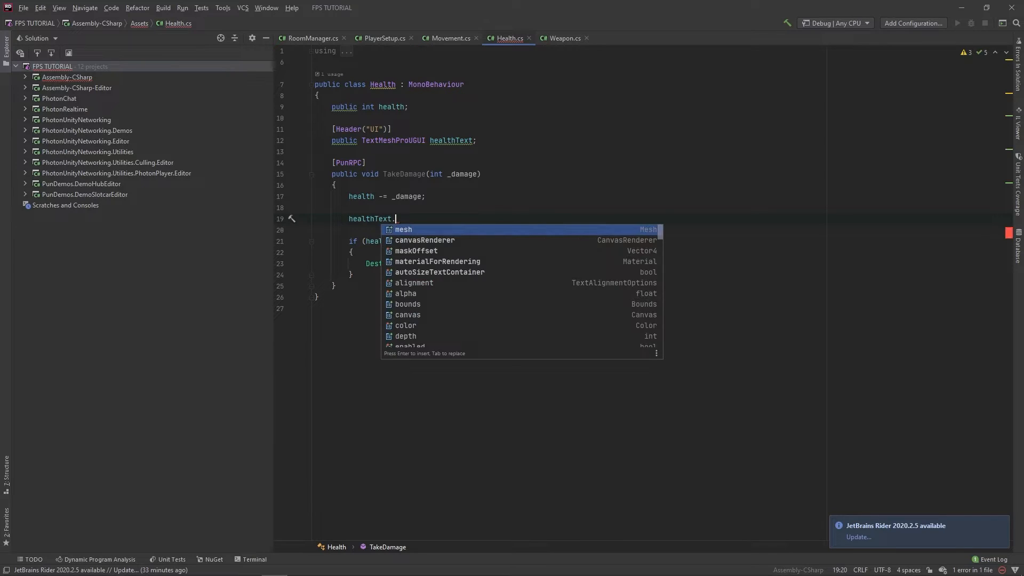
pyautogui.write('text =')
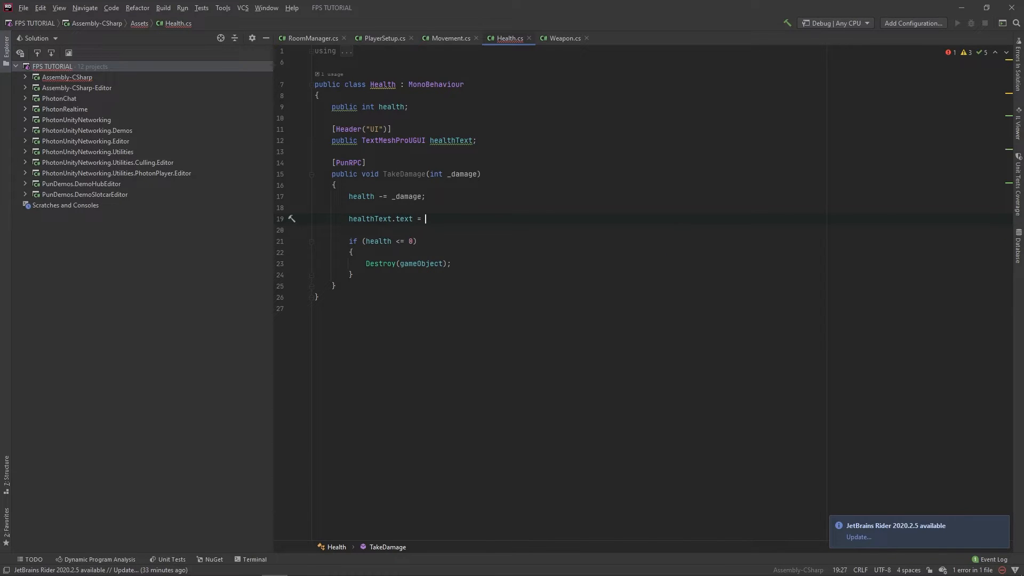
pyautogui.write('health')
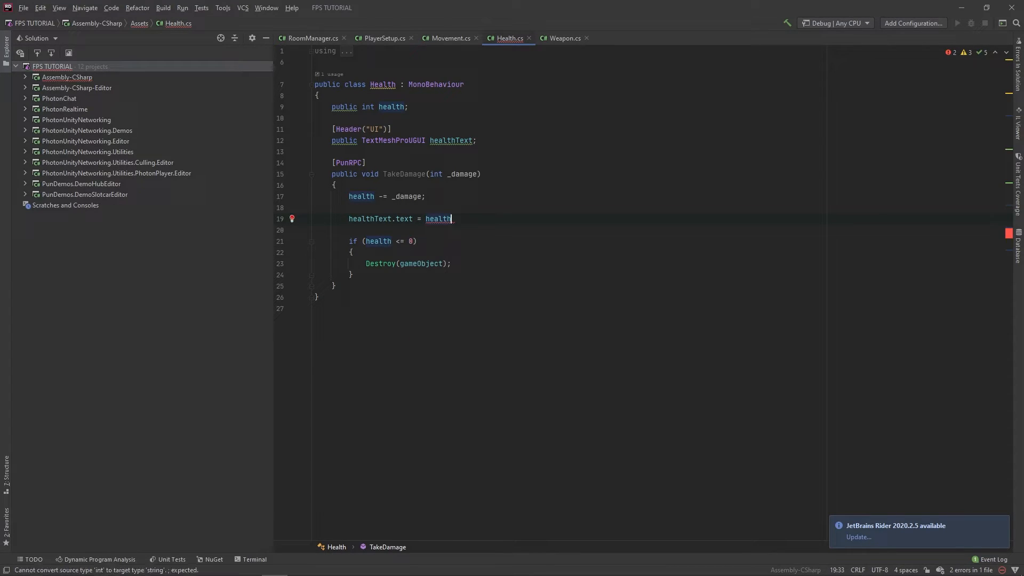
pyautogui.write('.ToString();')
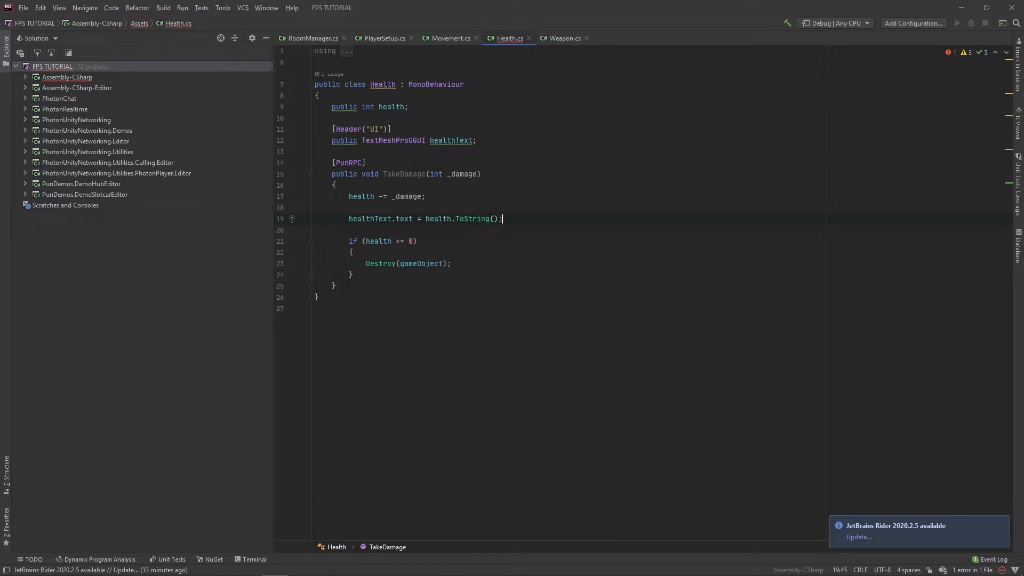
pyautogui.doubleClick(437, 219)
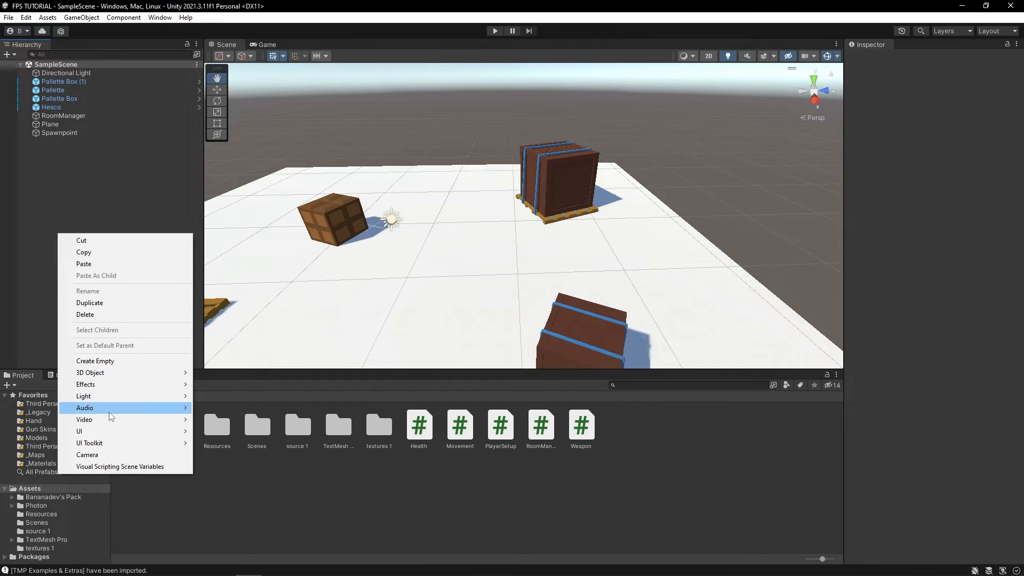
pyautogui.moveTo(108, 399)
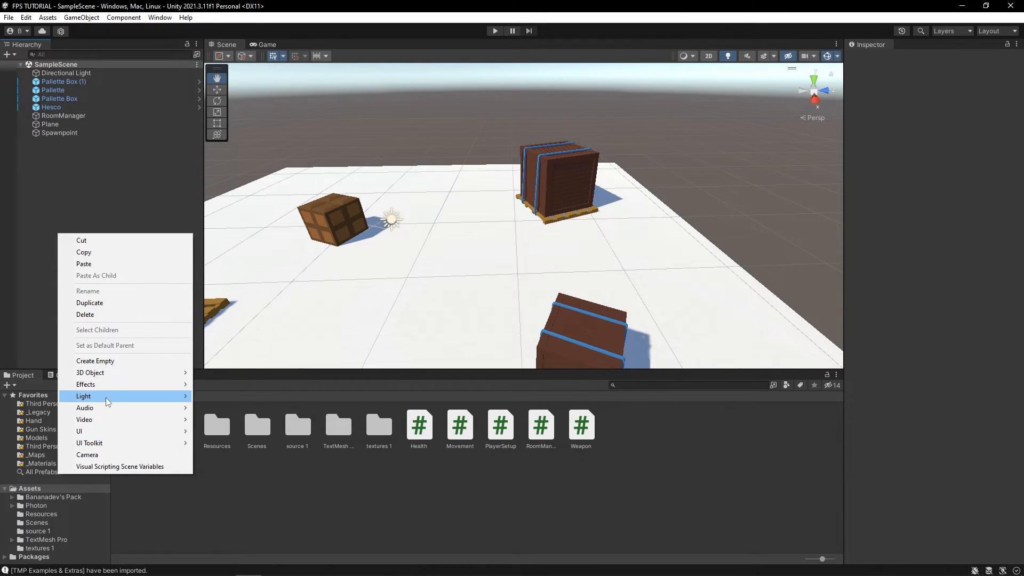
# - Create an Effects > Particle System object in the main scene
pyautogui.click(85, 384)
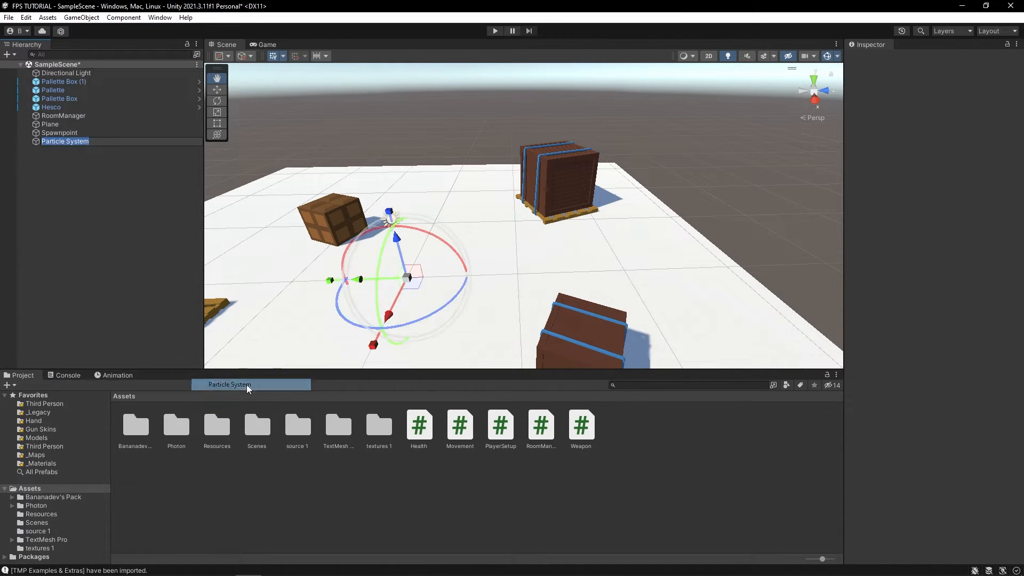
pyautogui.click(64, 141)
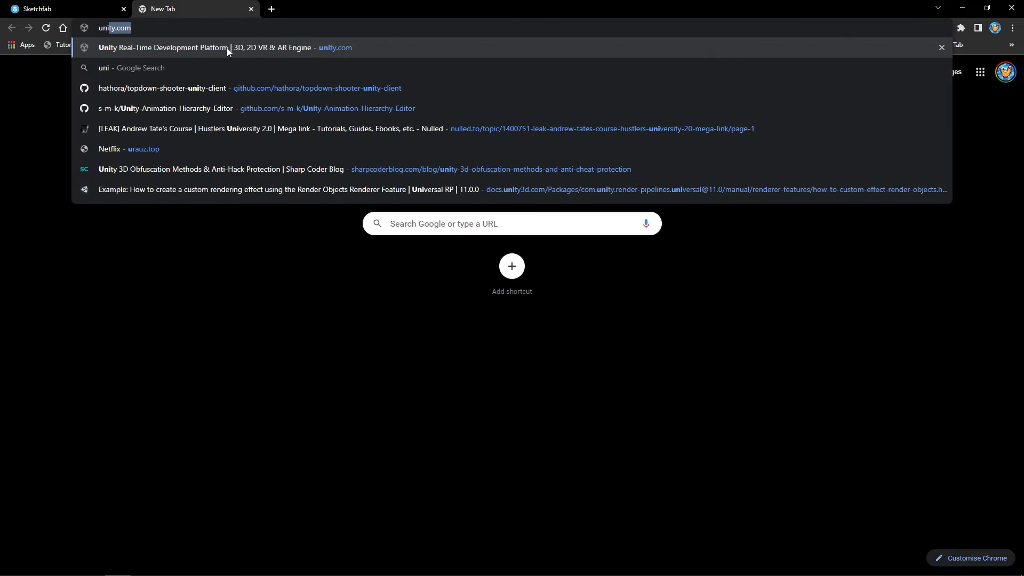
# - Search the Unity Asset Store for free VFX, open Cartoon FX Remaster Free and add it to My Assets
pyautogui.write('unity asset store')
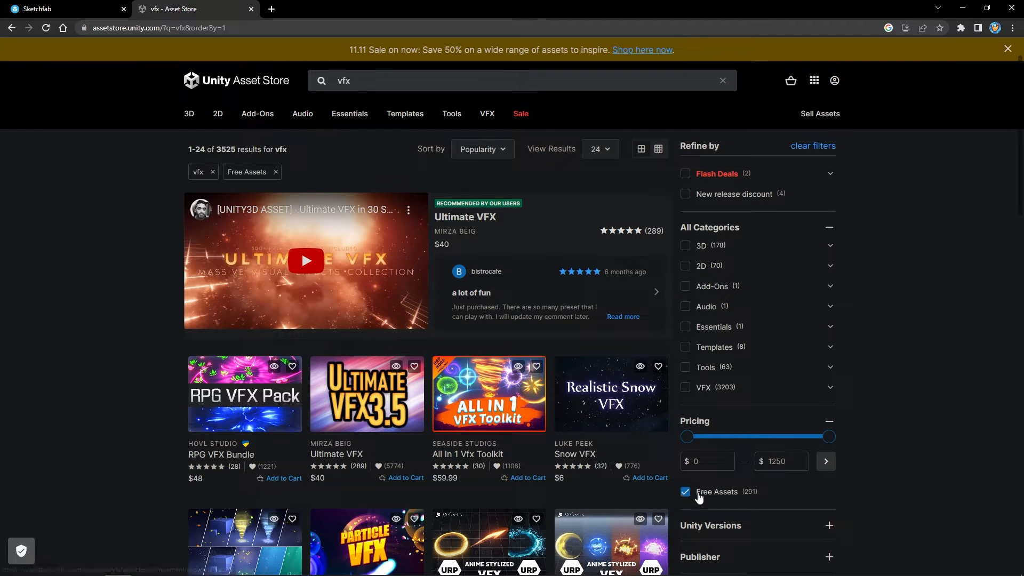
pyautogui.click(685, 492)
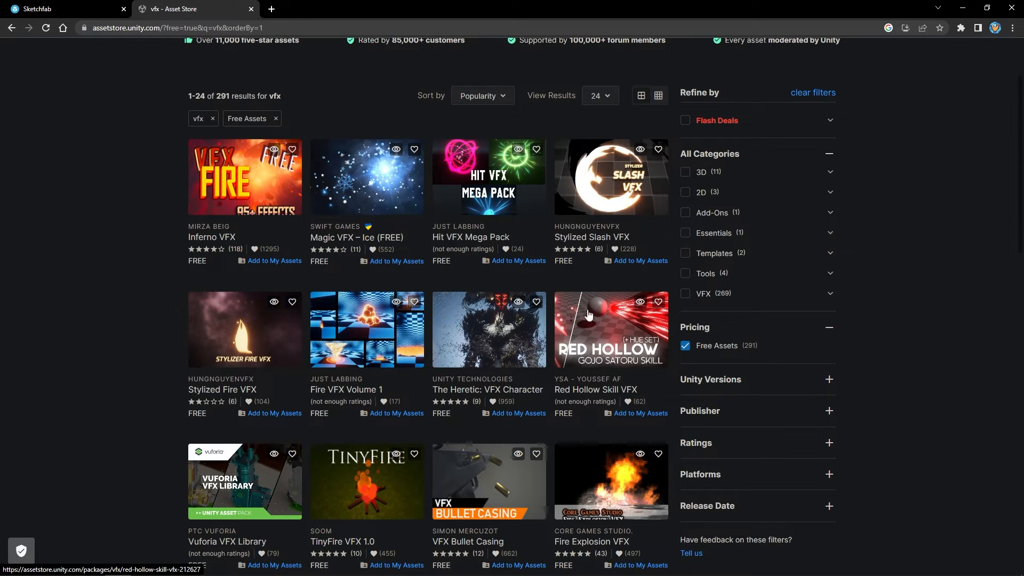
pyautogui.scroll(-3)
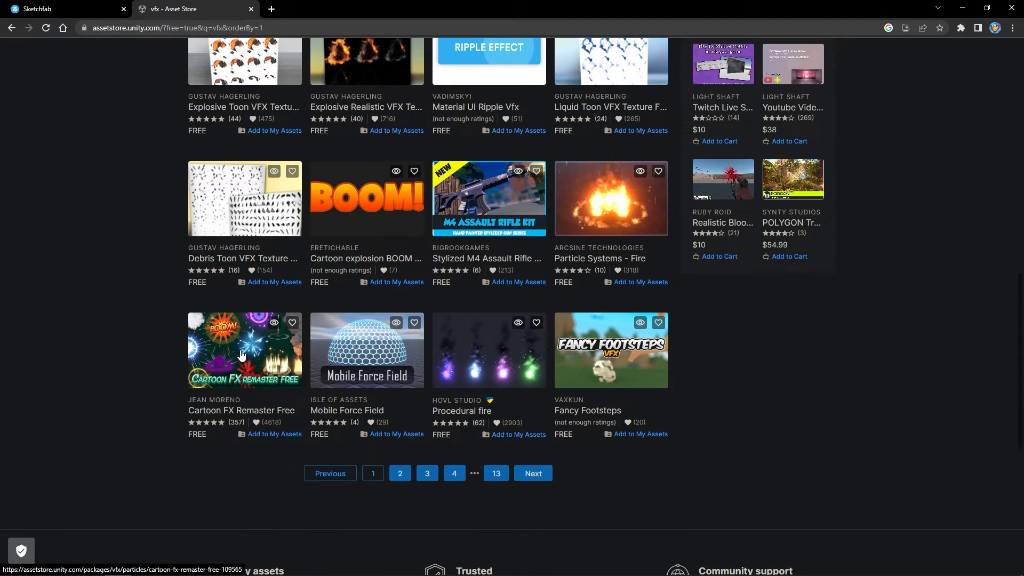
pyautogui.click(243, 350)
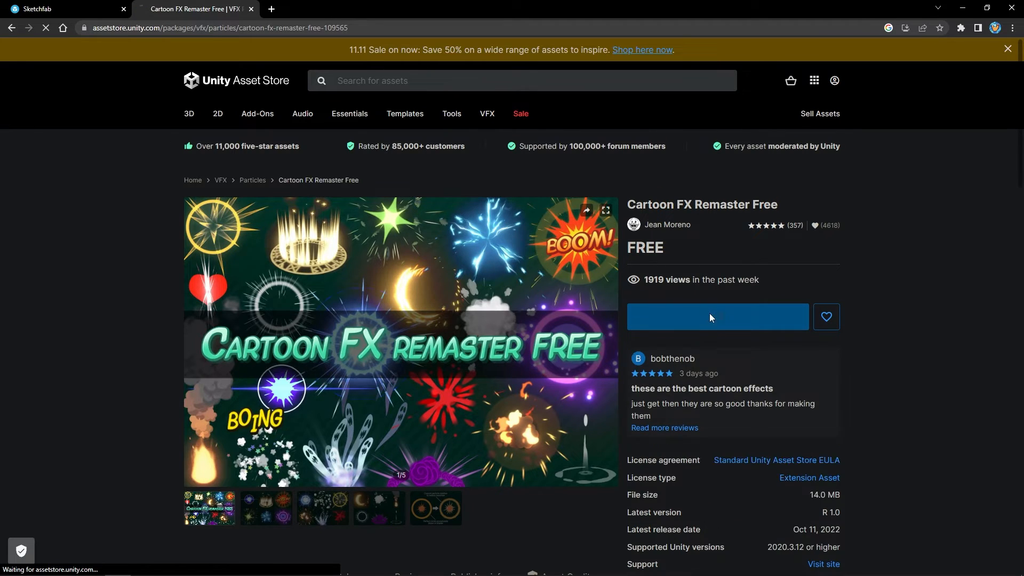
pyautogui.click(718, 317)
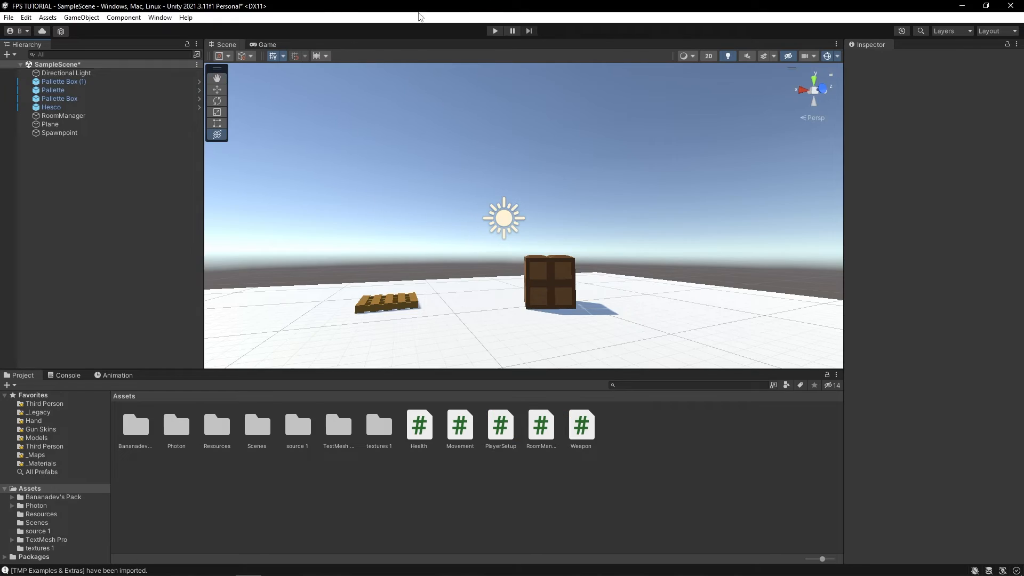
# - In Package Manager's My Assets, find Cartoon FX Remaster Free by purchase date and import it
pyautogui.click(160, 17)
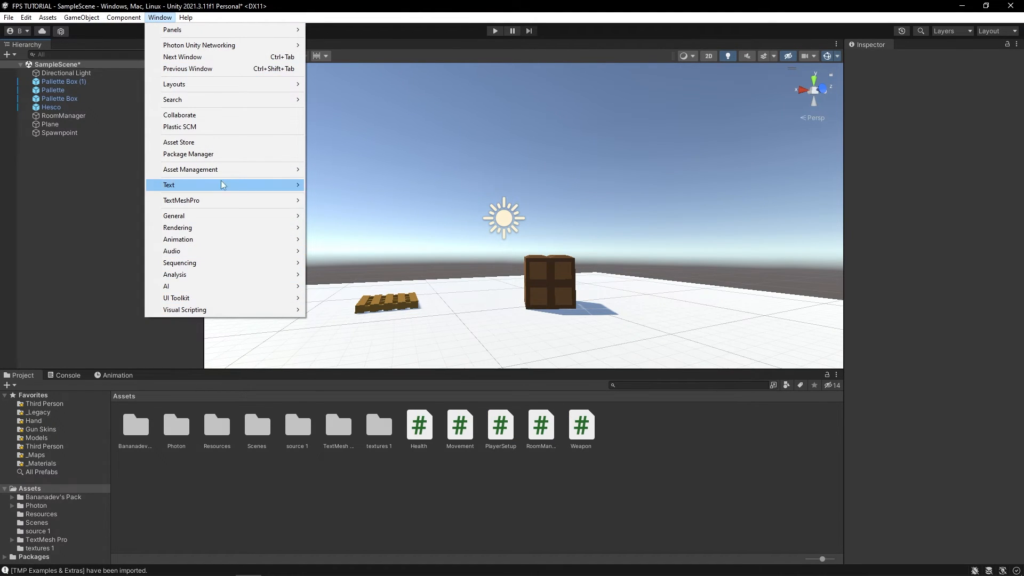
pyautogui.click(188, 154)
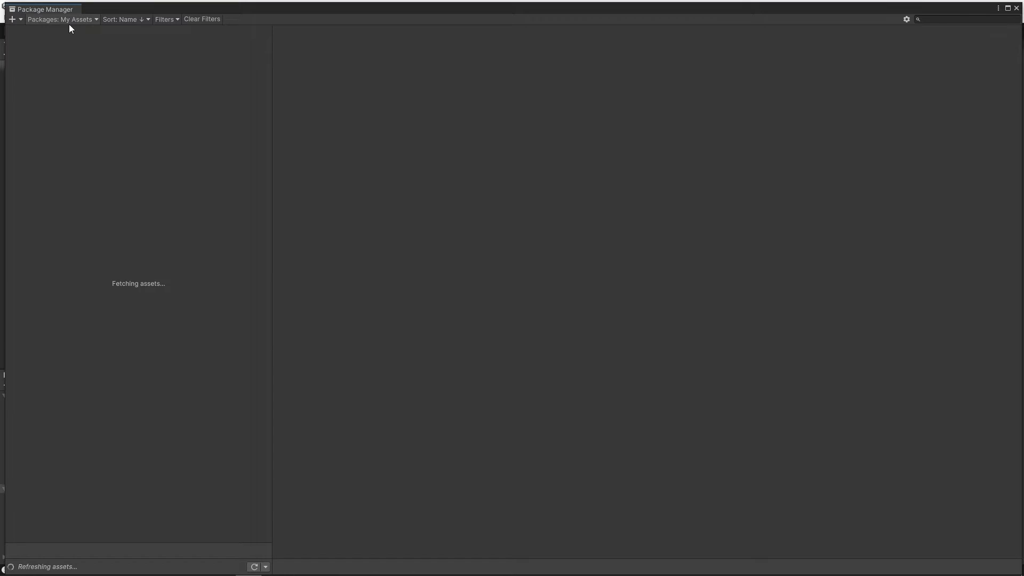
pyautogui.click(62, 19)
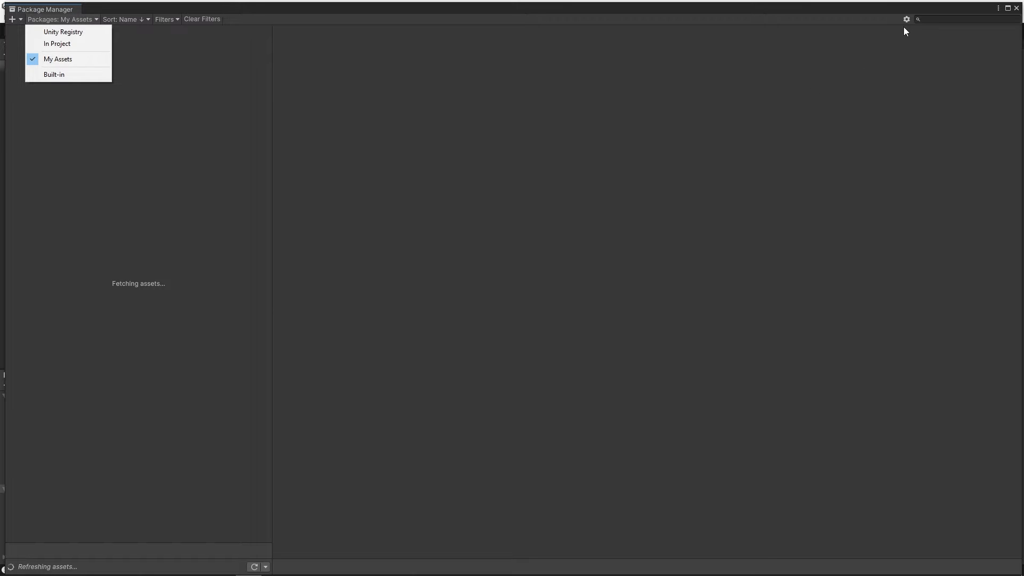
pyautogui.write('carto')
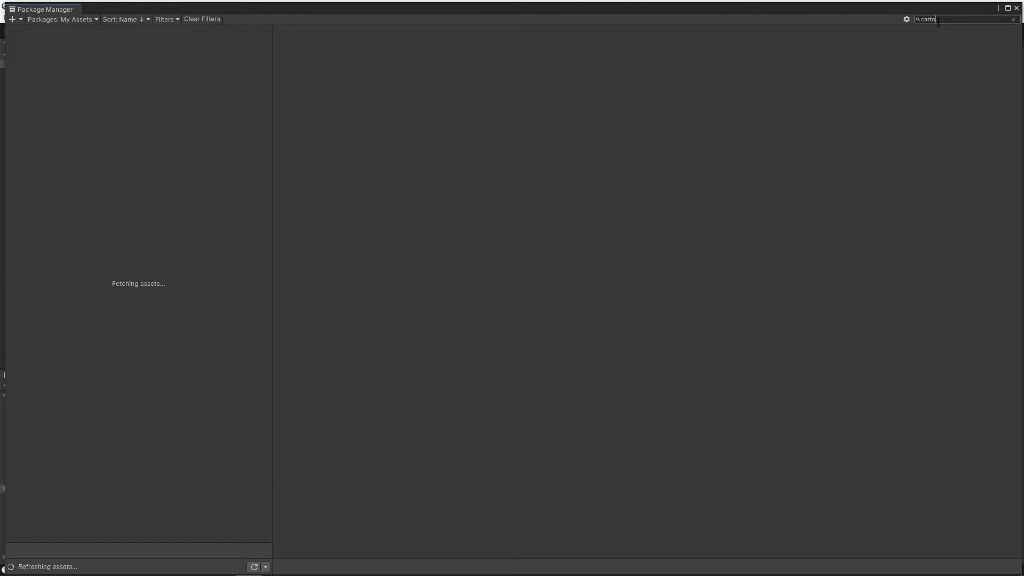
pyautogui.click(127, 19)
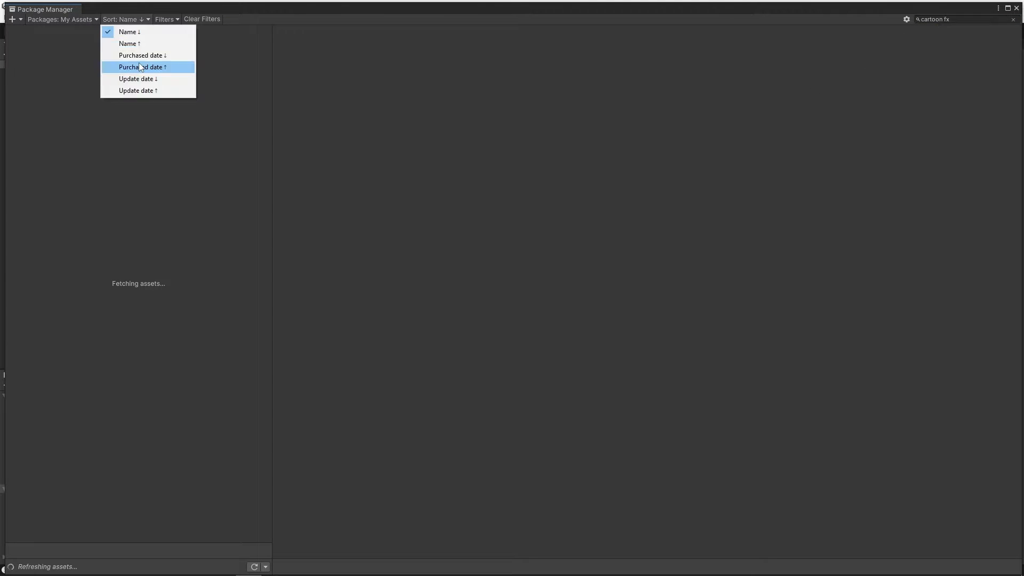
pyautogui.click(143, 66)
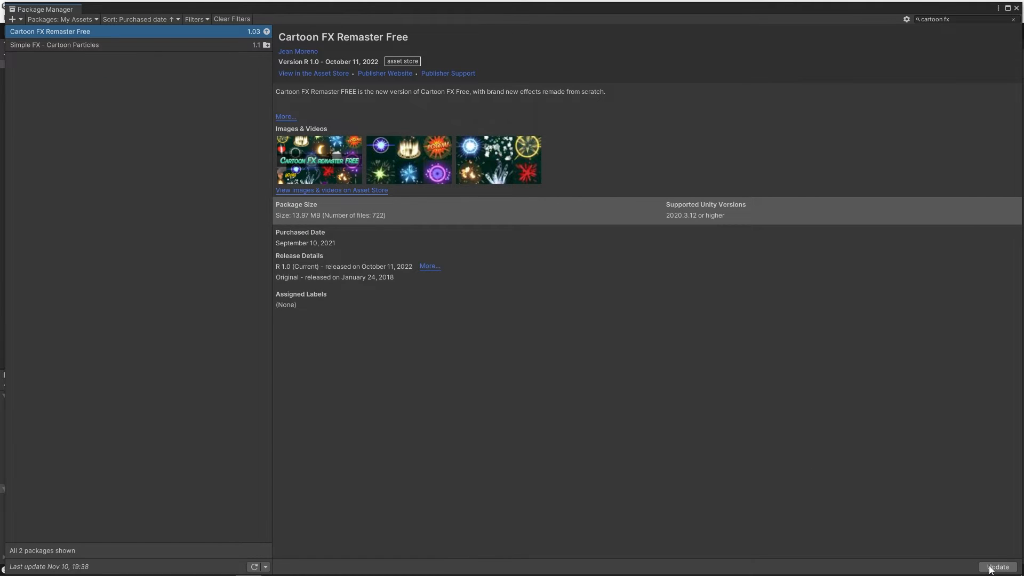
pyautogui.click(997, 567)
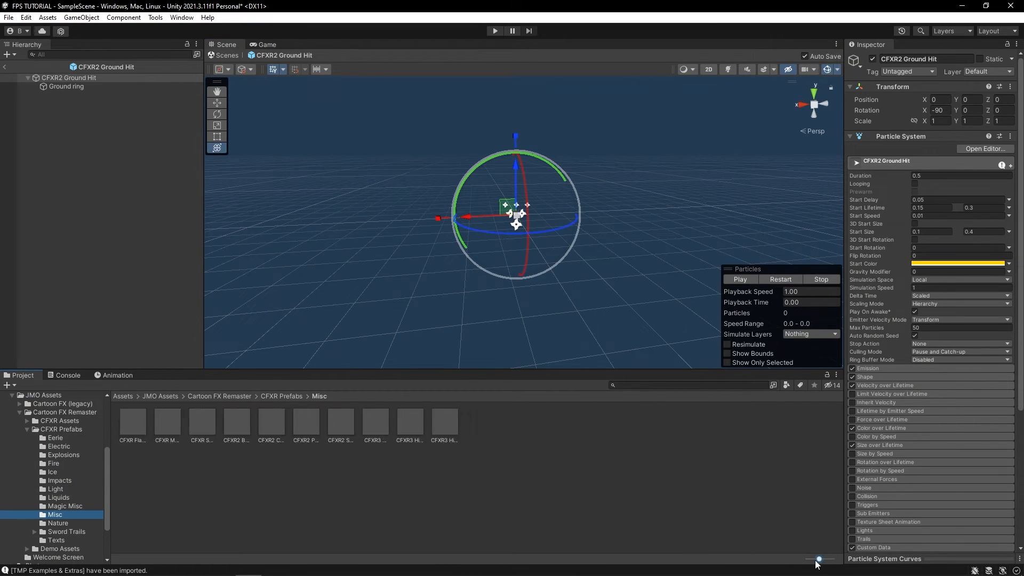
# - Select the CFXR Impact Glowing HDR (Blue) prefab and add a Photon View component to it
pyautogui.click(58, 480)
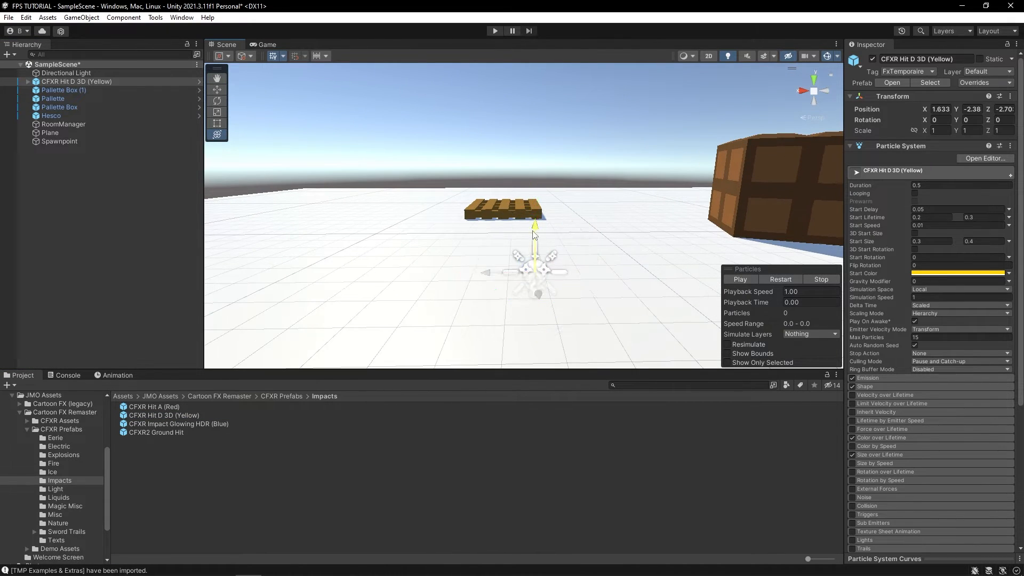
pyautogui.click(179, 423)
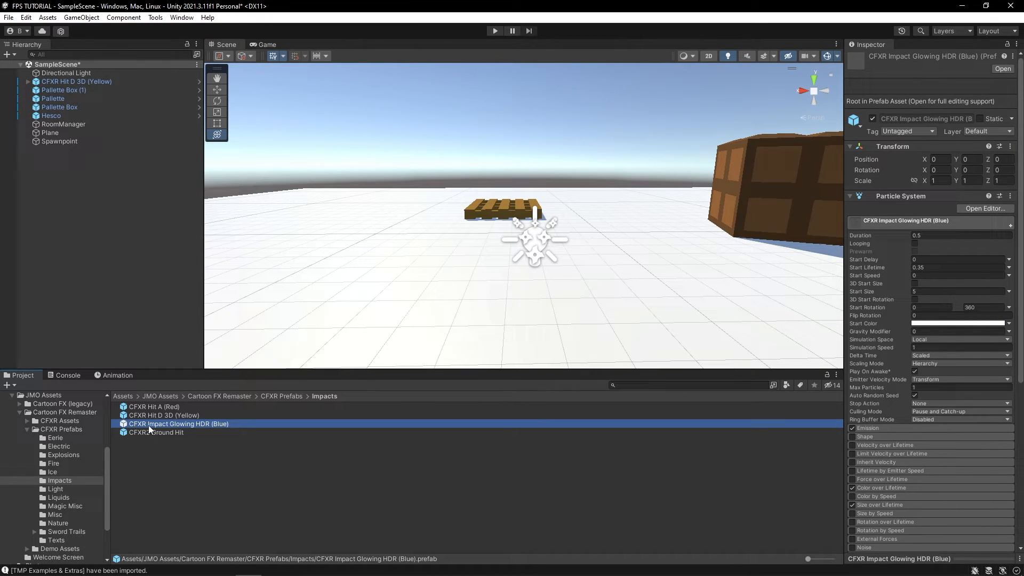
pyautogui.moveTo(198, 442)
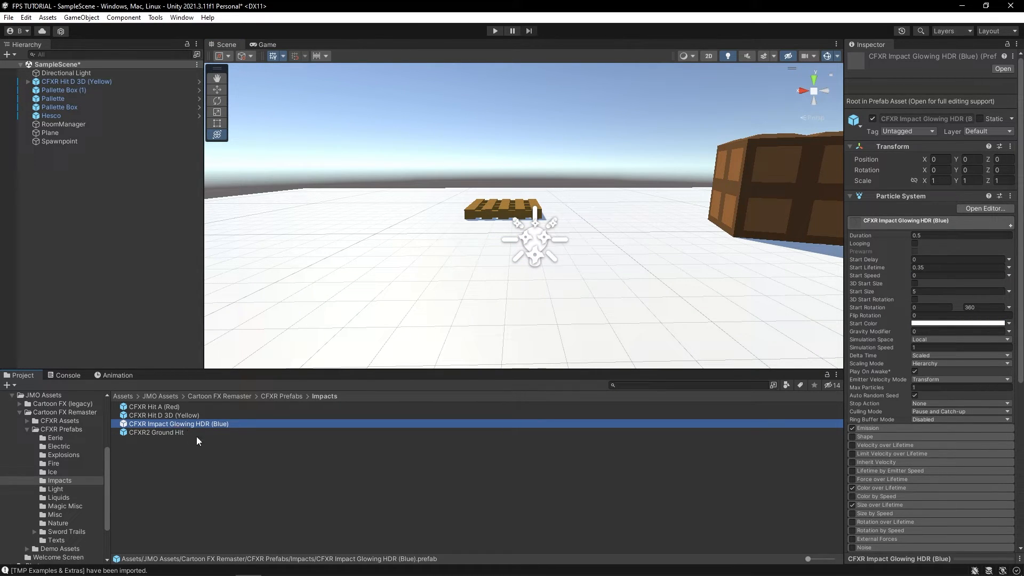
pyautogui.scroll(-3)
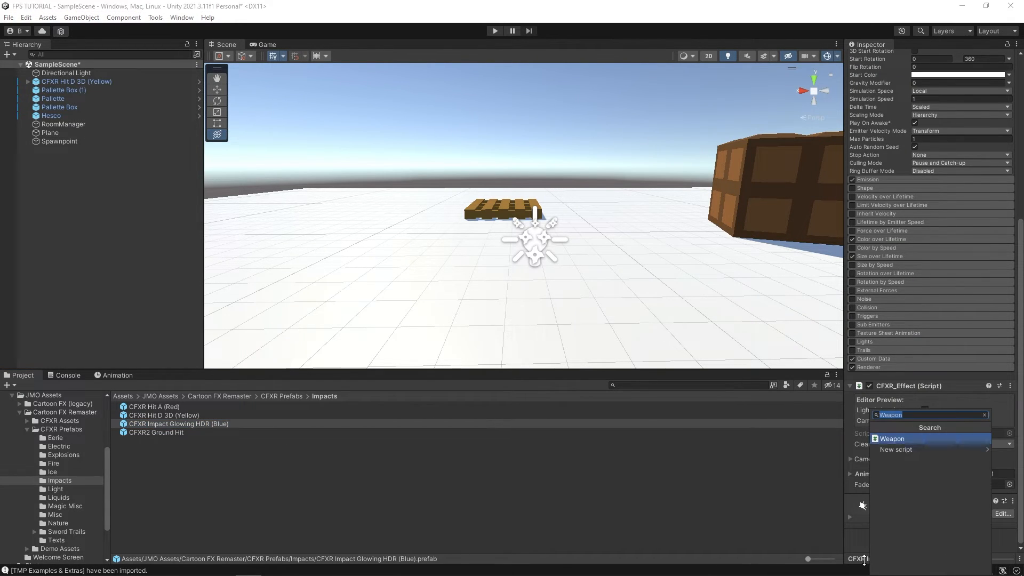
pyautogui.write('phot')
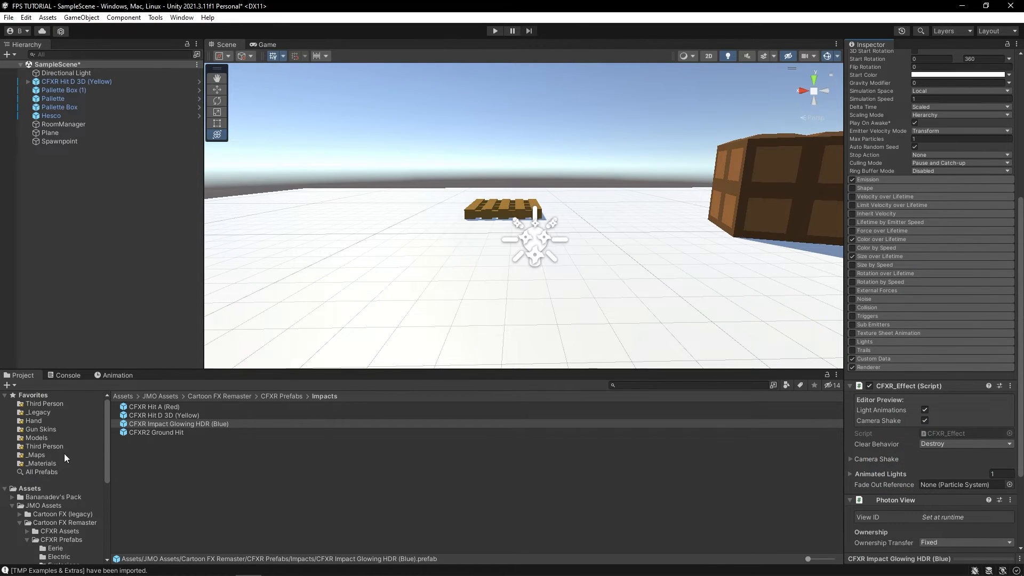
pyautogui.moveTo(83, 450)
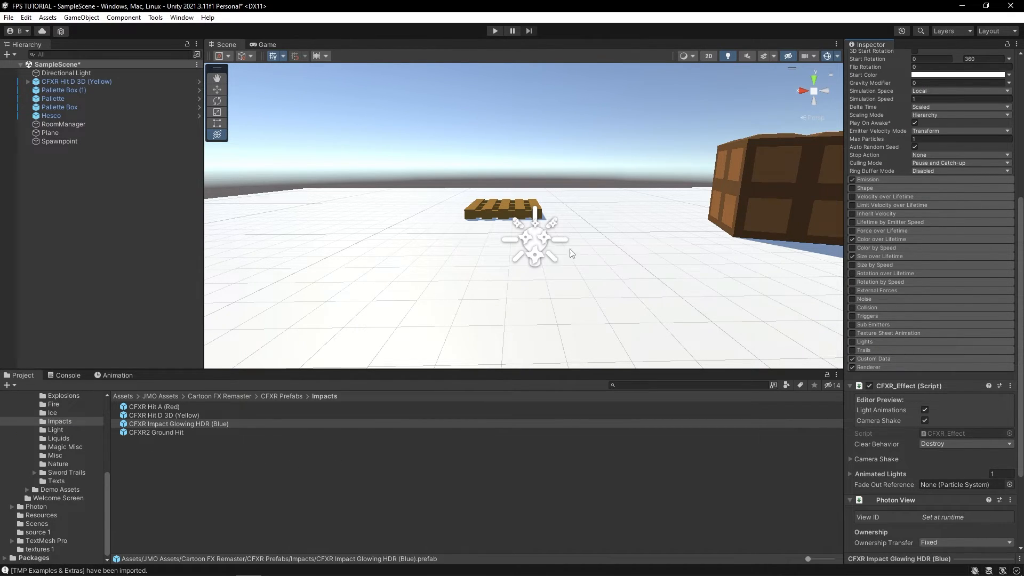
# - Move the blue impact prefab into the Resources folder and search for the Player prefab
pyautogui.click(179, 424)
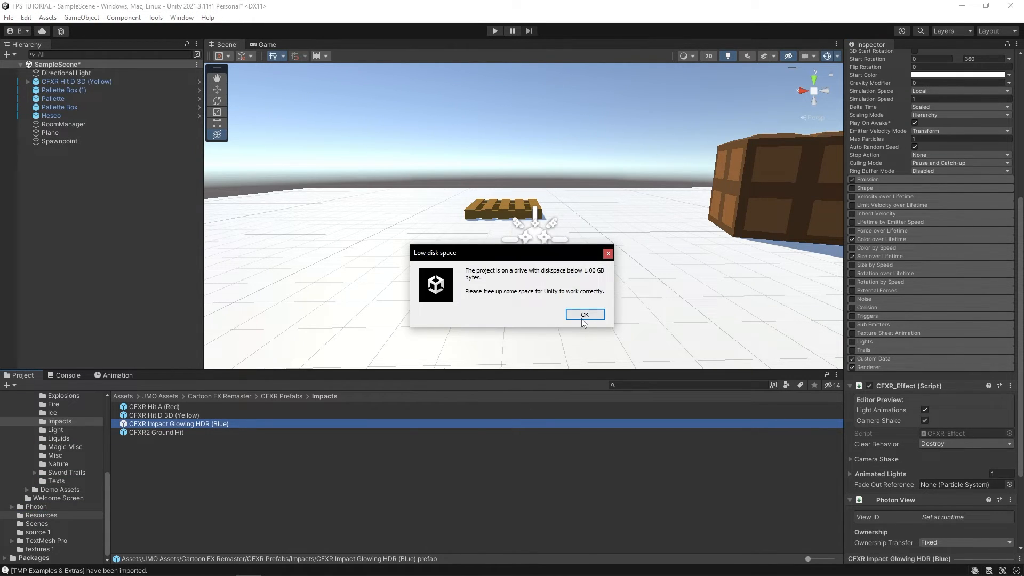
pyautogui.click(585, 313)
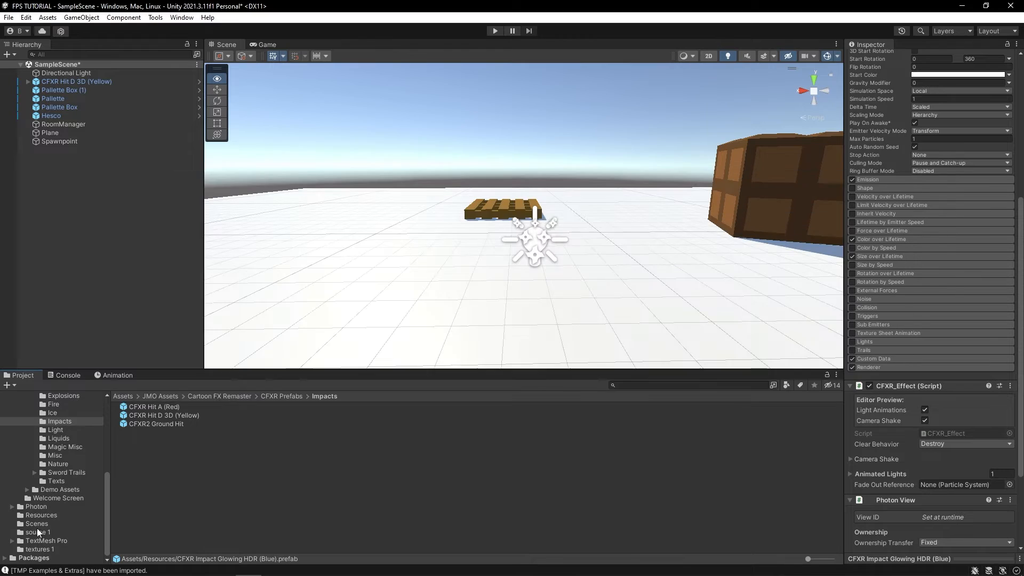
pyautogui.click(40, 515)
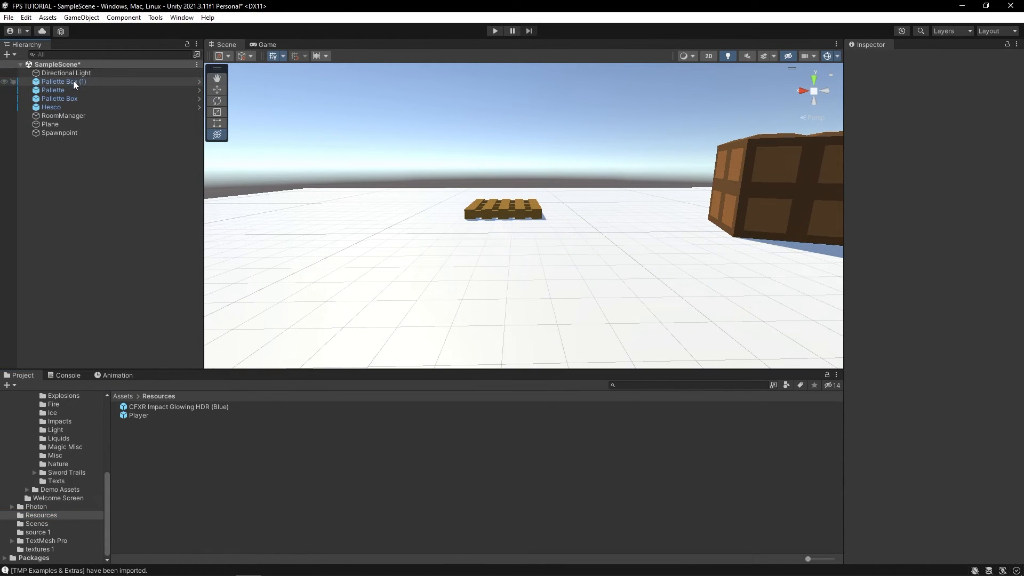
pyautogui.click(178, 407)
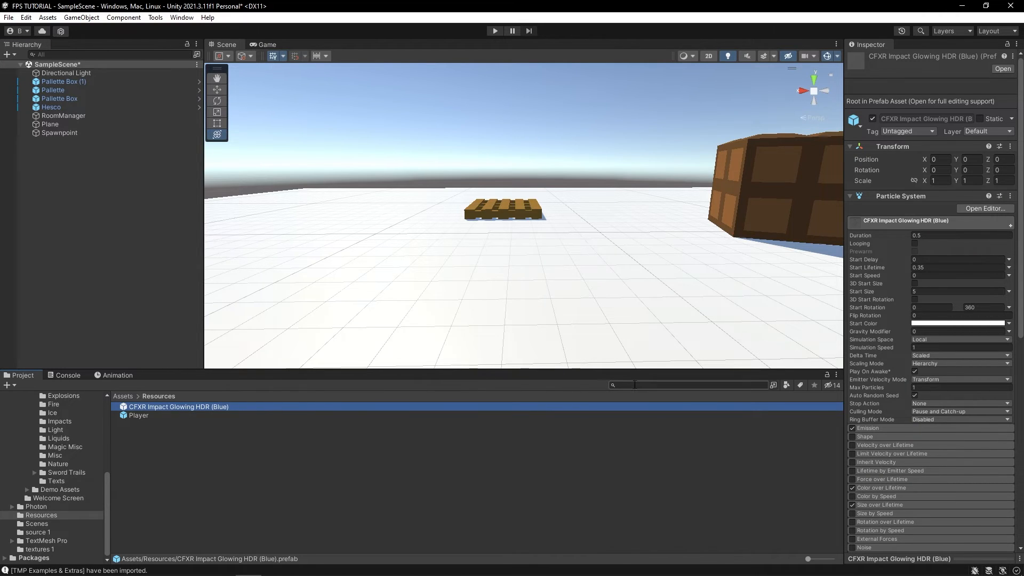
pyautogui.write('player')
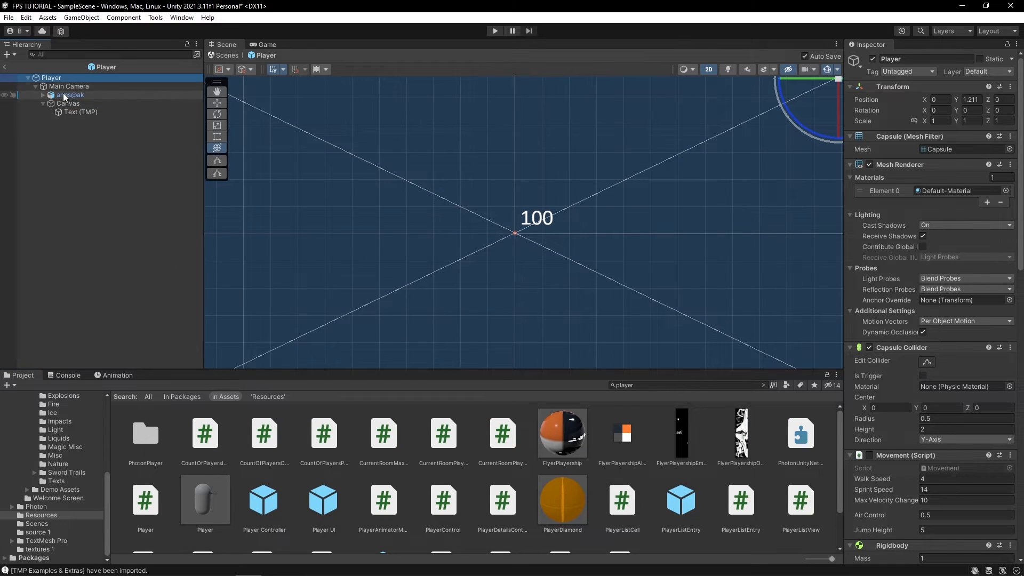
# - Add a [Header("VFX")] public GameObject hitVFX field to Weapon.cs
pyautogui.click(71, 94)
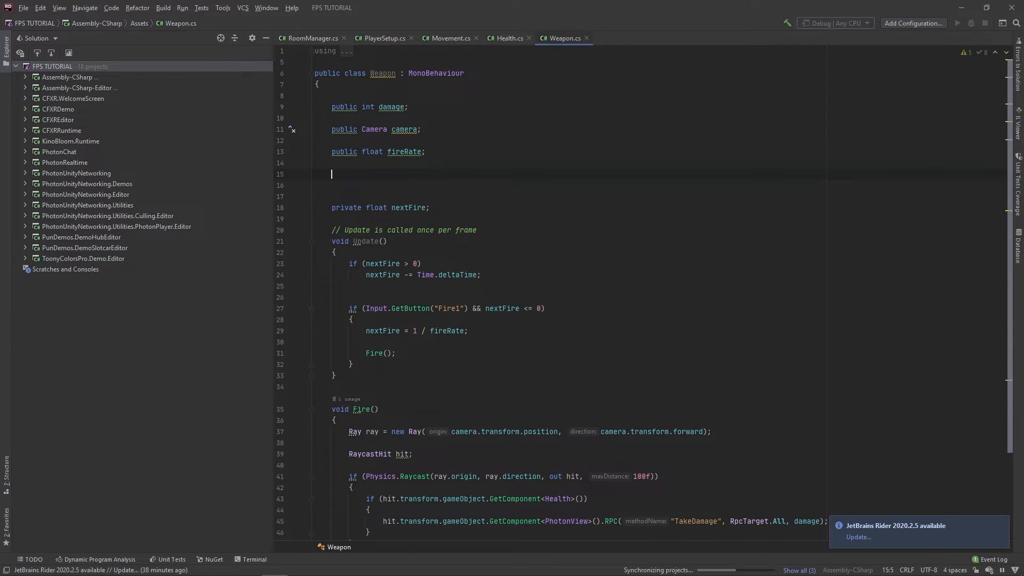
pyautogui.write('[]')
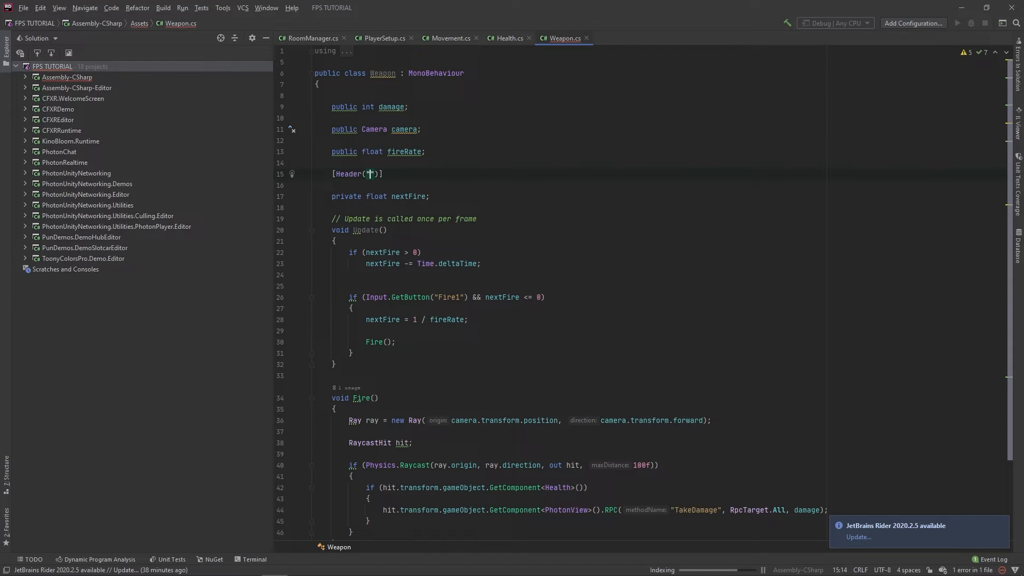
pyautogui.write('VFX')
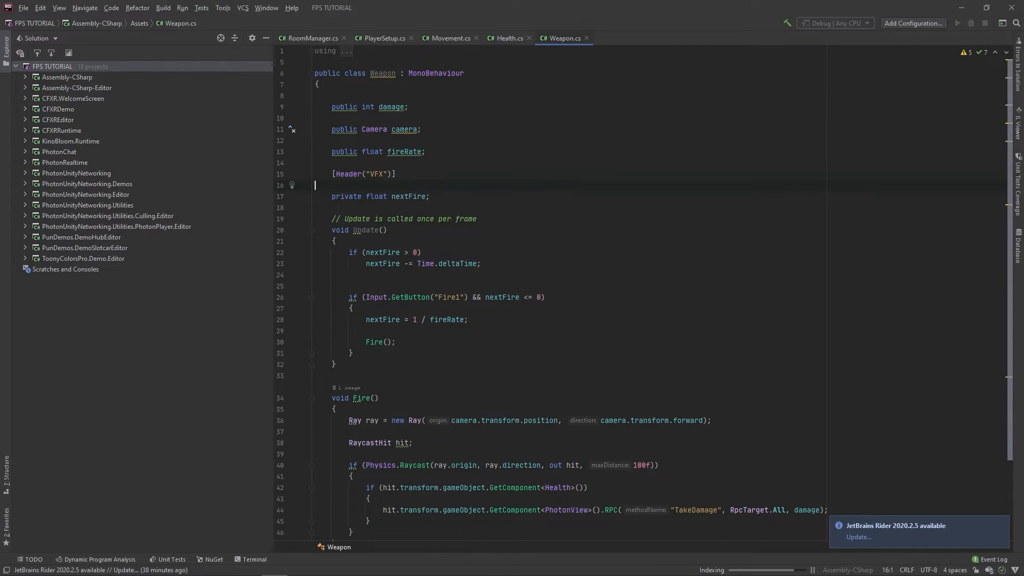
pyautogui.write('public G')
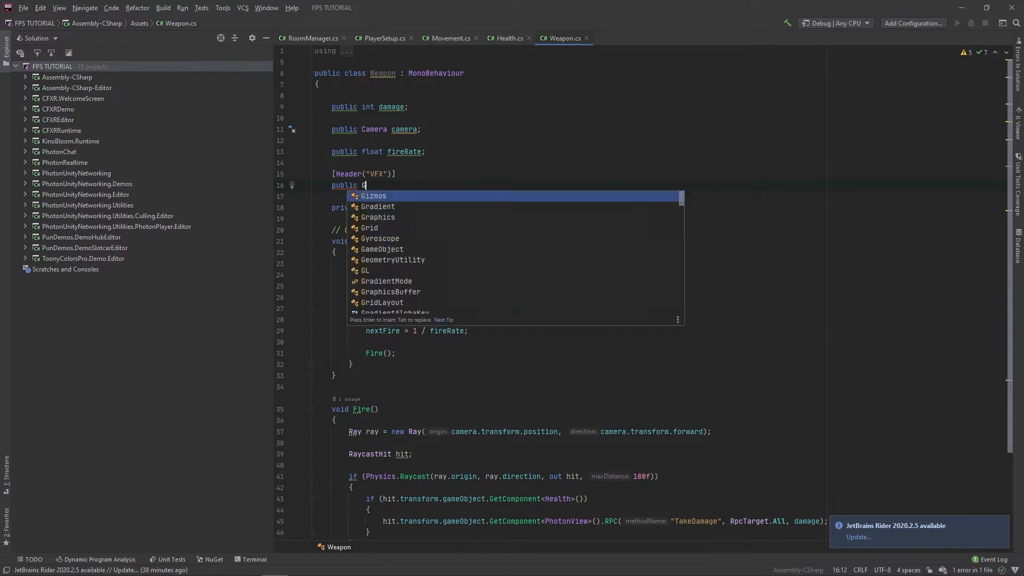
pyautogui.write('ameObject hitVFX;')
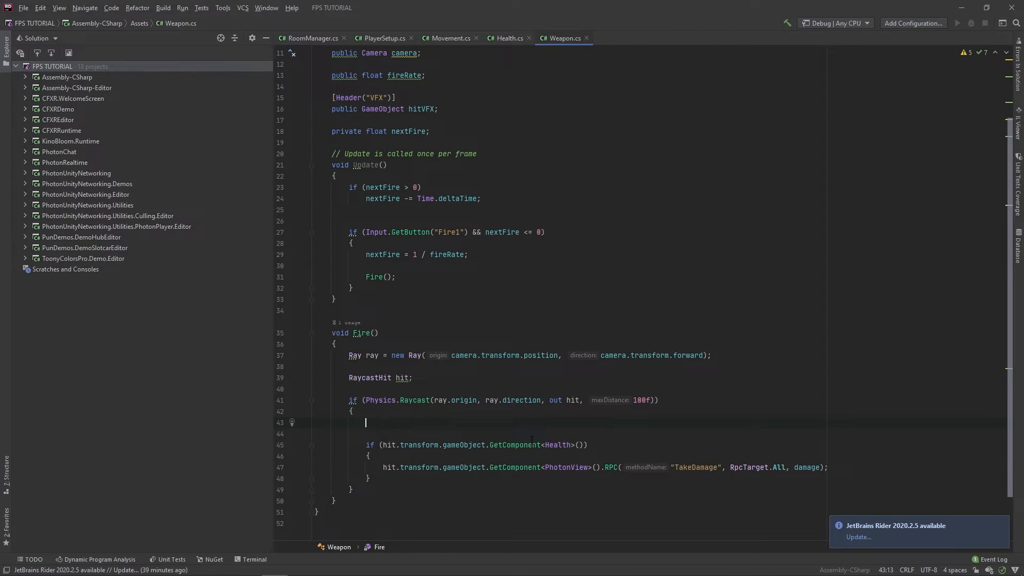
# - In Fire, call PhotonNetwork.Instantiate(hitVFX.name, hit.point, Quaternion.identity) and save
pyautogui.write('PhotonNetwork.In')
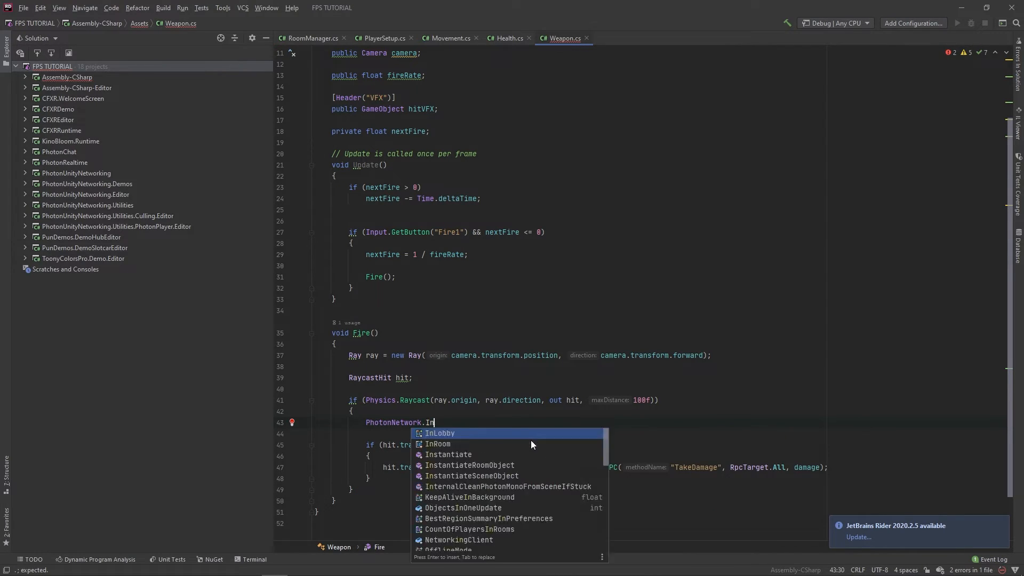
pyautogui.click(448, 454)
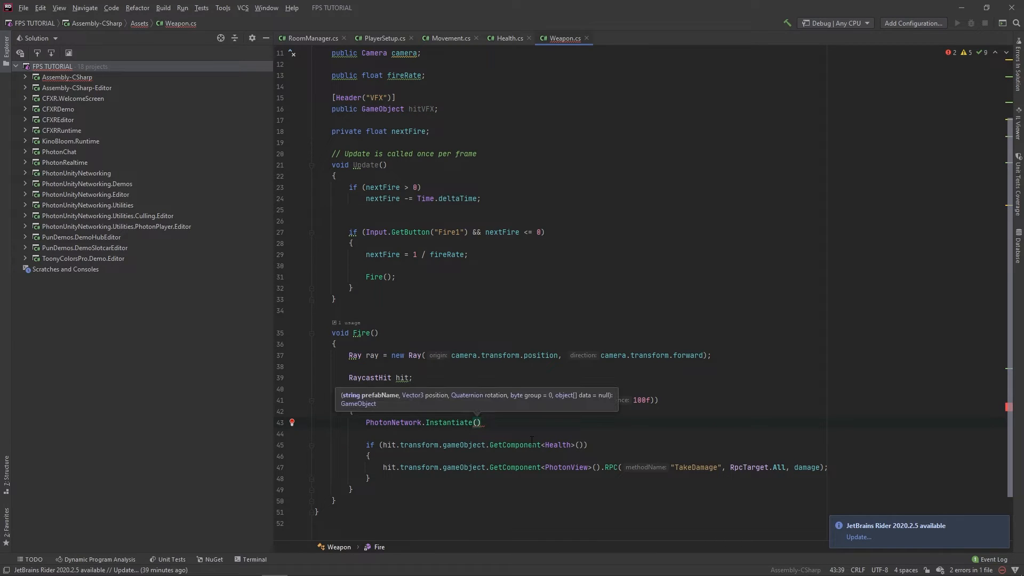
pyautogui.write('hitVFX.name, hit.point,')
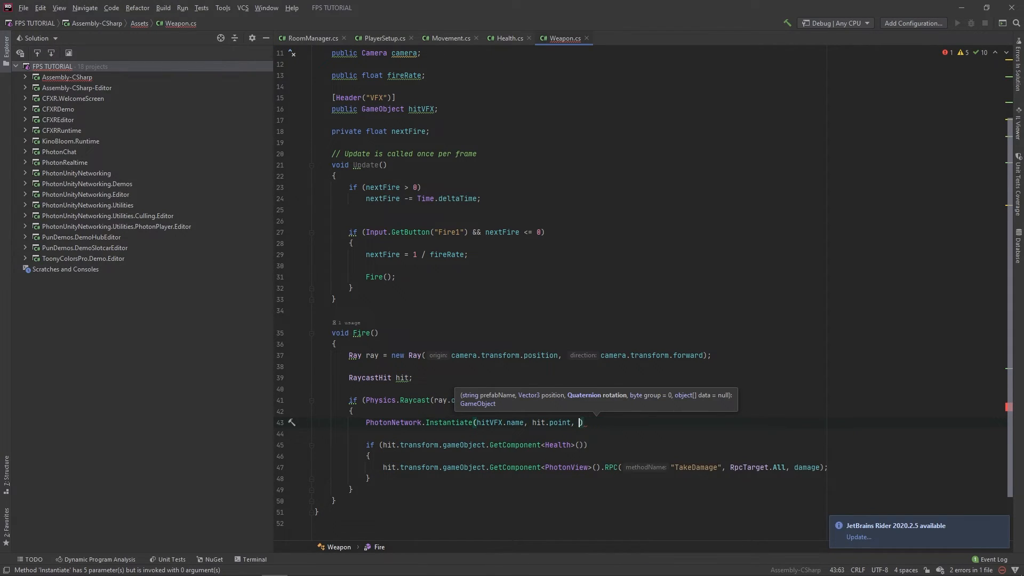
pyautogui.write('Q')
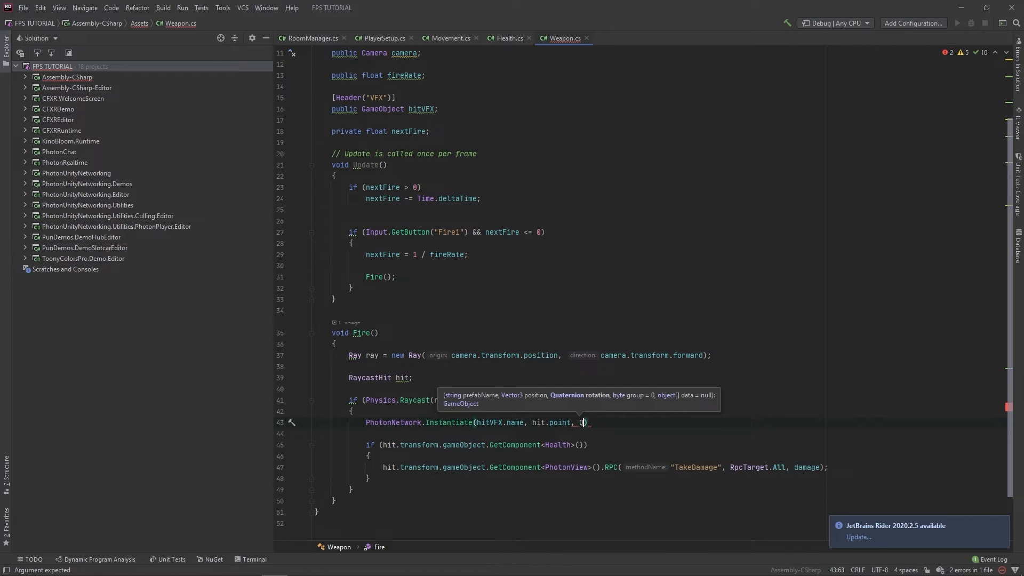
pyautogui.write('Quaternion.identity')
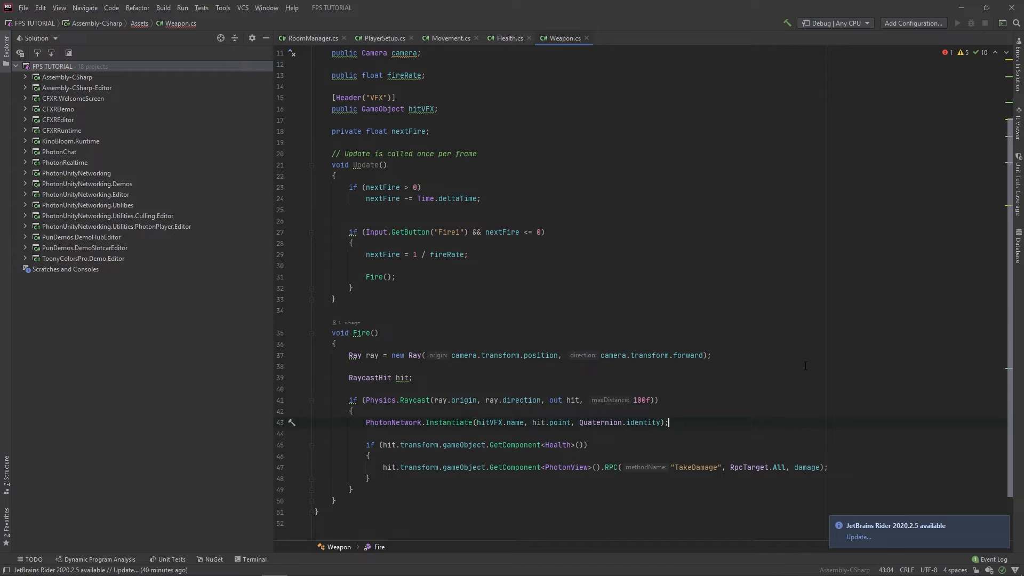
pyautogui.press('alt+tab')
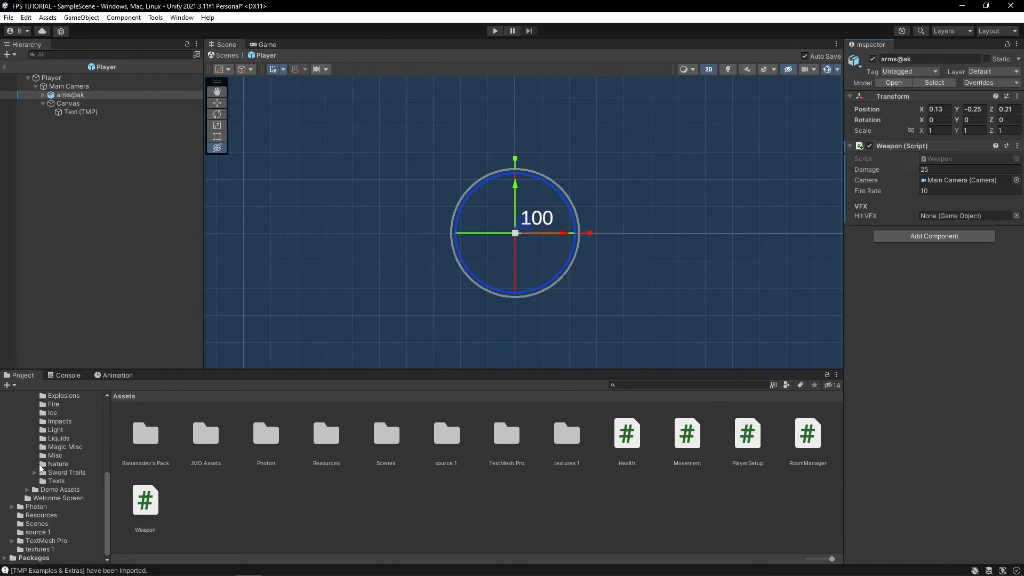
# - Assign CFXR Impact Glowing HDR (Blue) from Resources as the Weapon's Hit VFX and exit prefab mode
pyautogui.click(40, 515)
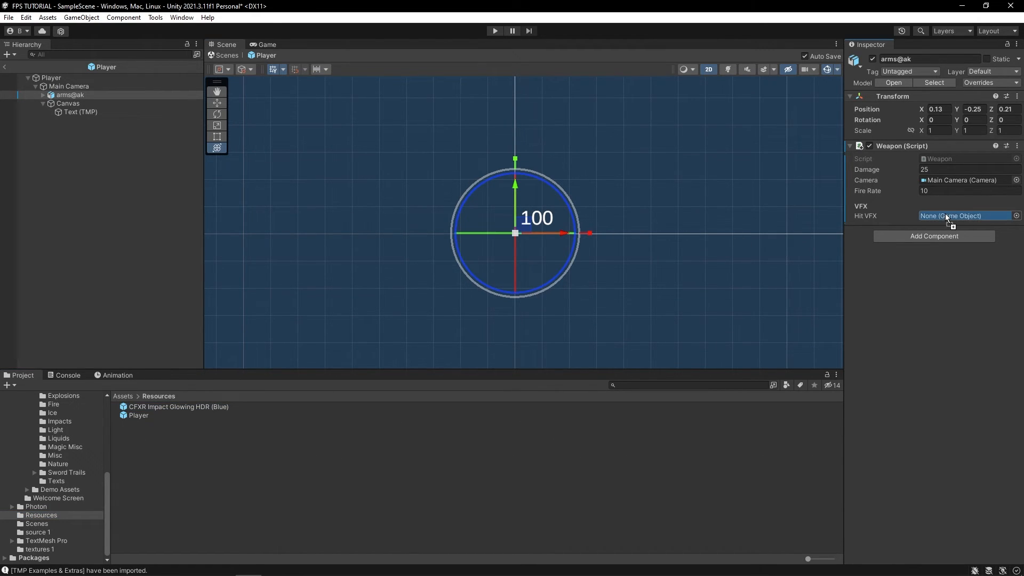
pyautogui.click(965, 216)
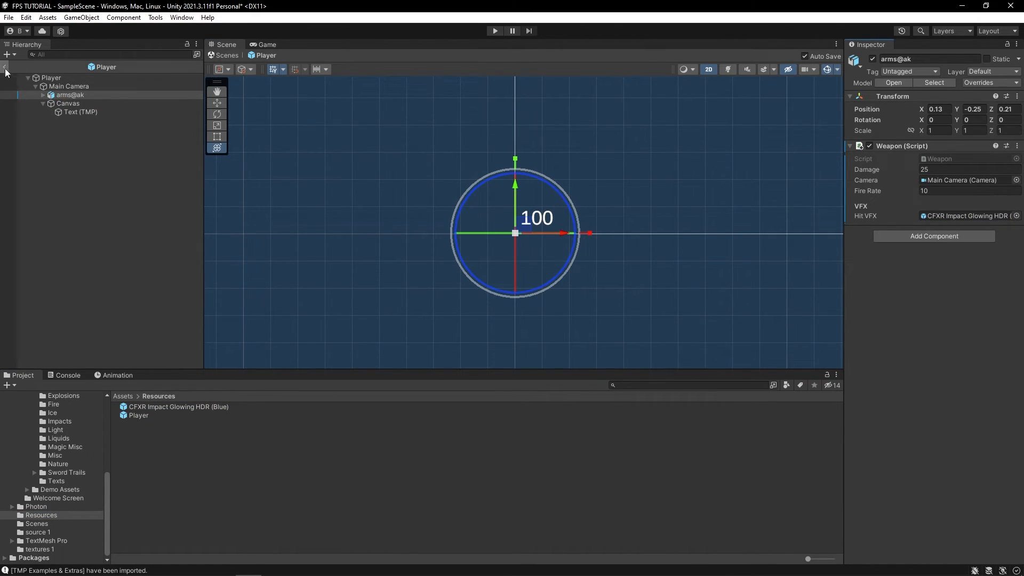
pyautogui.click(69, 85)
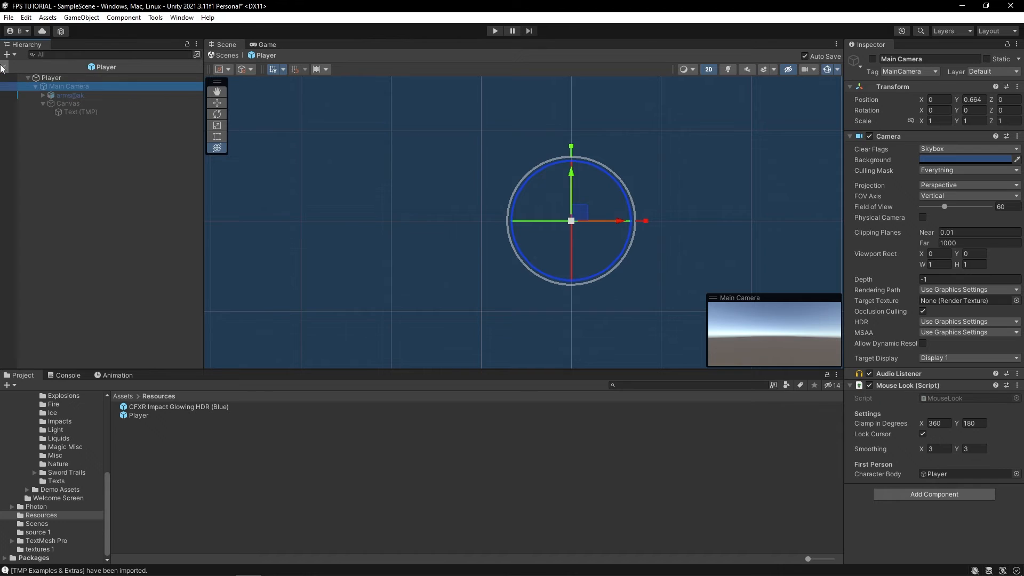
pyautogui.click(495, 30)
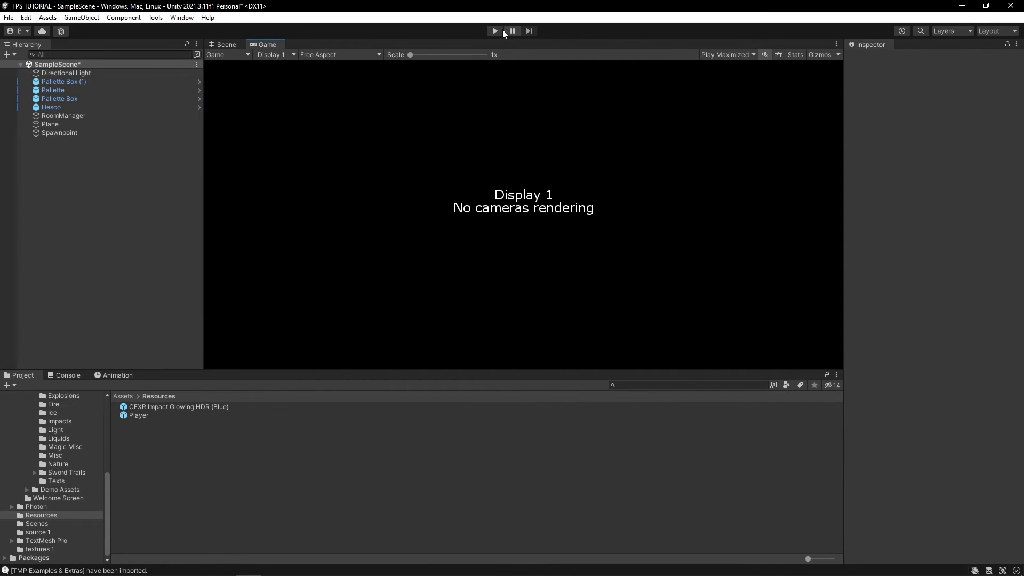
# - Play the scene in the editor to test shooting, then stop the test
pyautogui.click(494, 30)
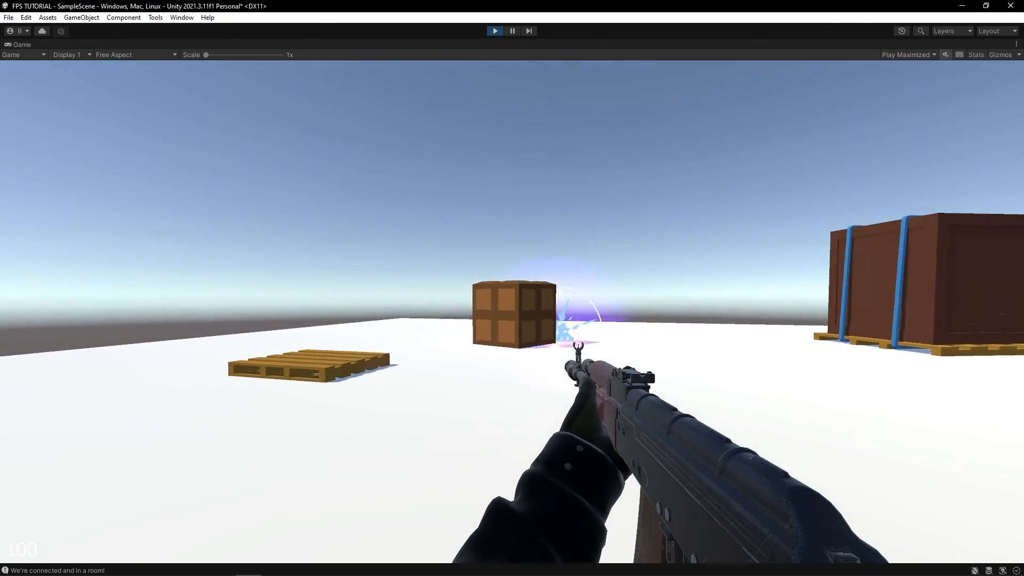
pyautogui.click(7, 17)
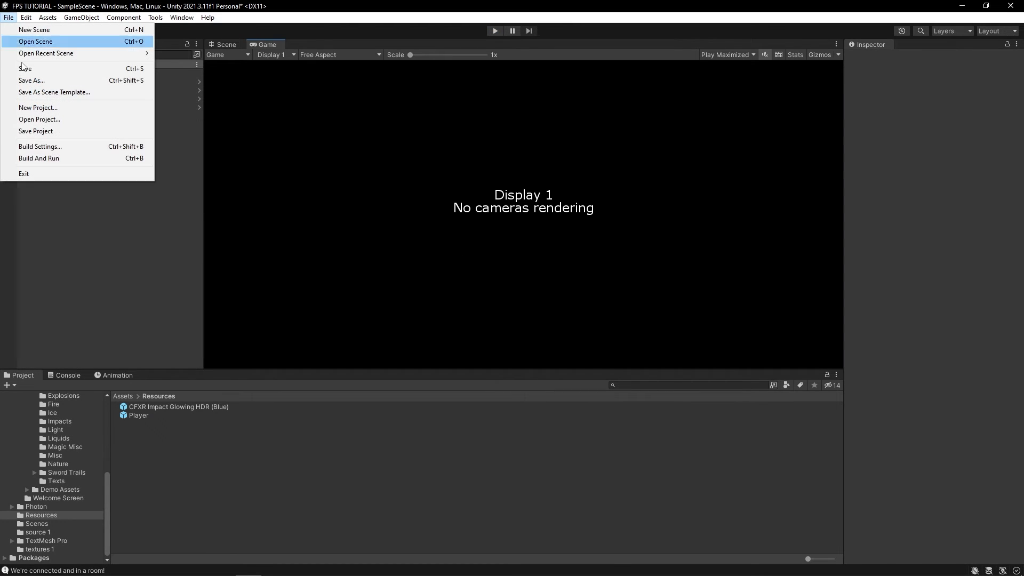
# - Build and run a standalone Windows build to the chosen output folder, then close the running game
pyautogui.click(41, 146)
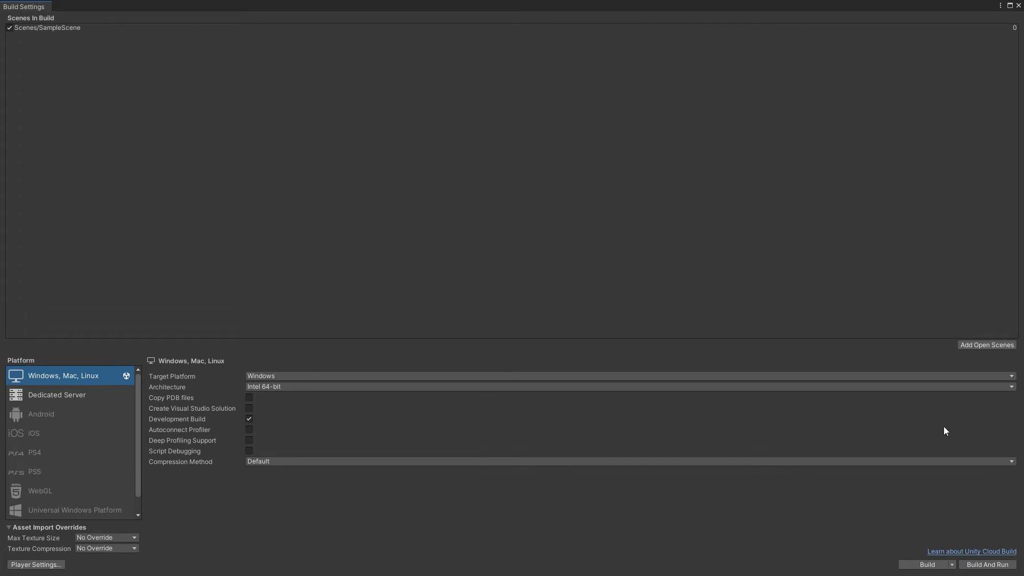
pyautogui.click(923, 564)
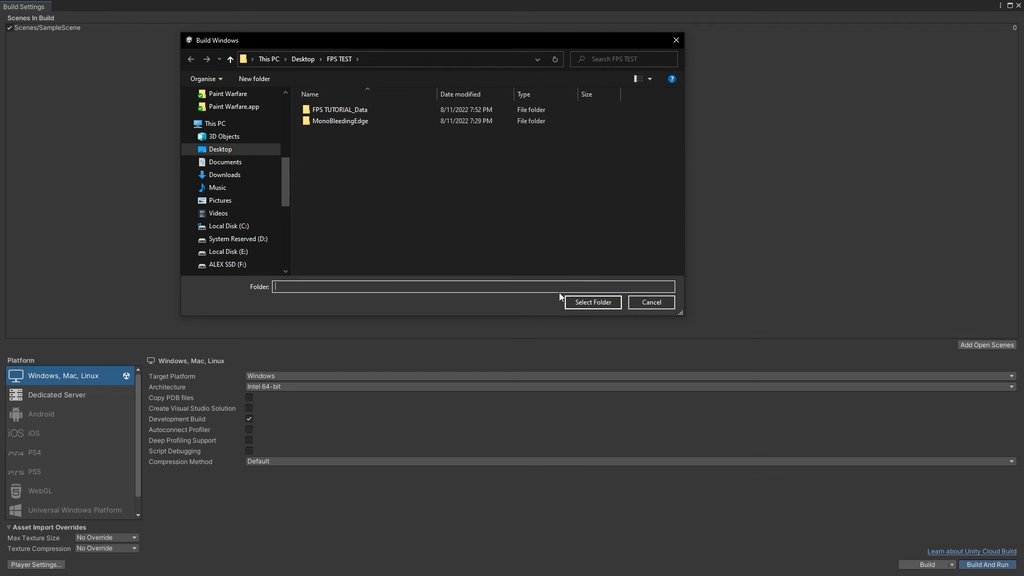
pyautogui.click(593, 302)
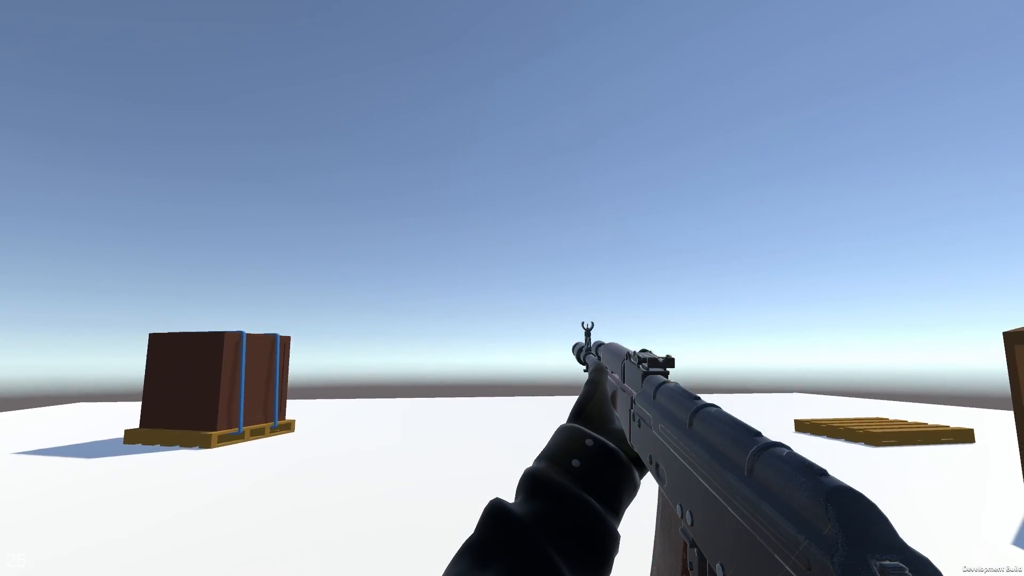
pyautogui.click(494, 30)
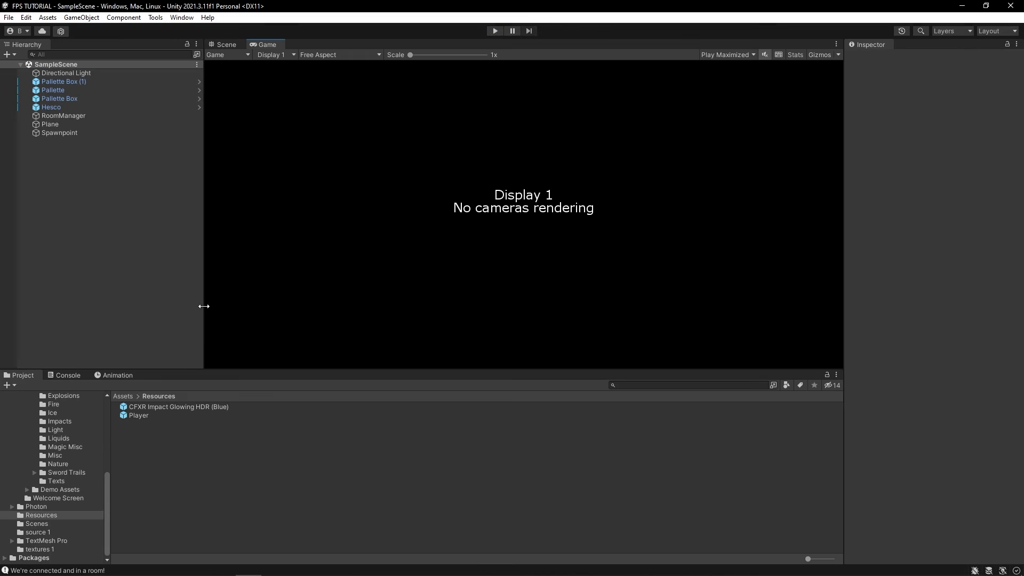
# - Open the Player prefab from Resources and select its health Text (TMP) object
pyautogui.click(138, 415)
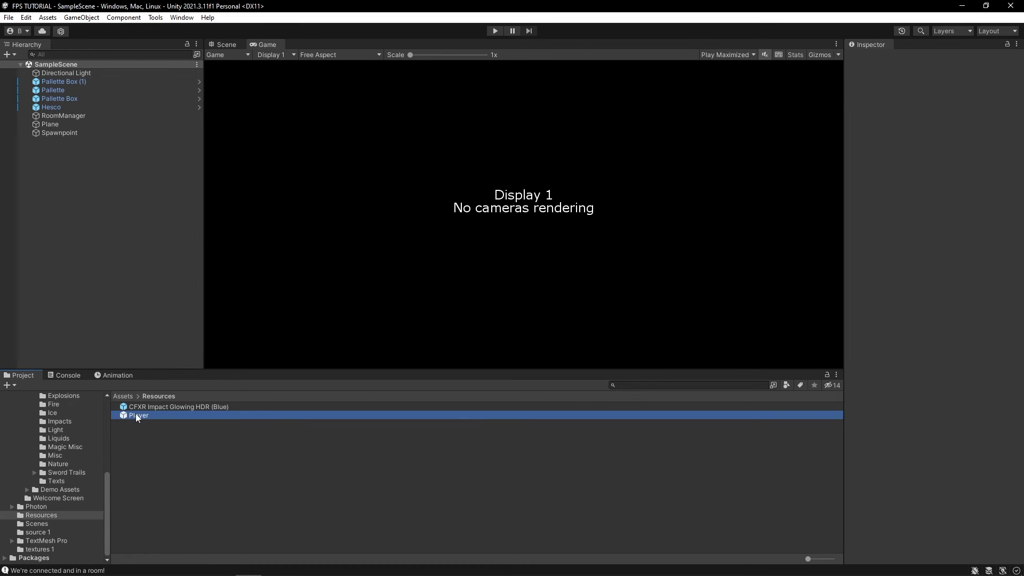
pyautogui.doubleClick(138, 415)
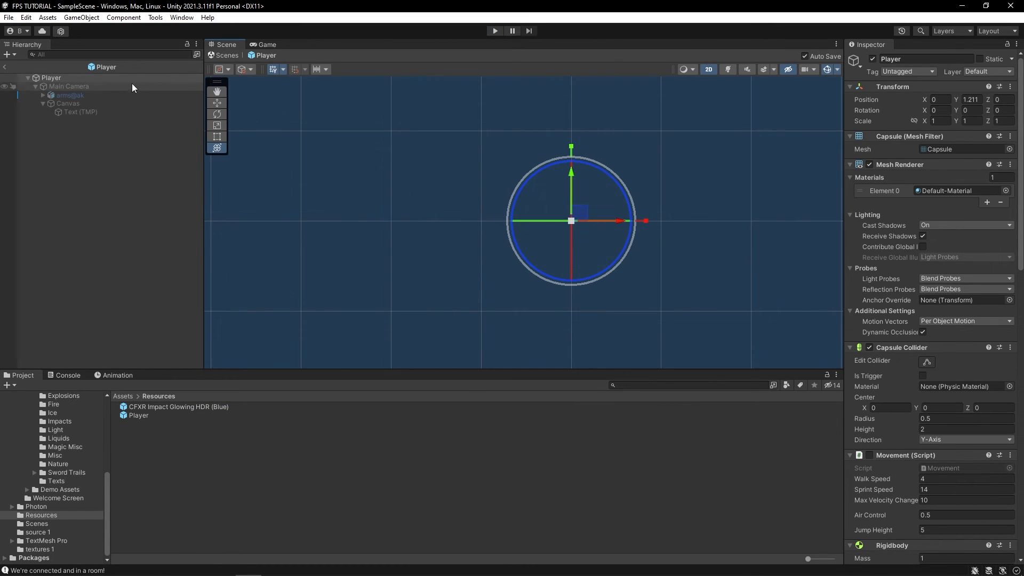
pyautogui.click(81, 112)
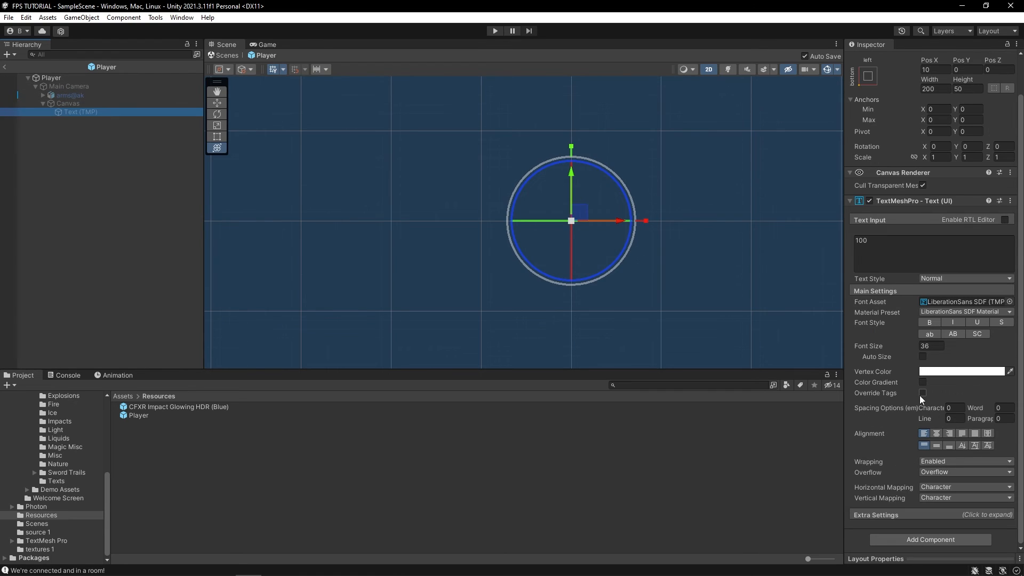
pyautogui.moveTo(890, 473)
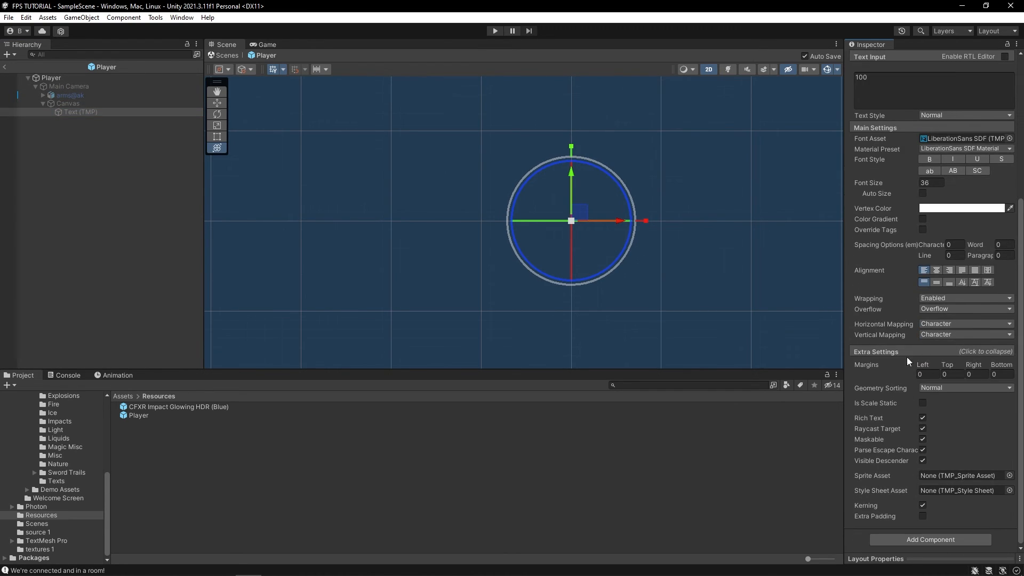
pyautogui.click(69, 85)
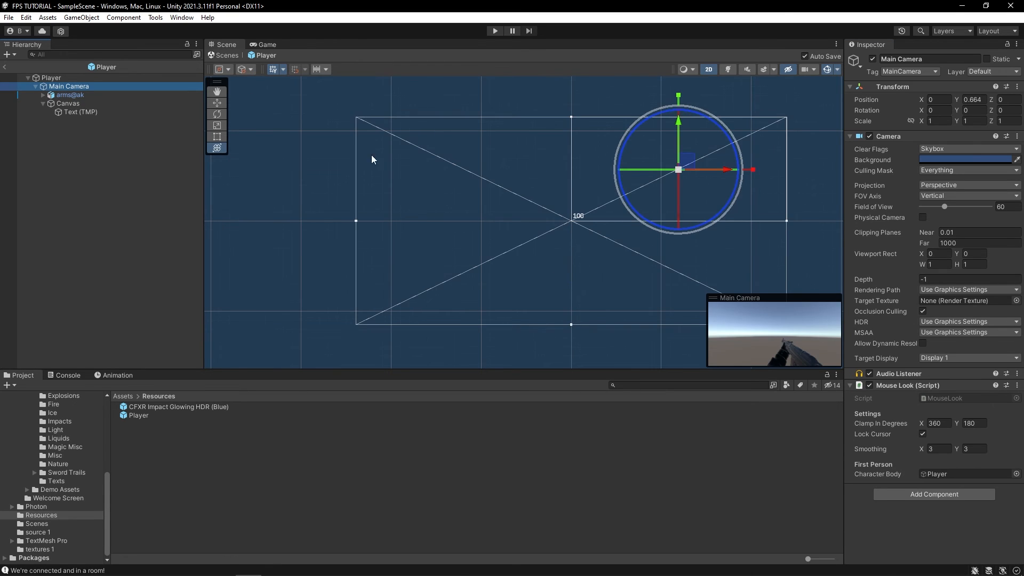
pyautogui.click(80, 112)
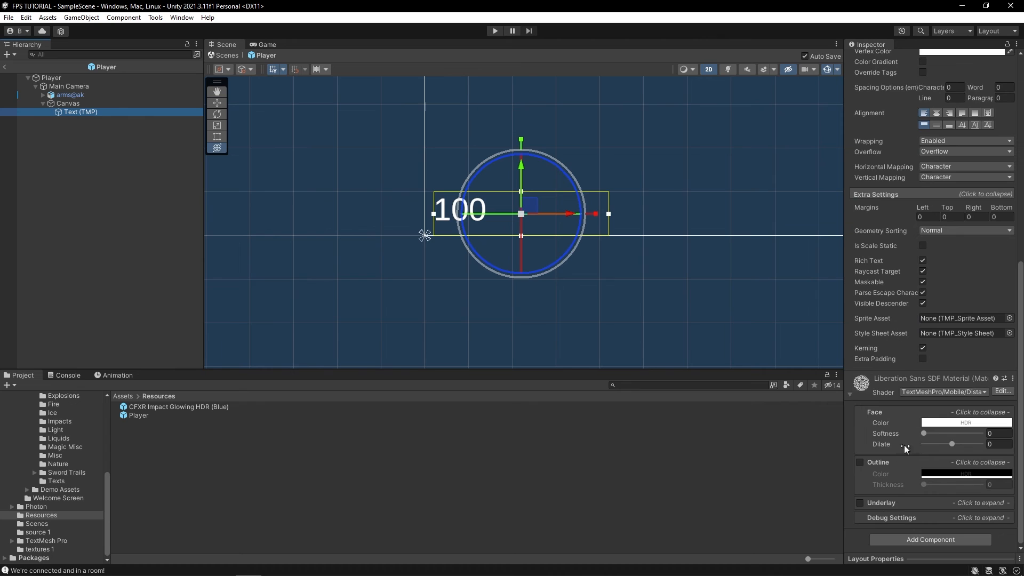
pyautogui.moveTo(860, 504)
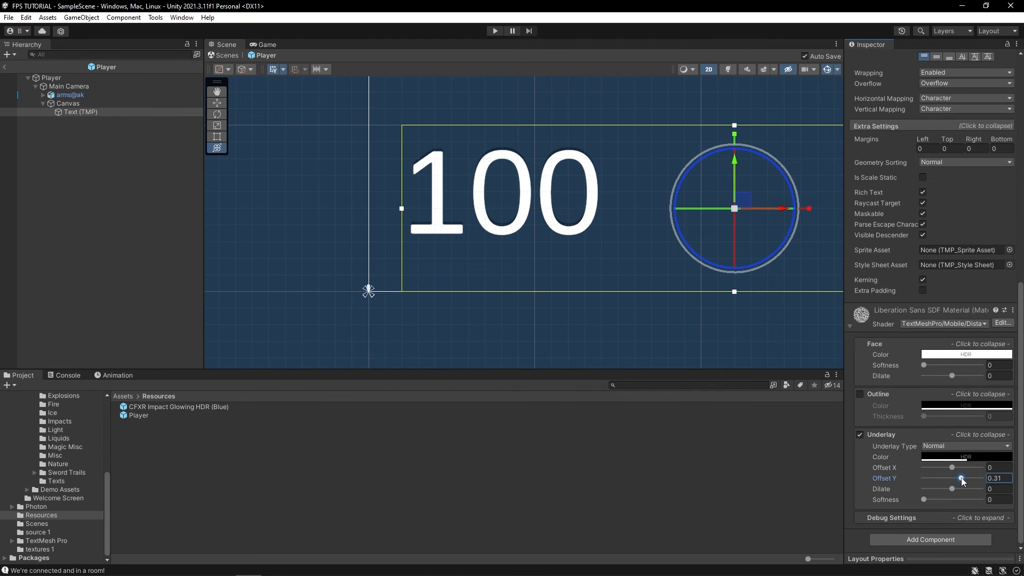
# - Enable a black Underlay shadow on the health text with Offset Y -1
pyautogui.moveTo(960, 478); pyautogui.dragTo(922, 478)
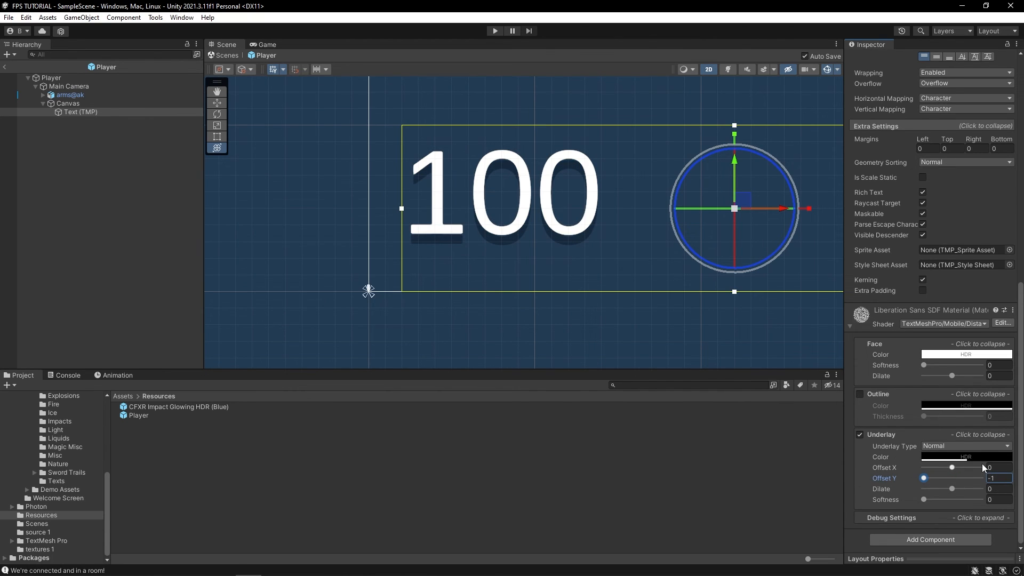
pyautogui.click(966, 456)
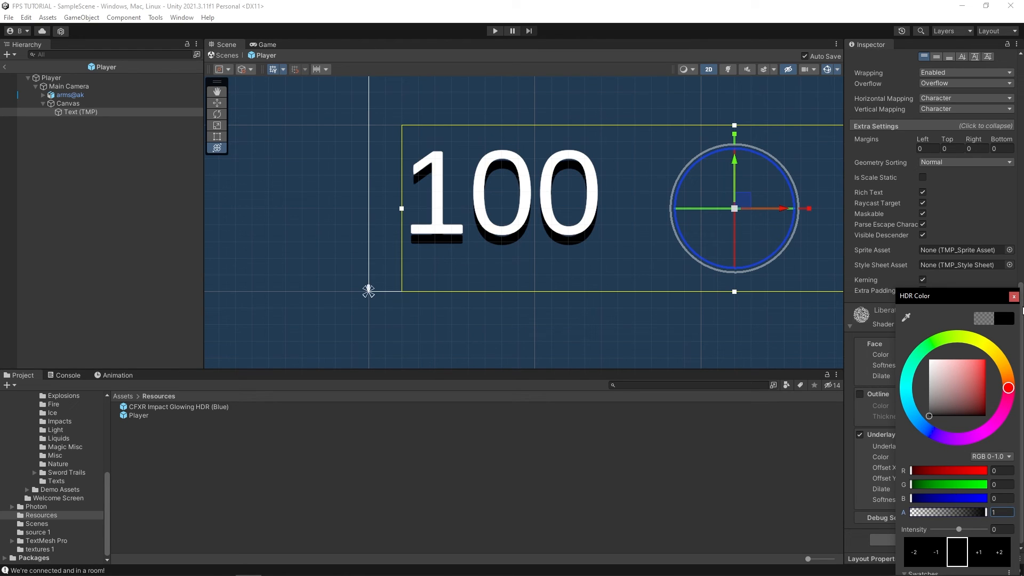
pyautogui.moveTo(1014, 318)
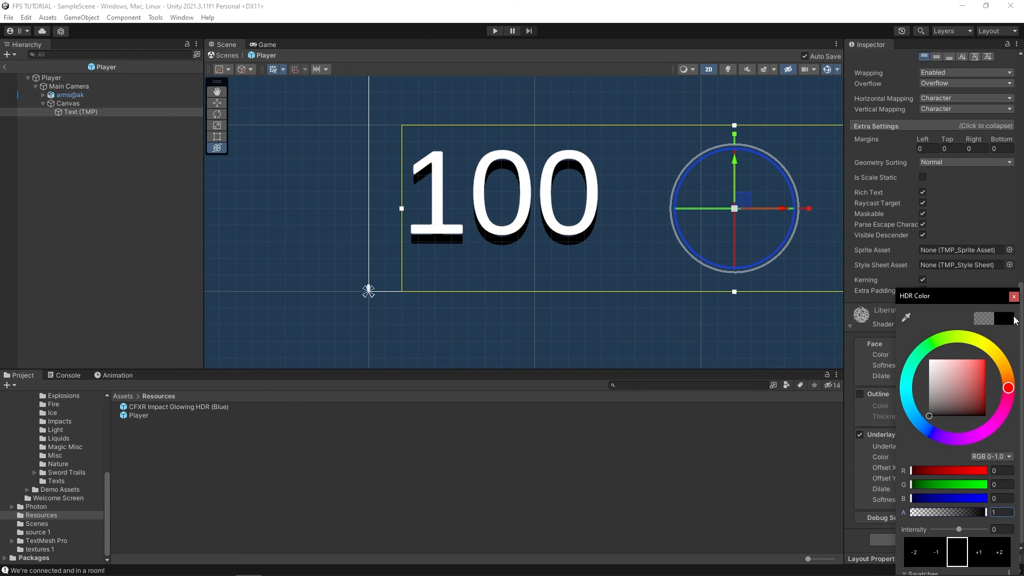
# - Enable a black Outline on the health text with thickness about 0.075
pyautogui.click(1013, 296)
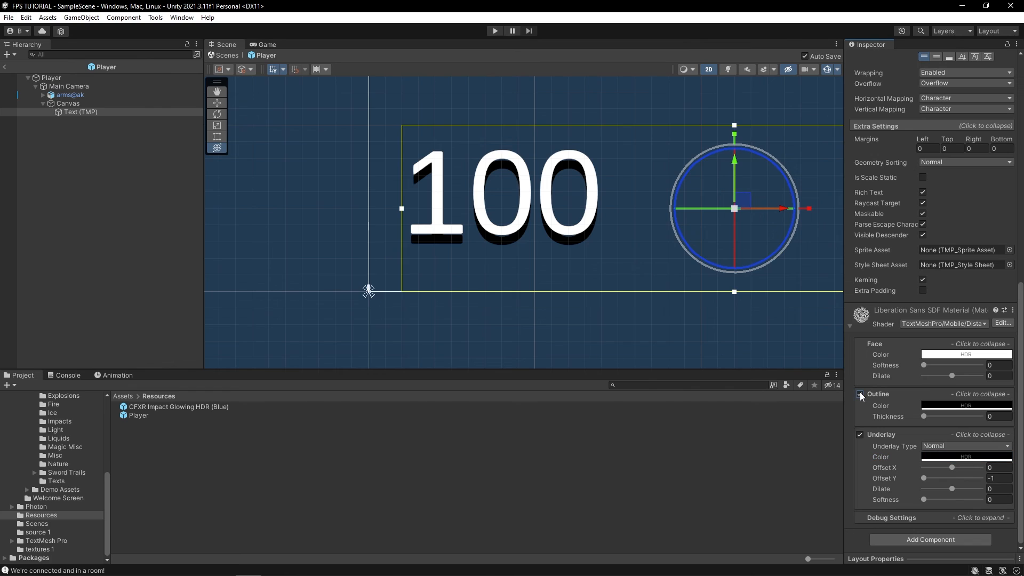
pyautogui.moveTo(924, 416); pyautogui.dragTo(932, 416)
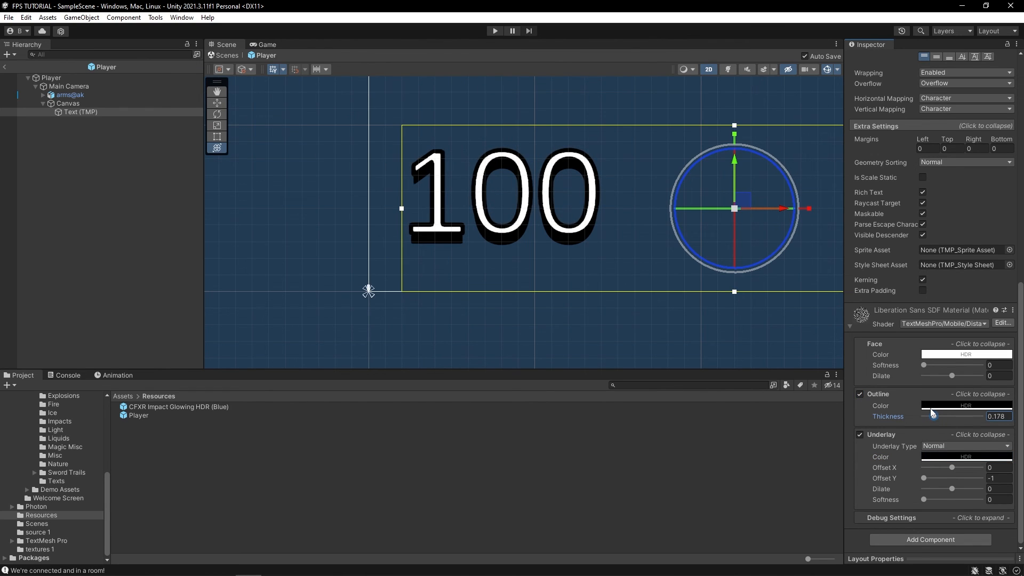
pyautogui.moveTo(931, 416); pyautogui.dragTo(926, 416)
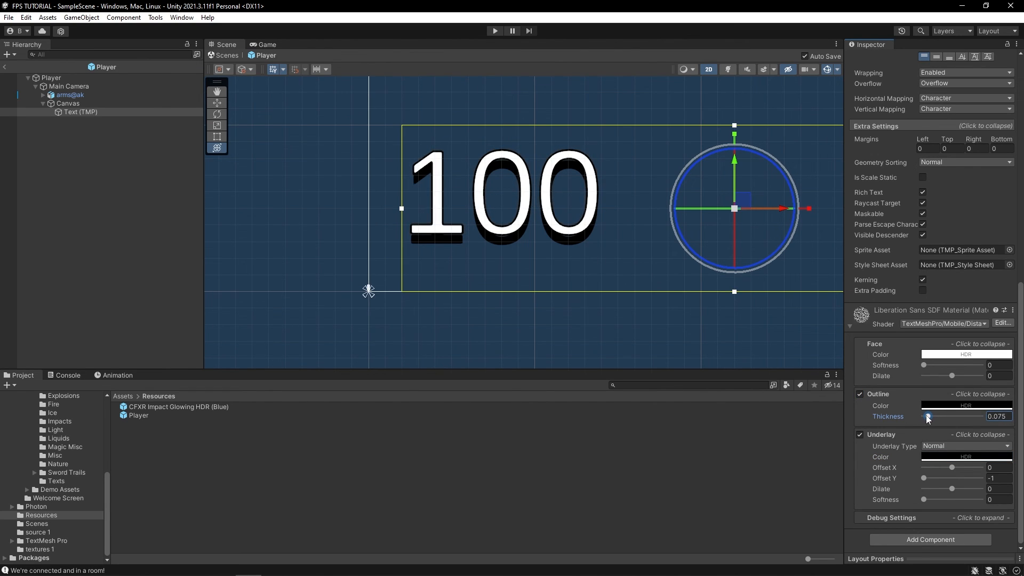
pyautogui.moveTo(927, 416); pyautogui.dragTo(922, 416)
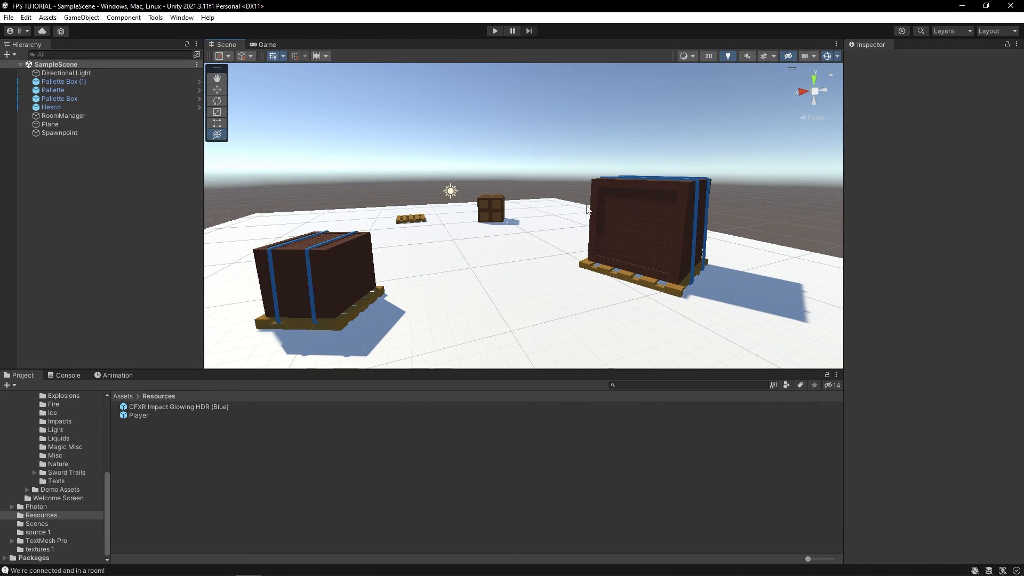
# - Zoom the Scene view out and start Play mode to try the finished changes
pyautogui.scroll(-3)
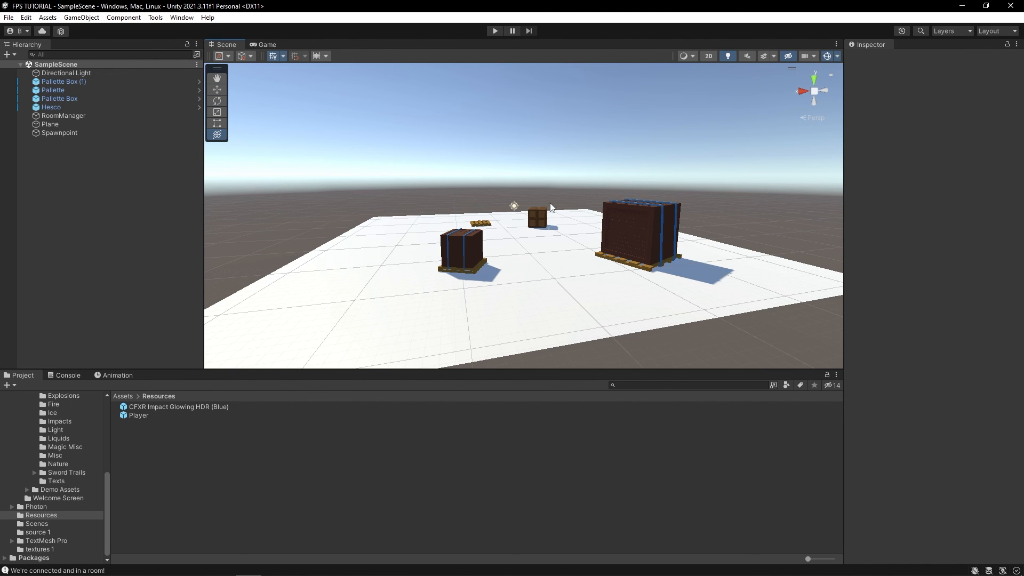
pyautogui.click(495, 30)
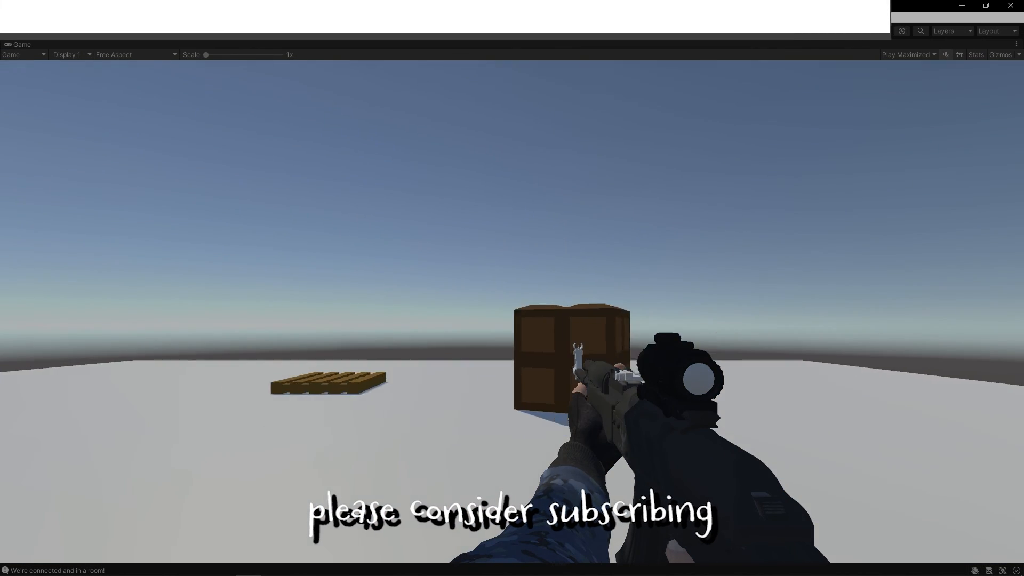